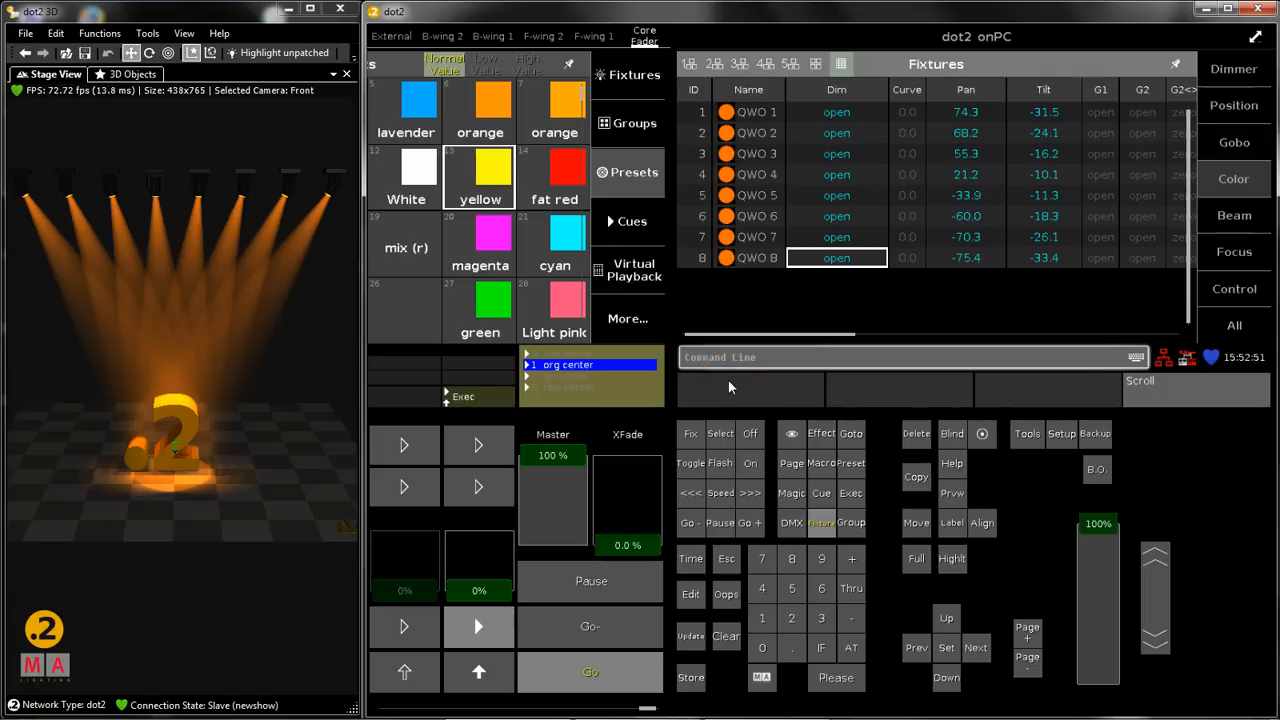
mouse_move(753, 377)
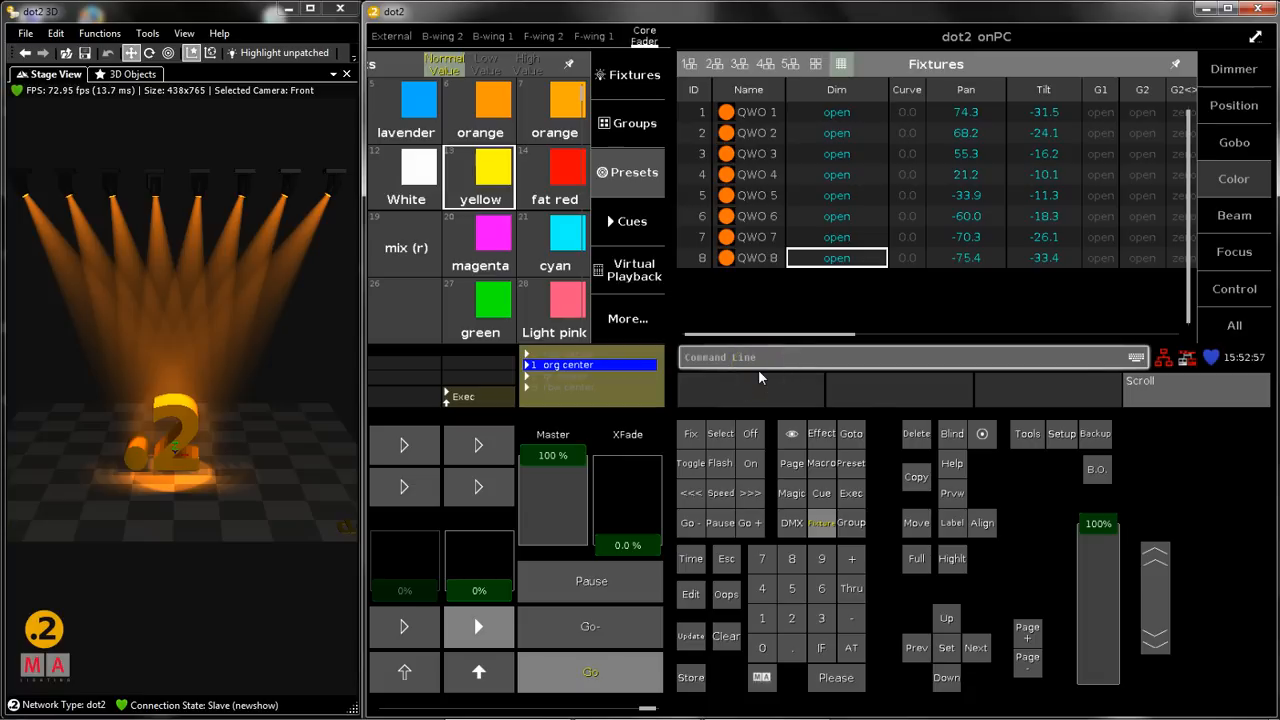
mouse_move(783, 415)
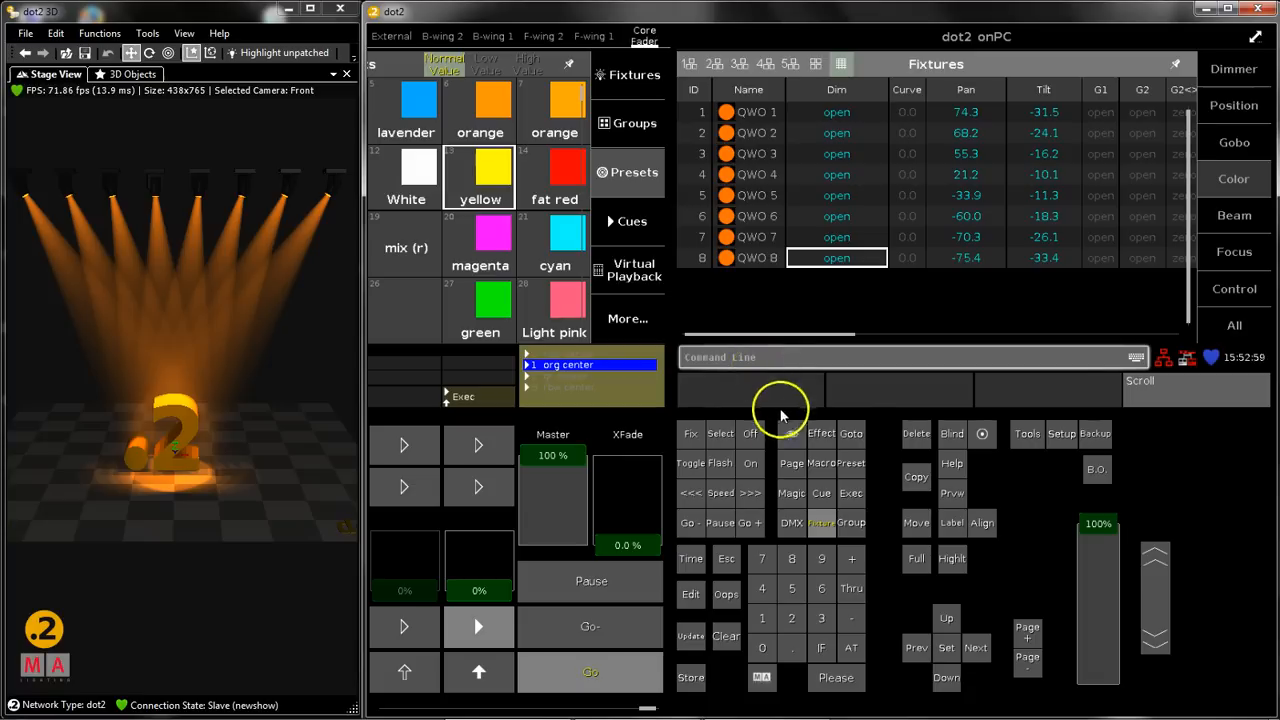
mouse_move(690, 650)
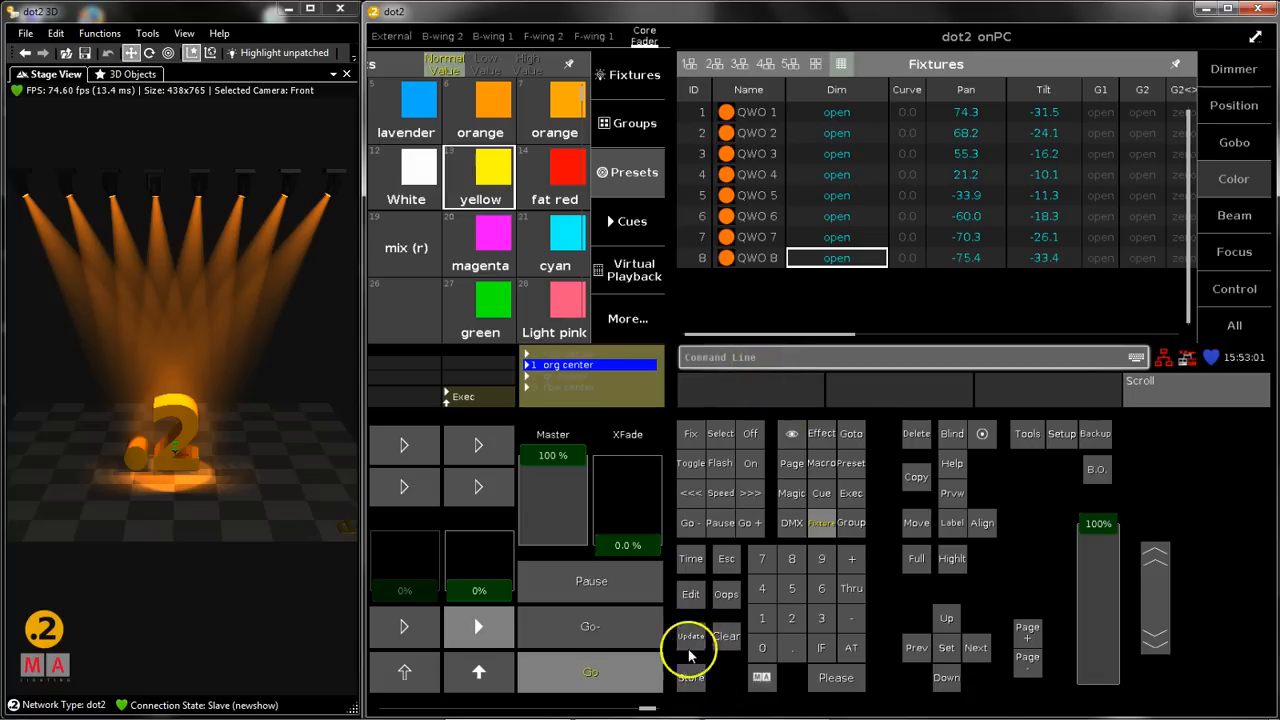
mouse_move(695, 590)
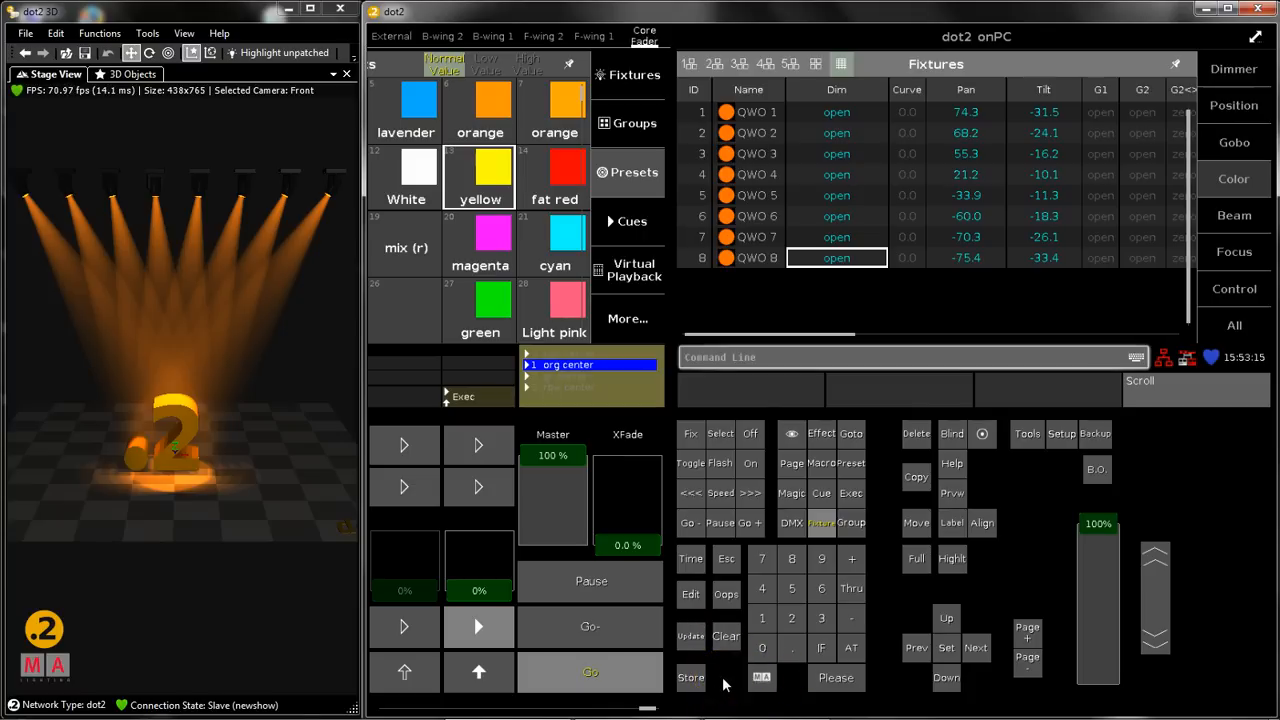
mouse_move(761, 589)
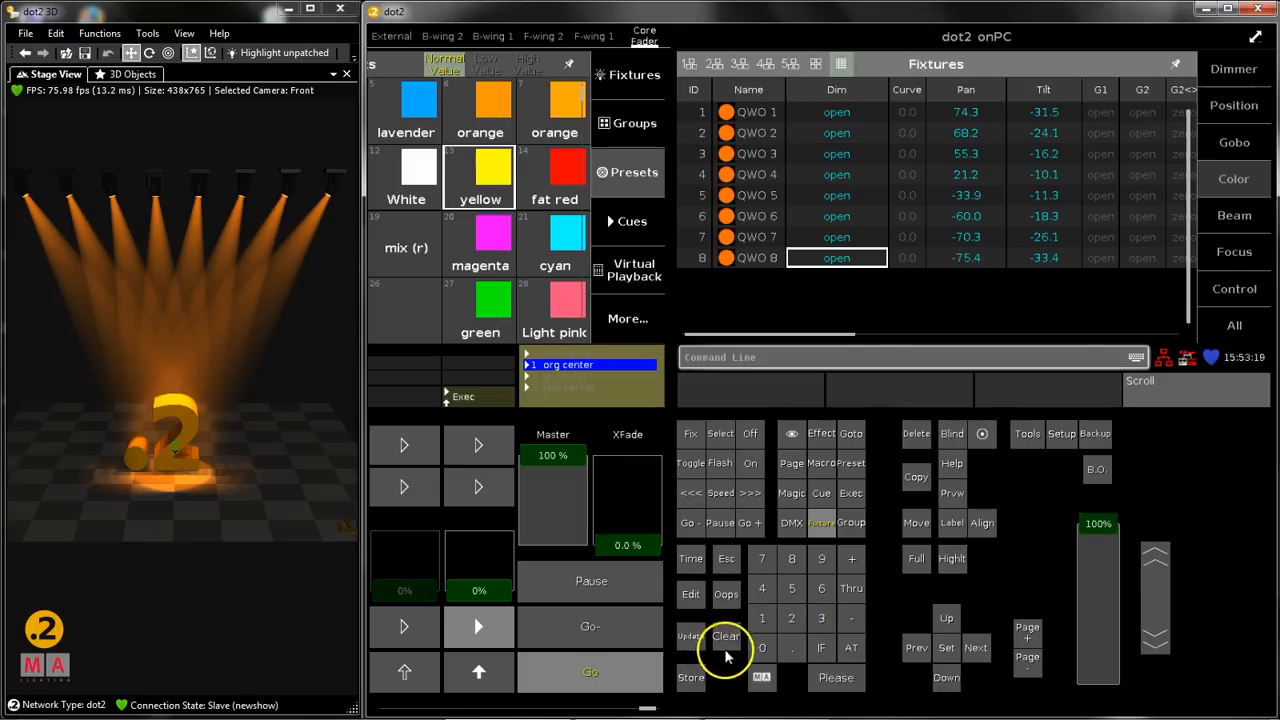
mouse_move(600, 375)
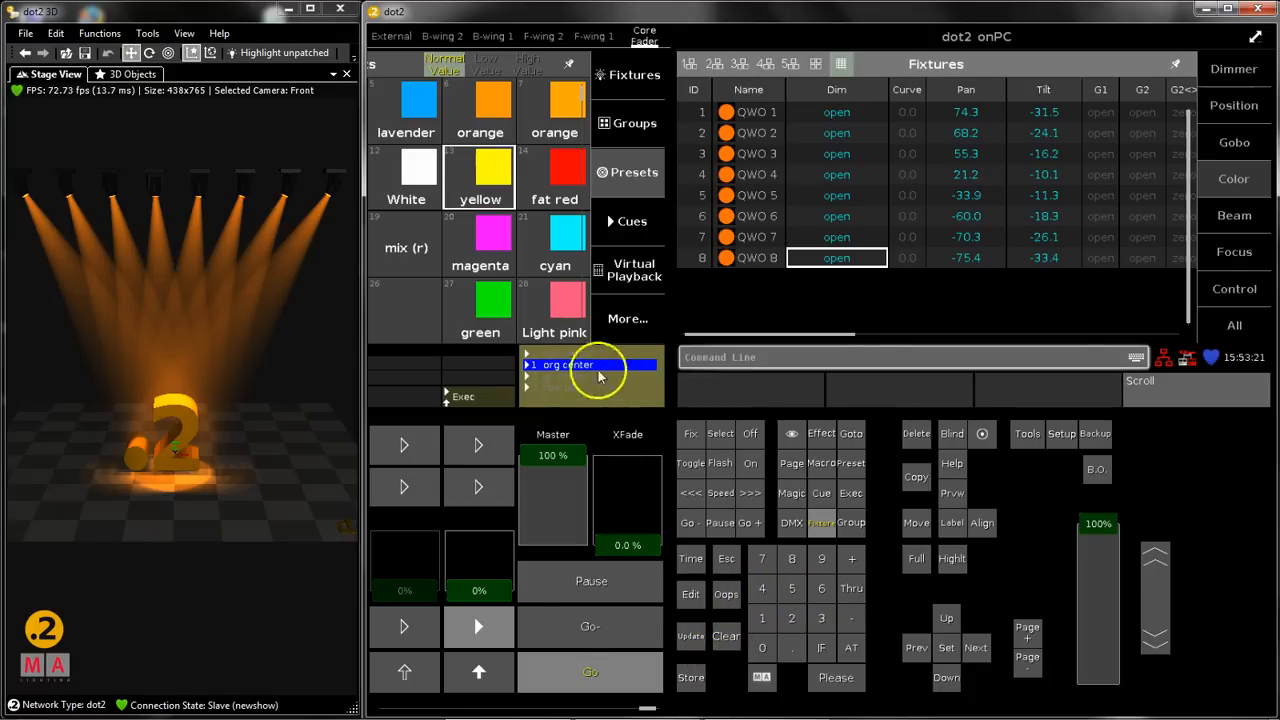
Return to the orange cue, then turn fixtures QWO 4 and QWO 5 deep blue
click(590, 671)
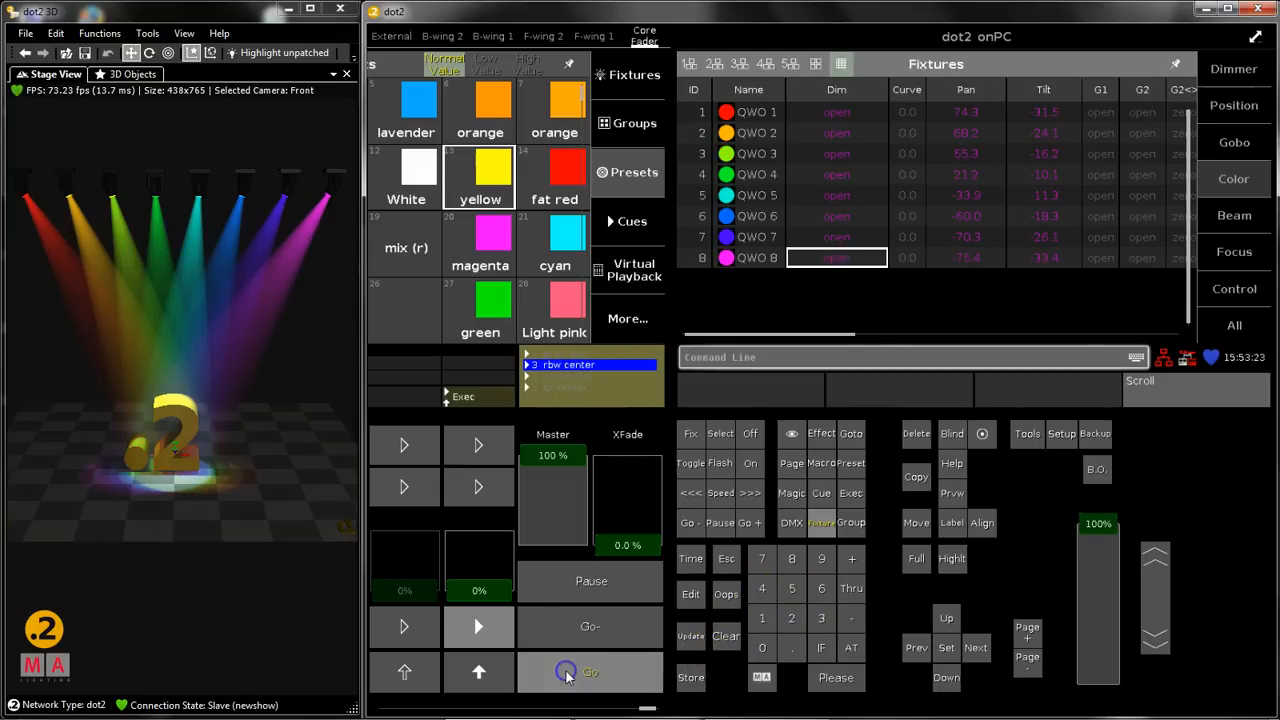
click(590, 671)
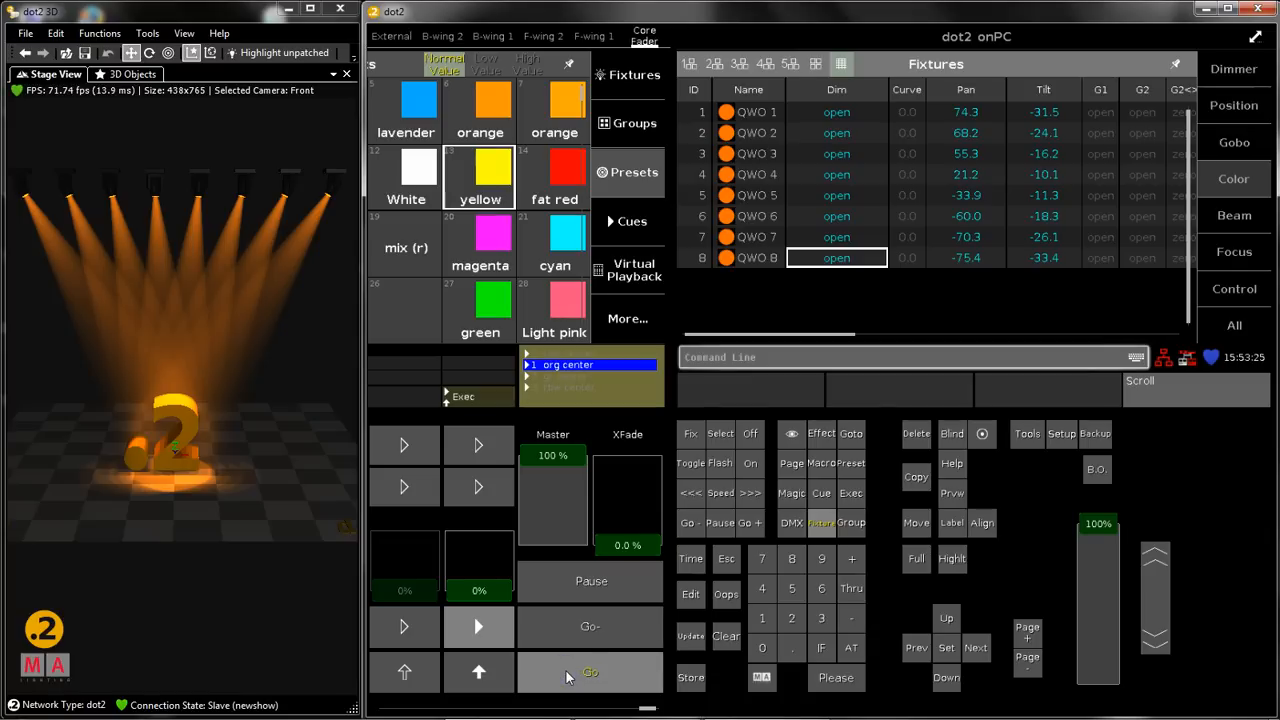
mouse_move(640, 467)
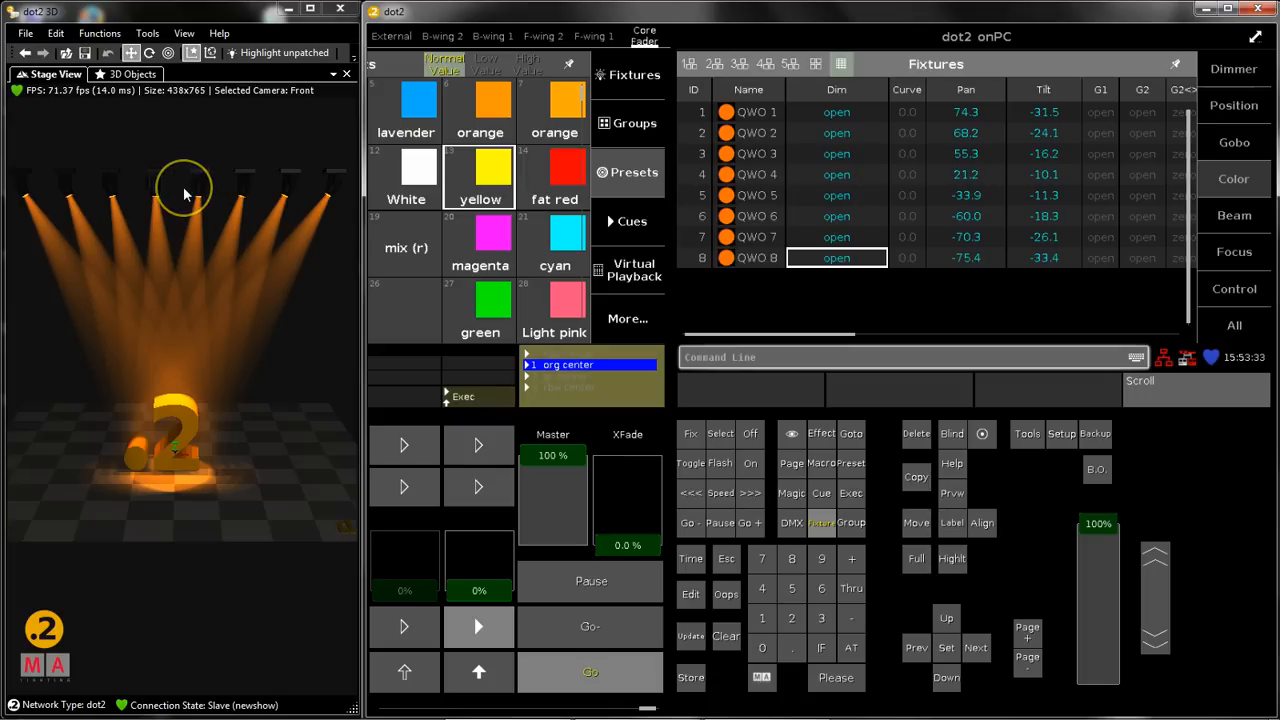
mouse_move(570, 610)
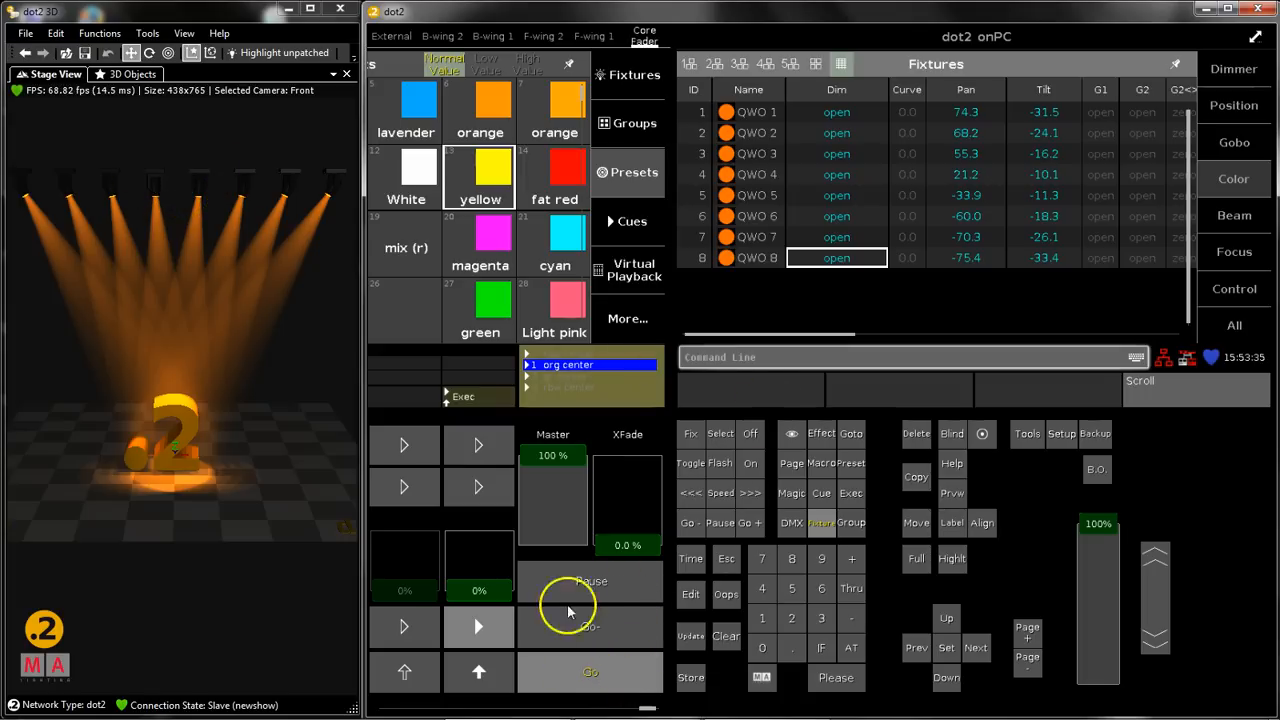
mouse_move(673, 414)
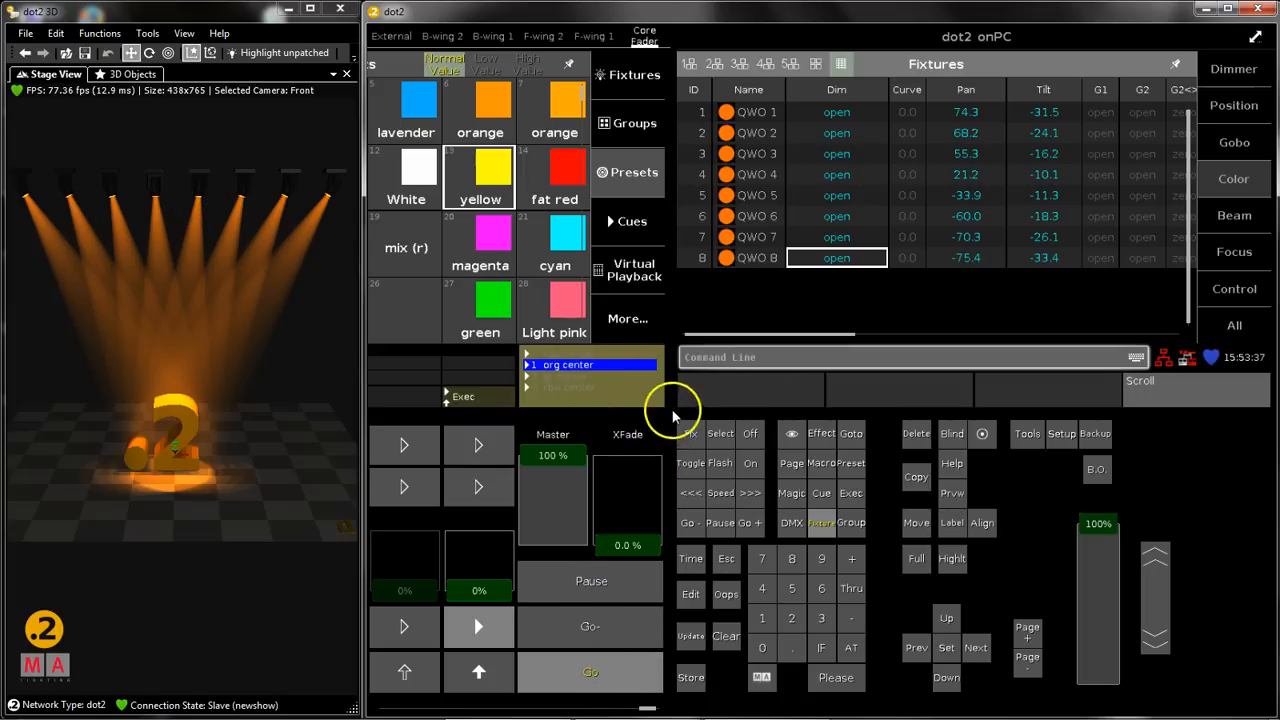
mouse_move(783, 323)
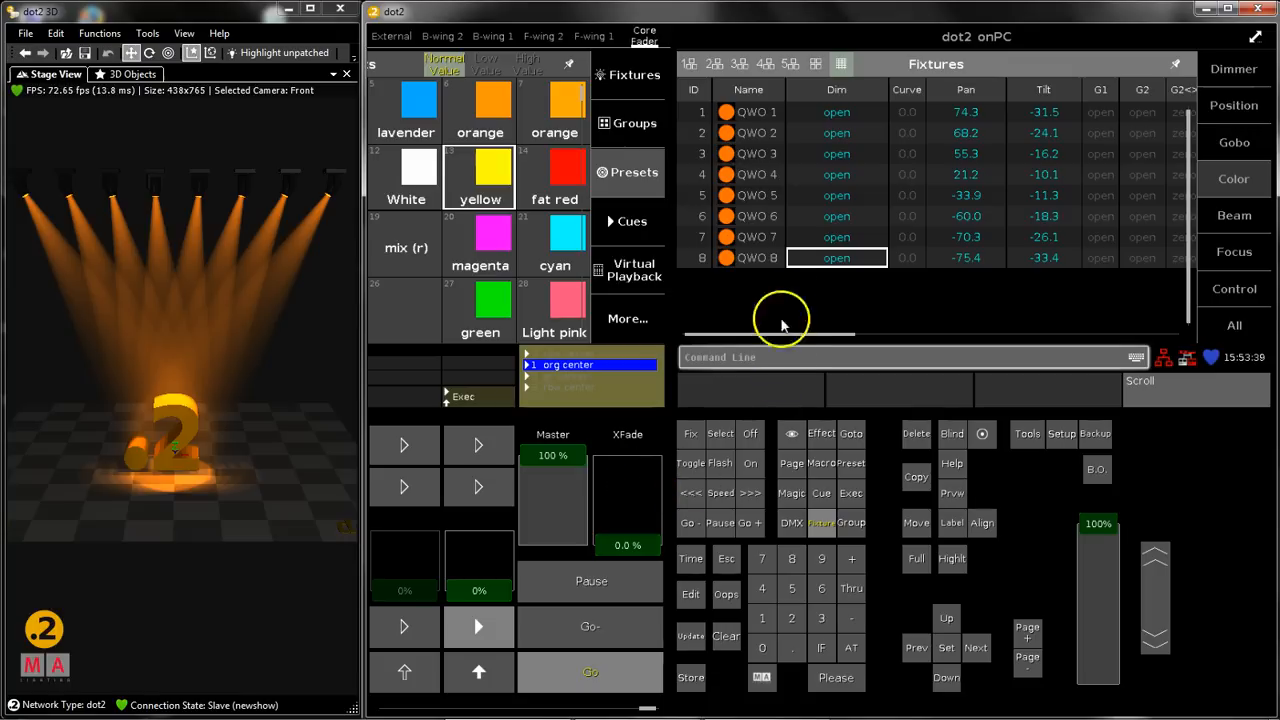
click(748, 195)
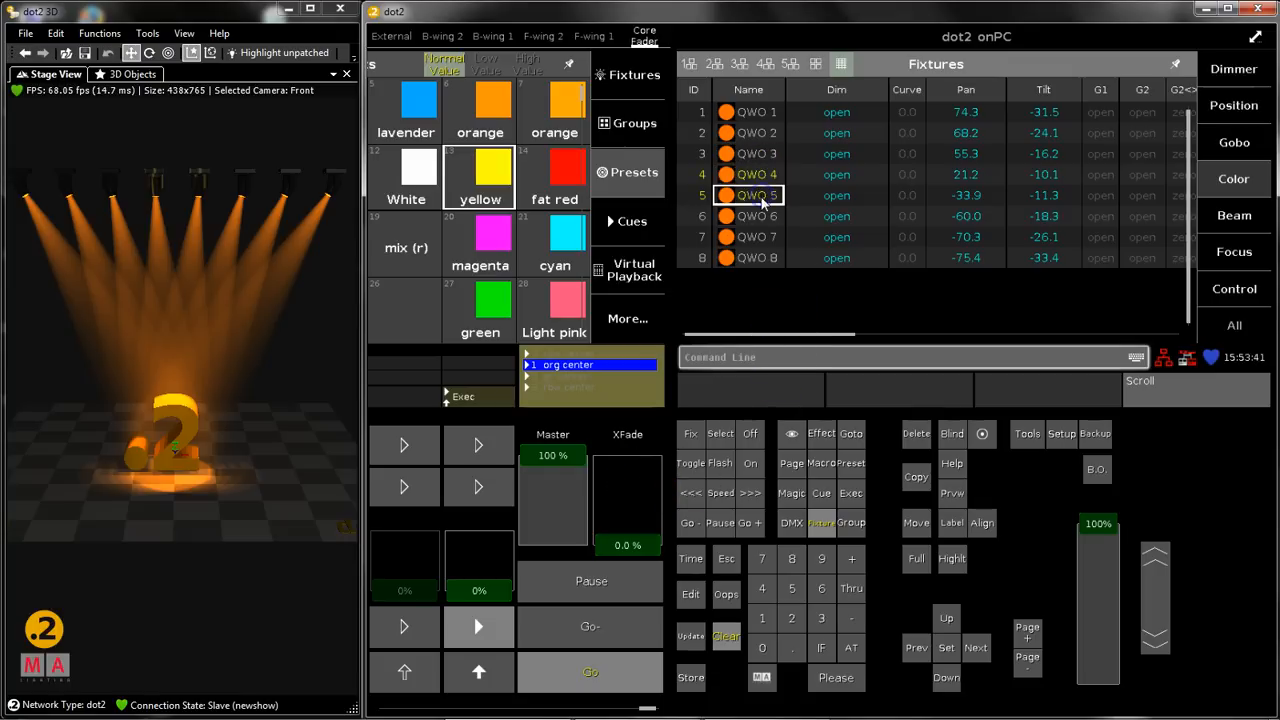
mouse_move(1234, 179)
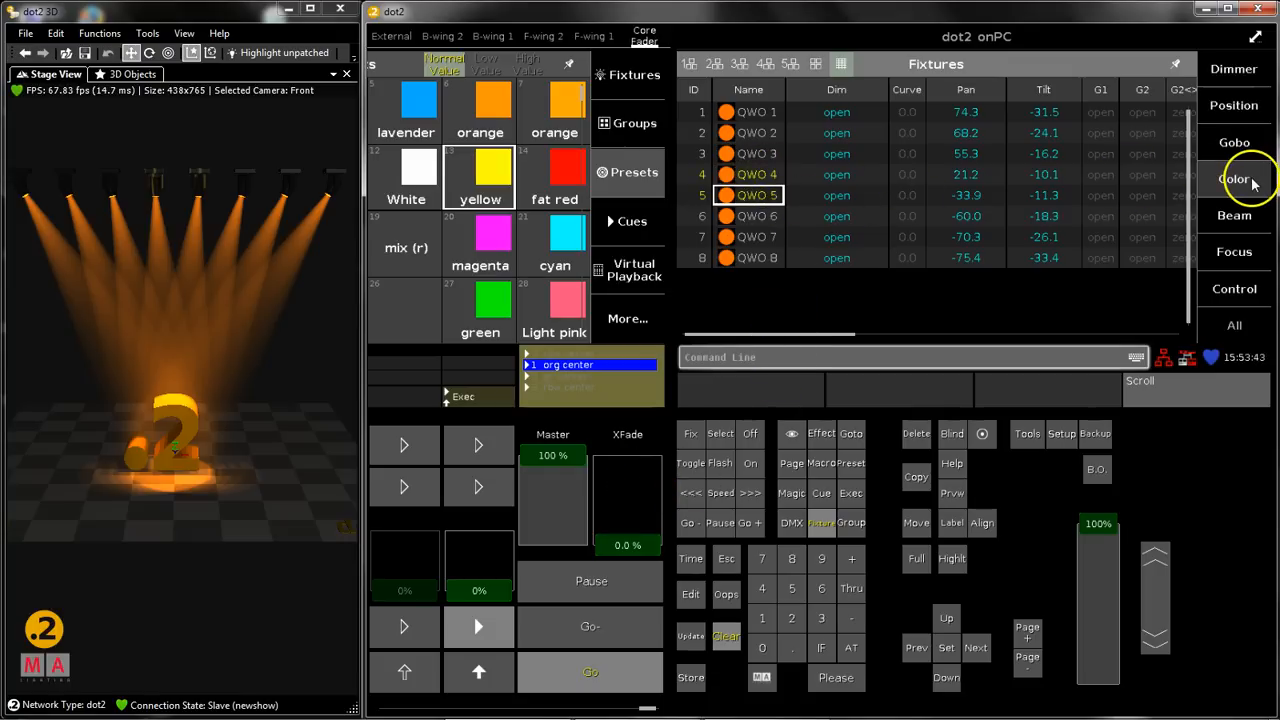
click(1234, 179)
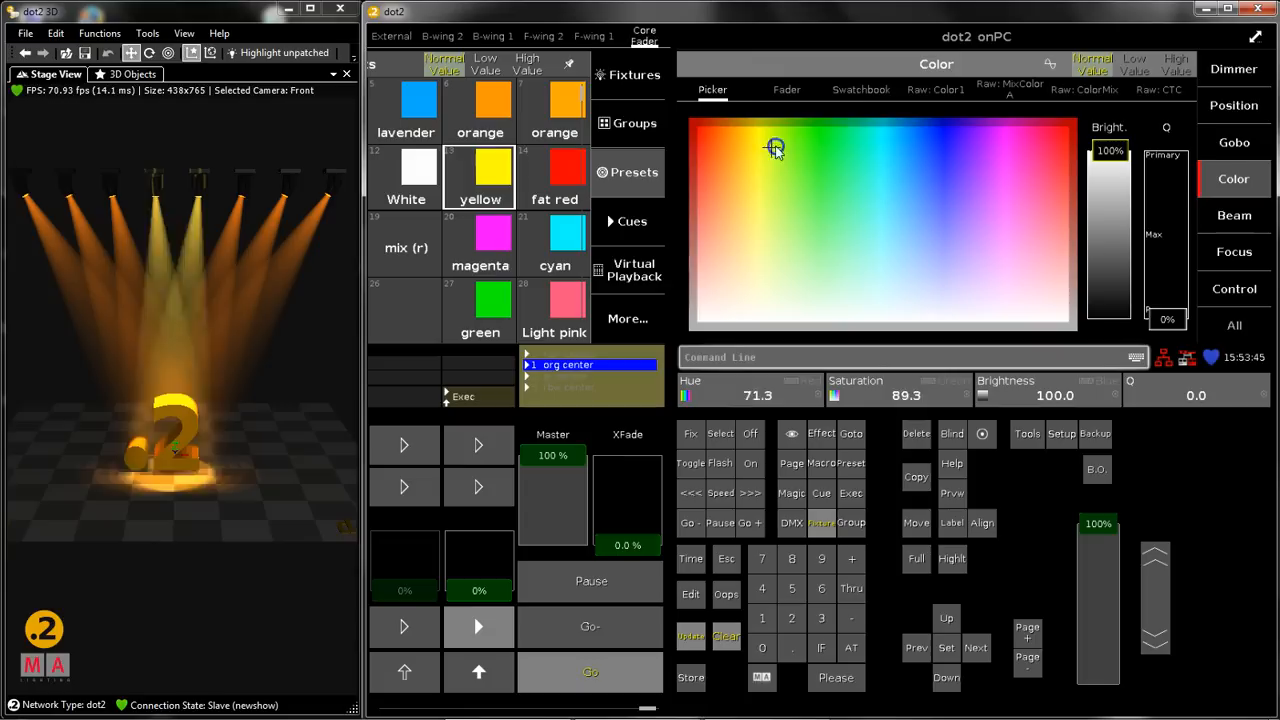
click(898, 115)
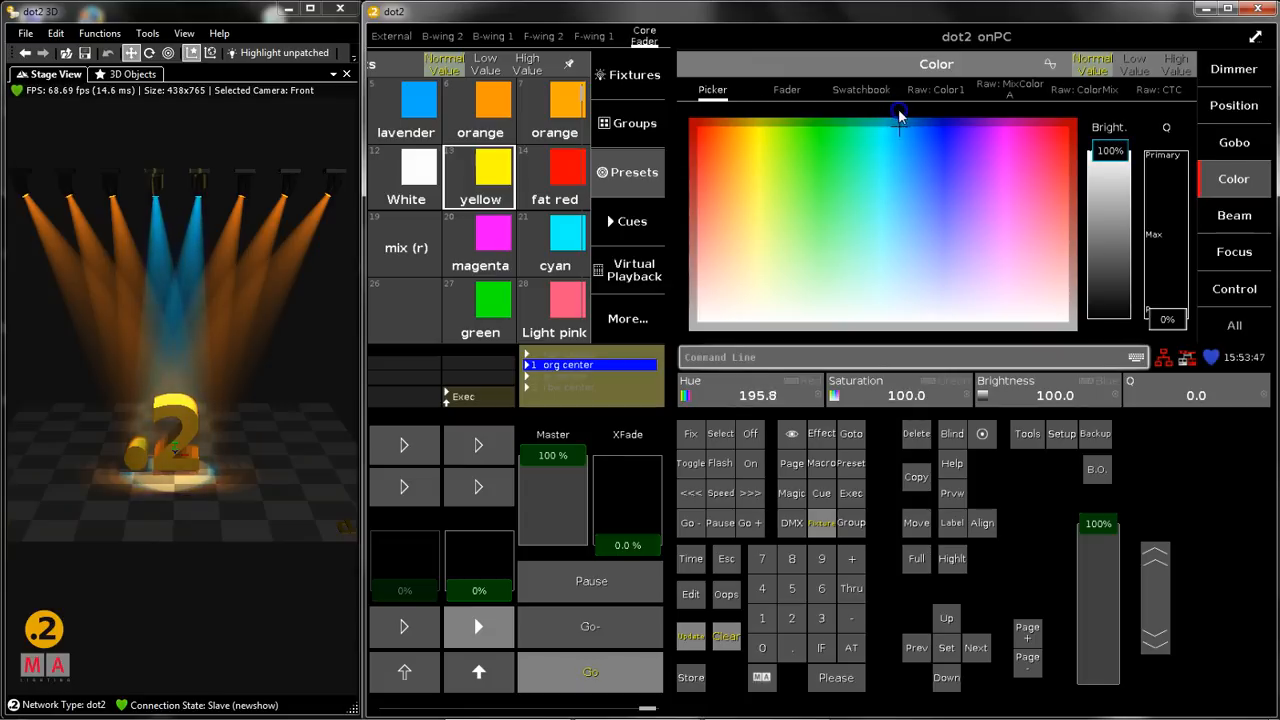
click(940, 150)
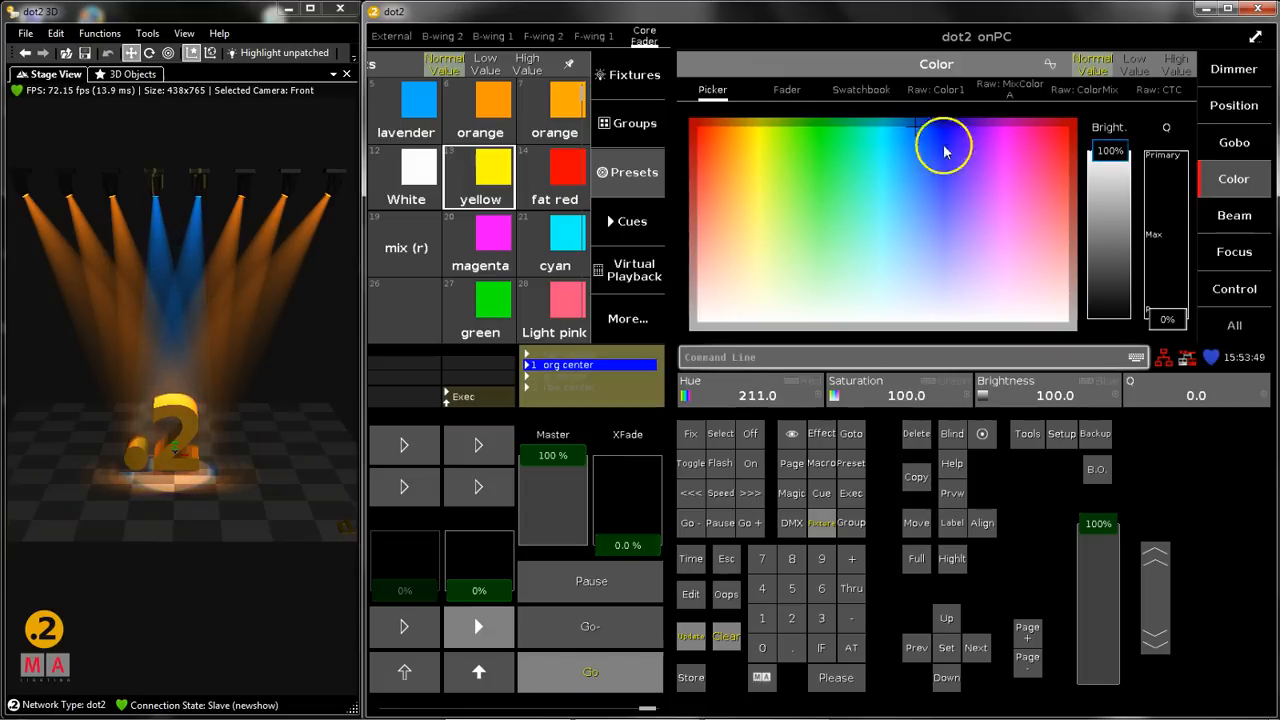
mouse_move(841, 535)
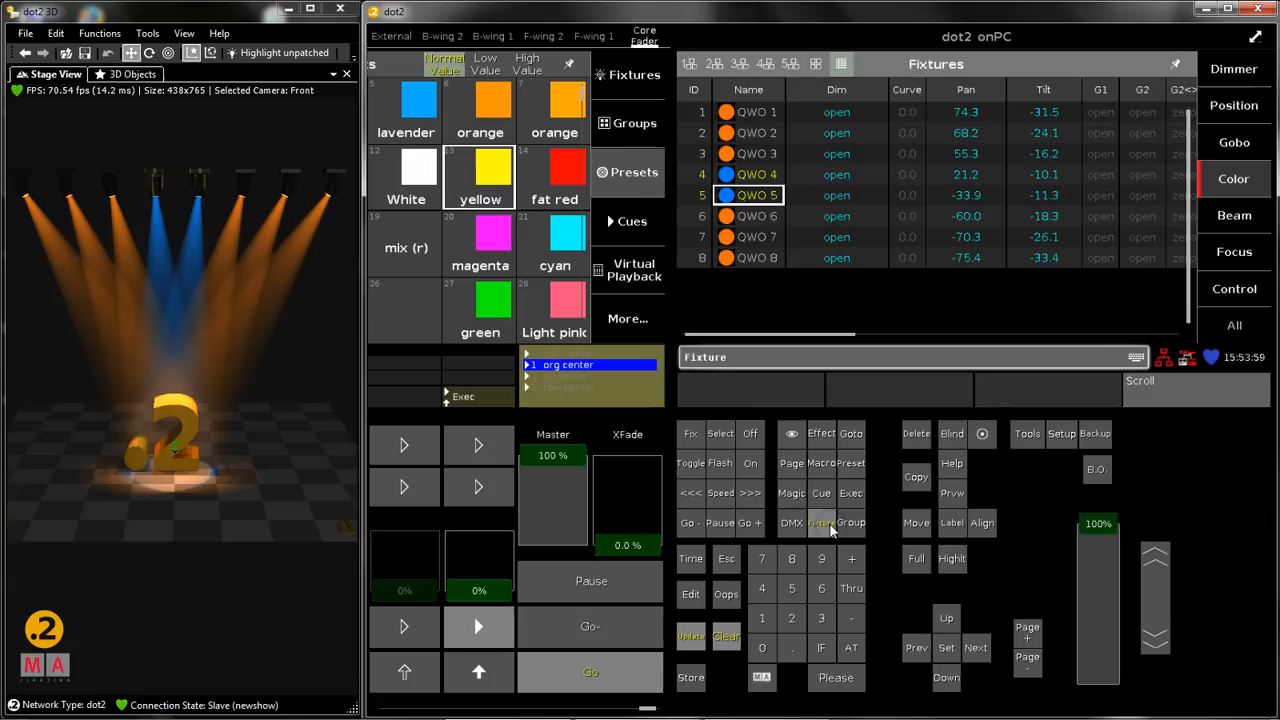
mouse_move(795, 345)
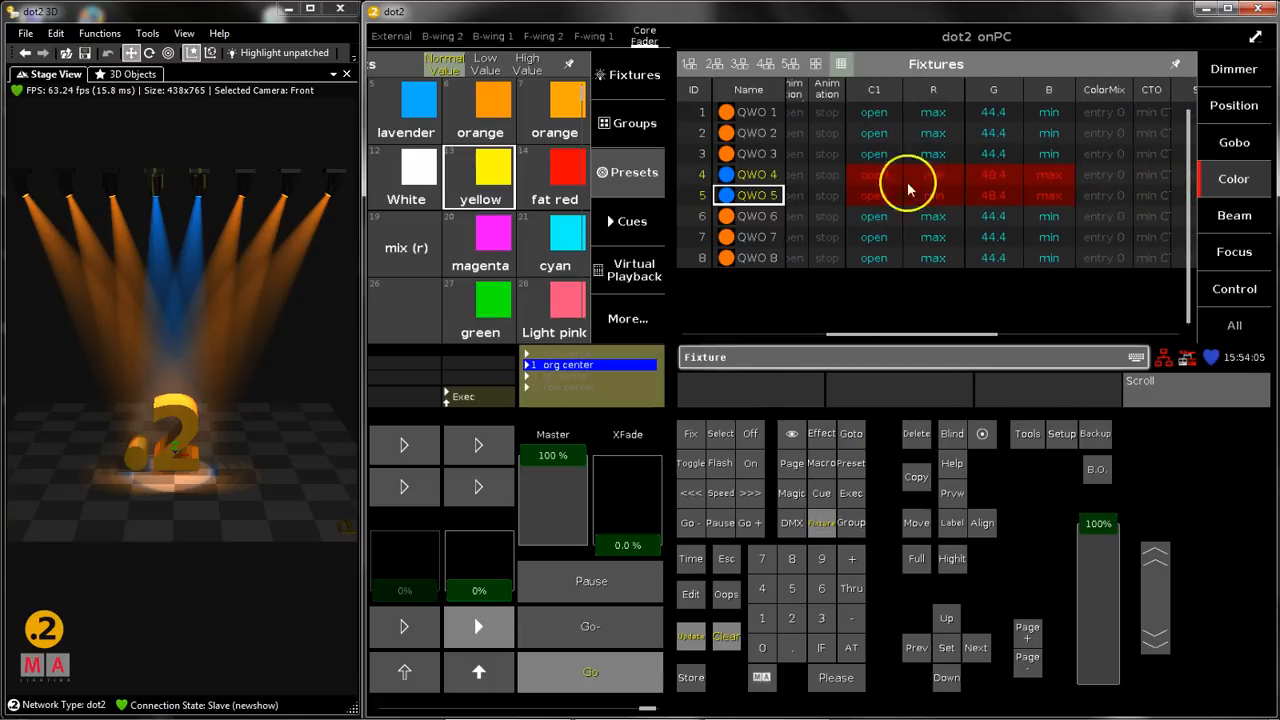
mouse_move(775, 175)
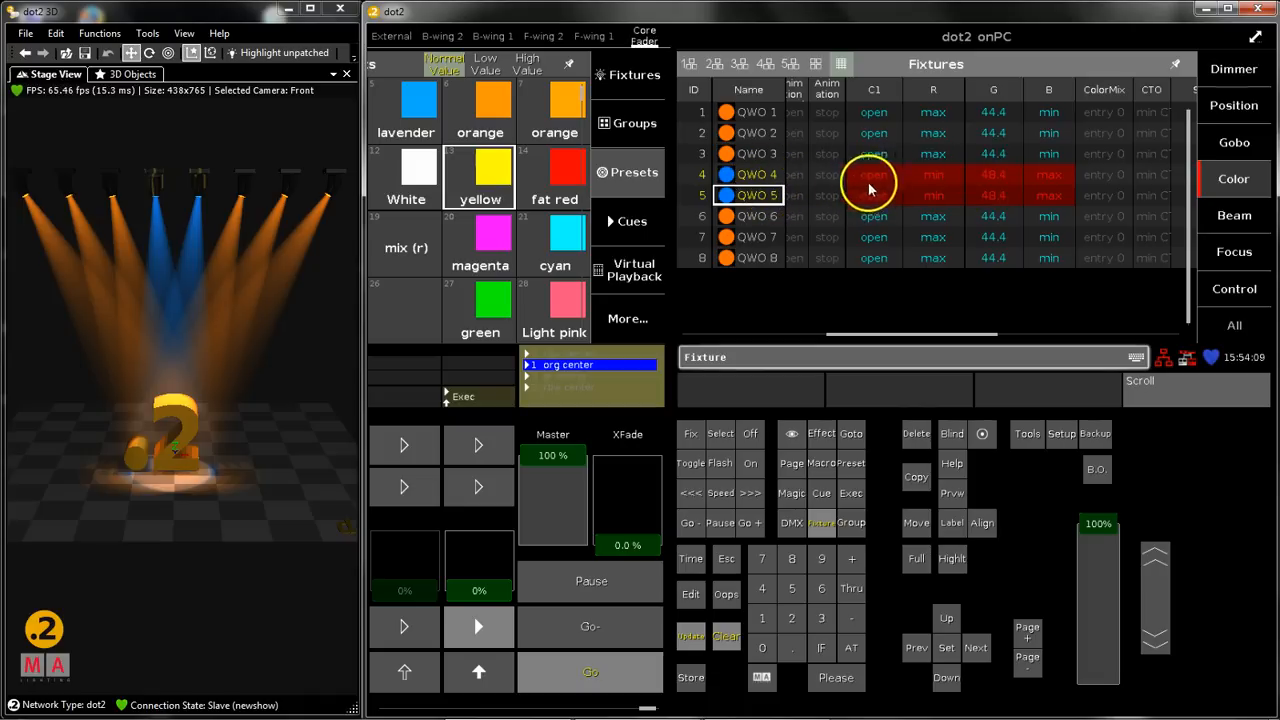
mouse_move(908, 190)
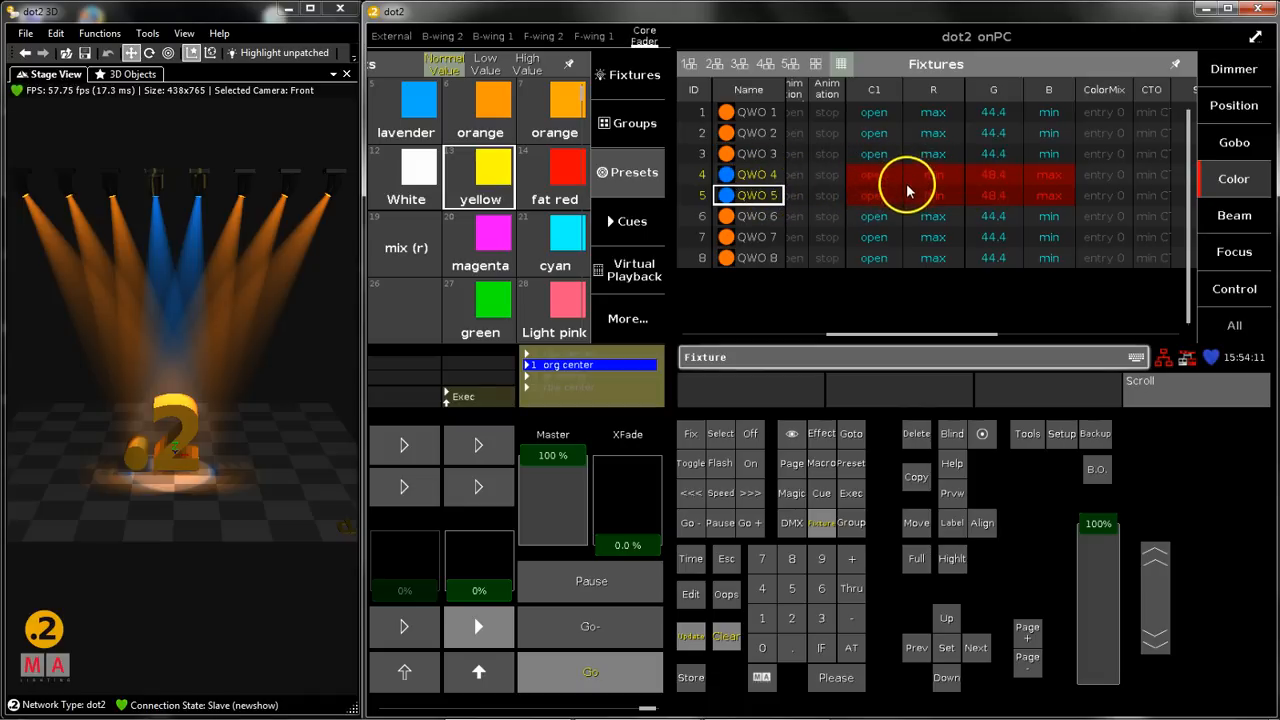
mouse_move(908, 208)
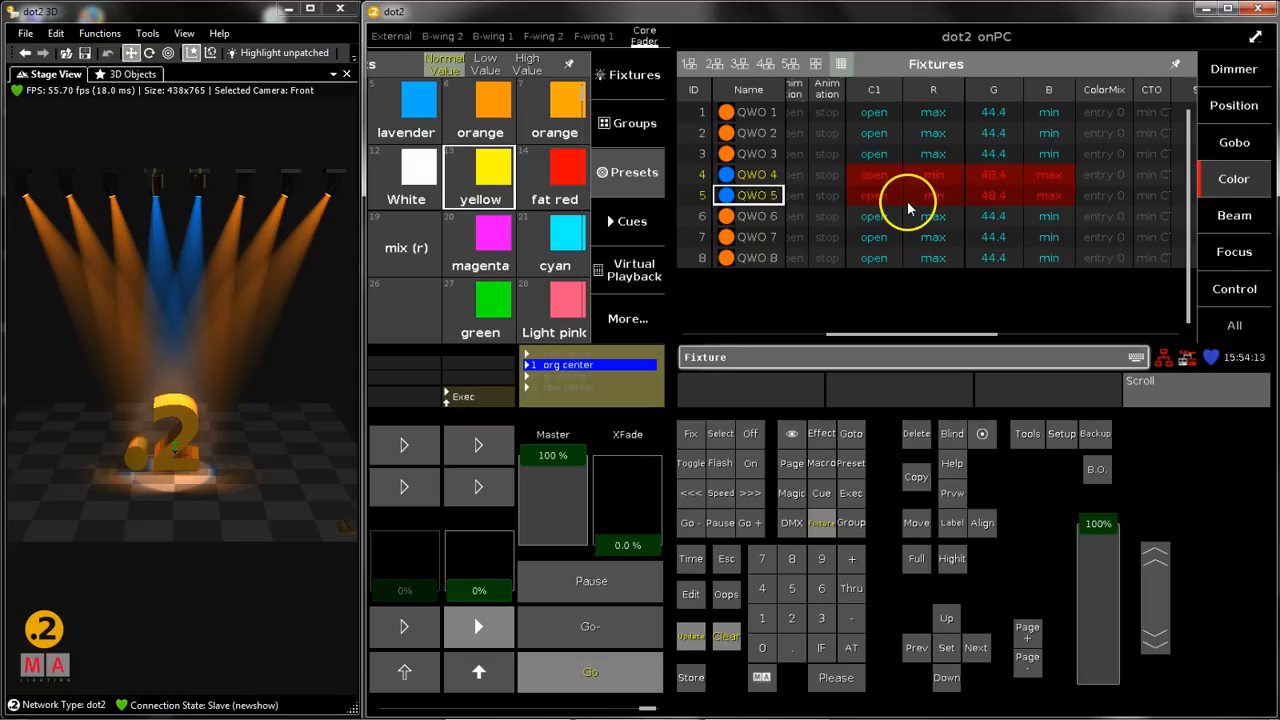
mouse_move(980, 188)
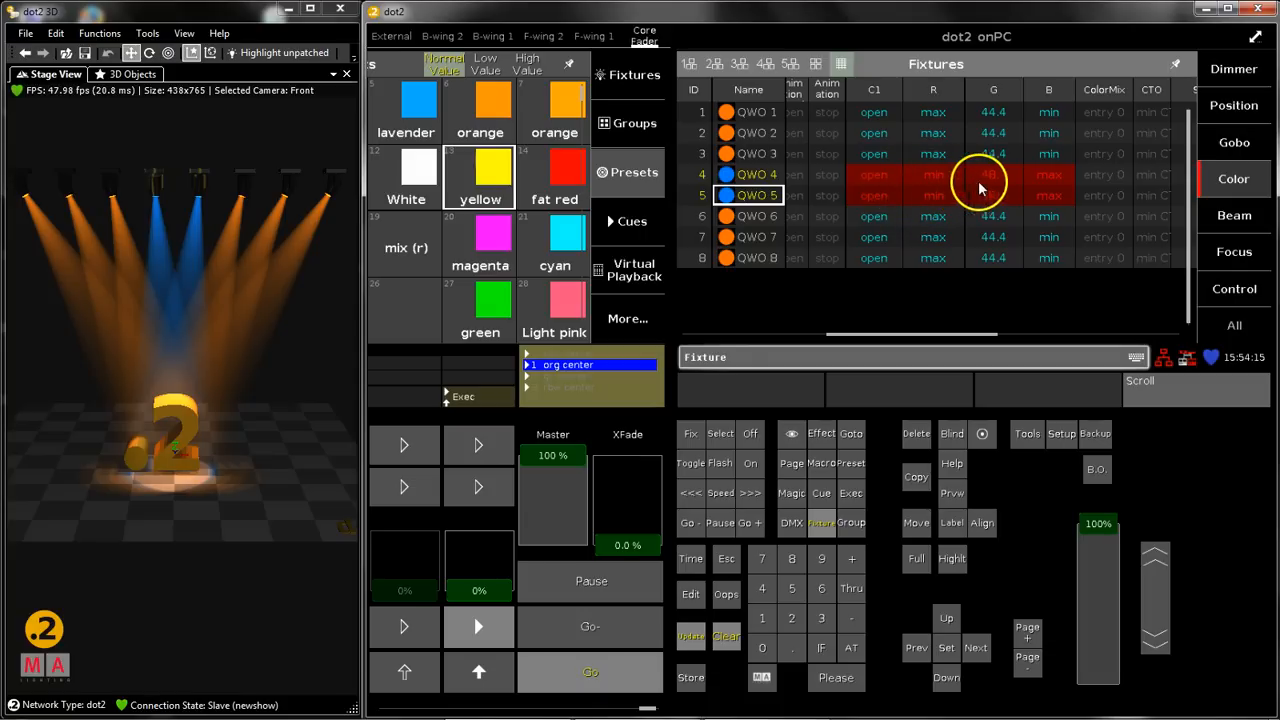
mouse_move(1020, 192)
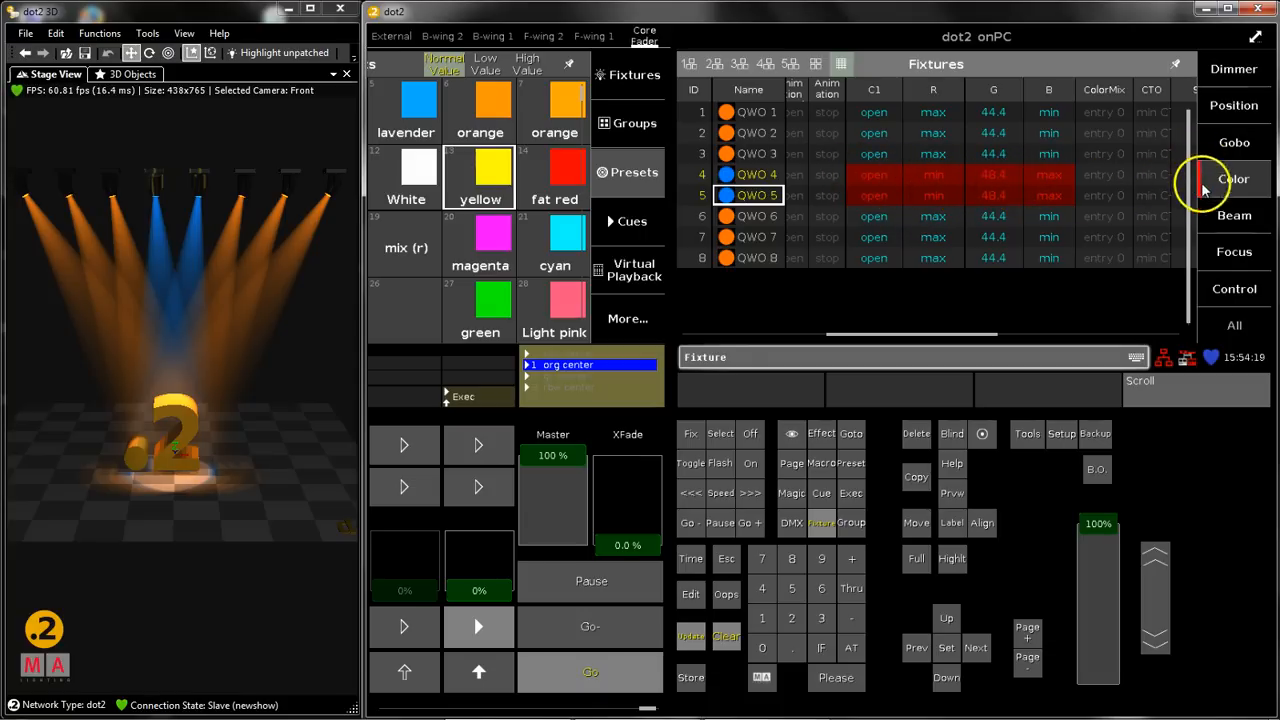
mouse_move(1205, 200)
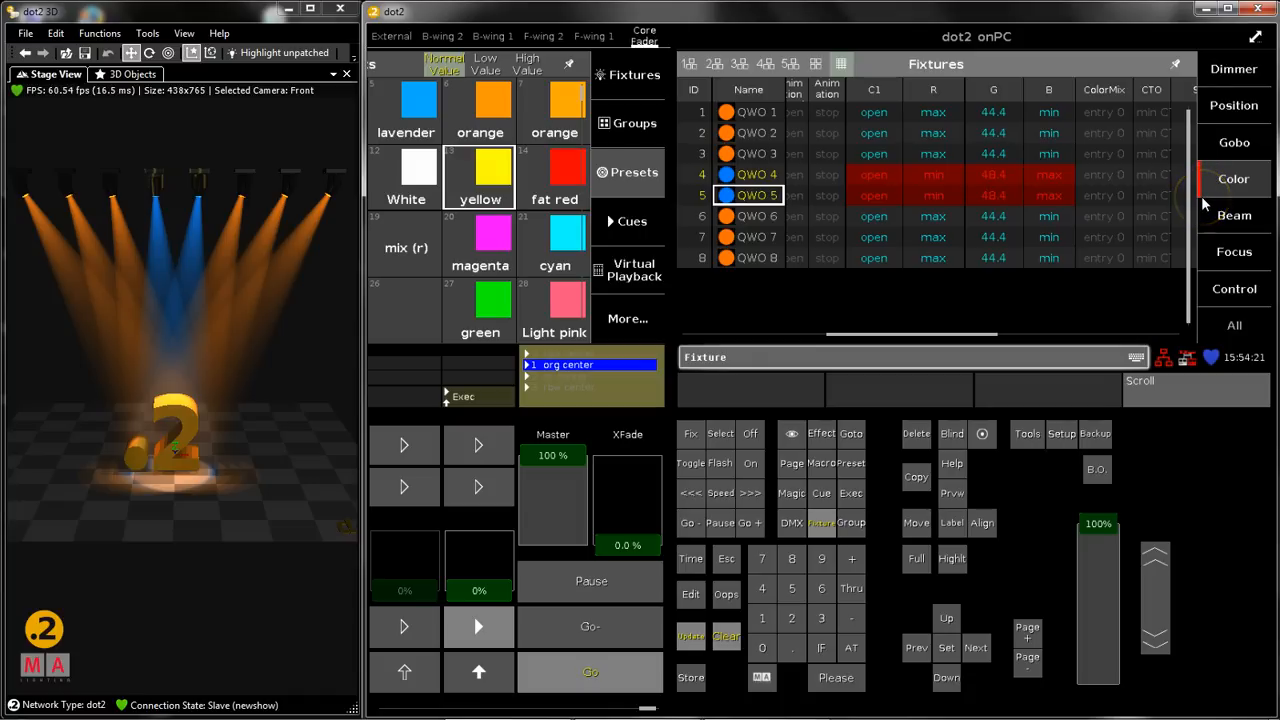
mouse_move(1200, 205)
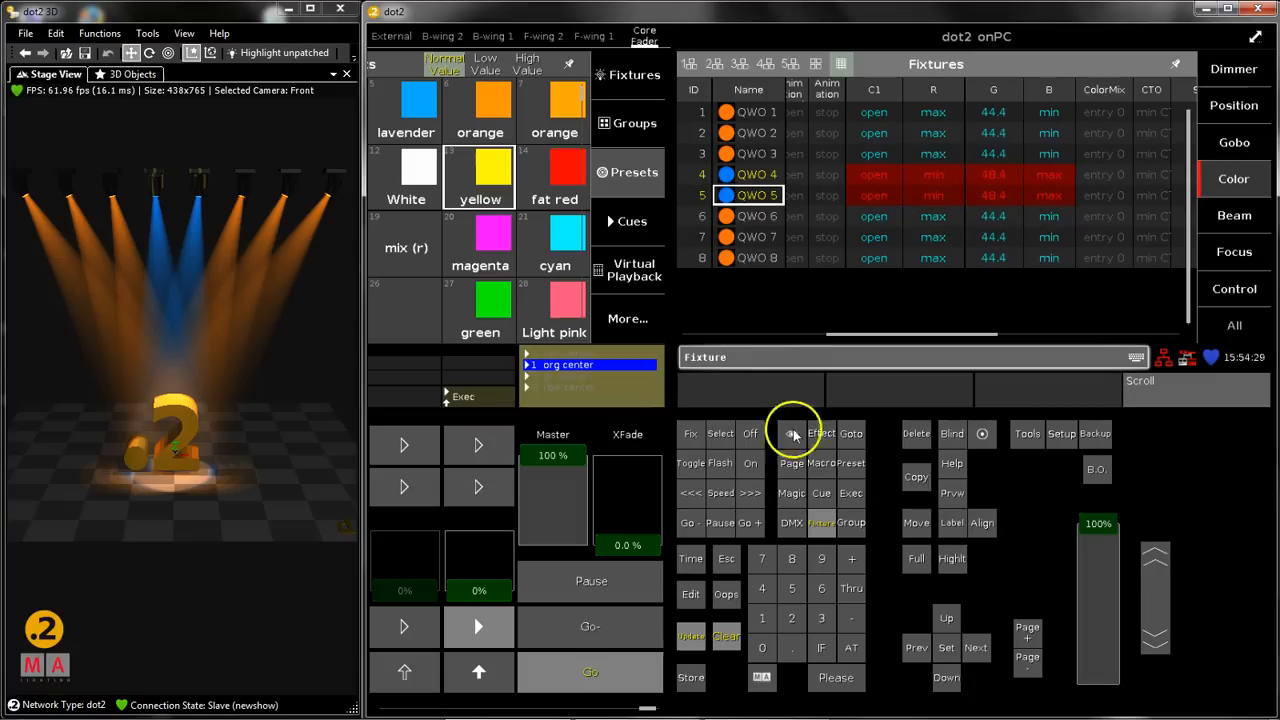
mouse_move(693, 636)
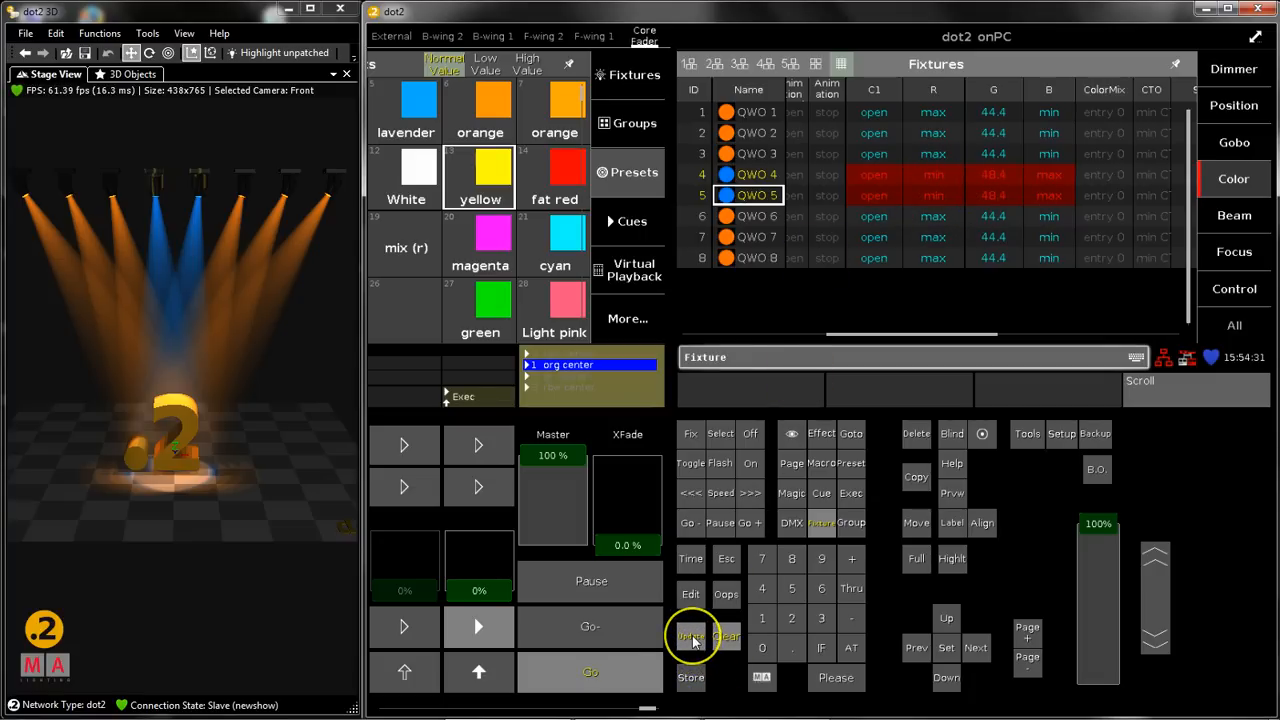
Enter the Update command to store the blue of fixtures 4 and 5
click(690, 636)
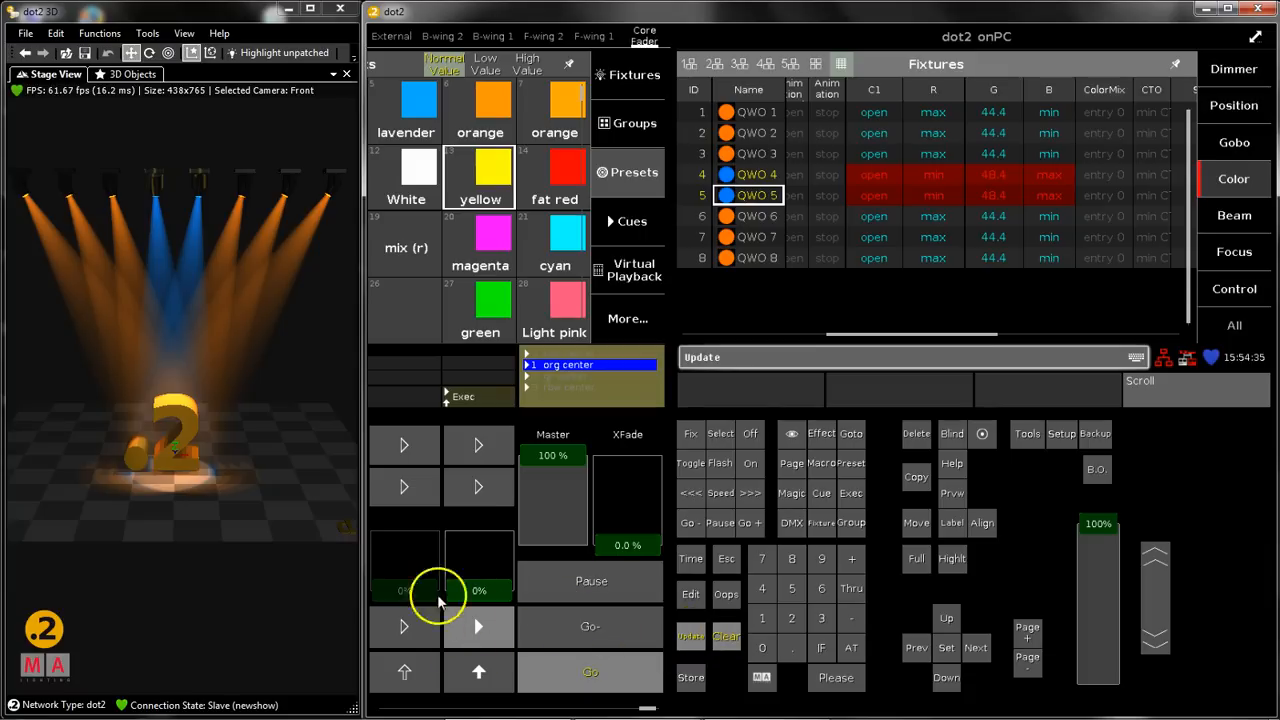
mouse_move(540, 665)
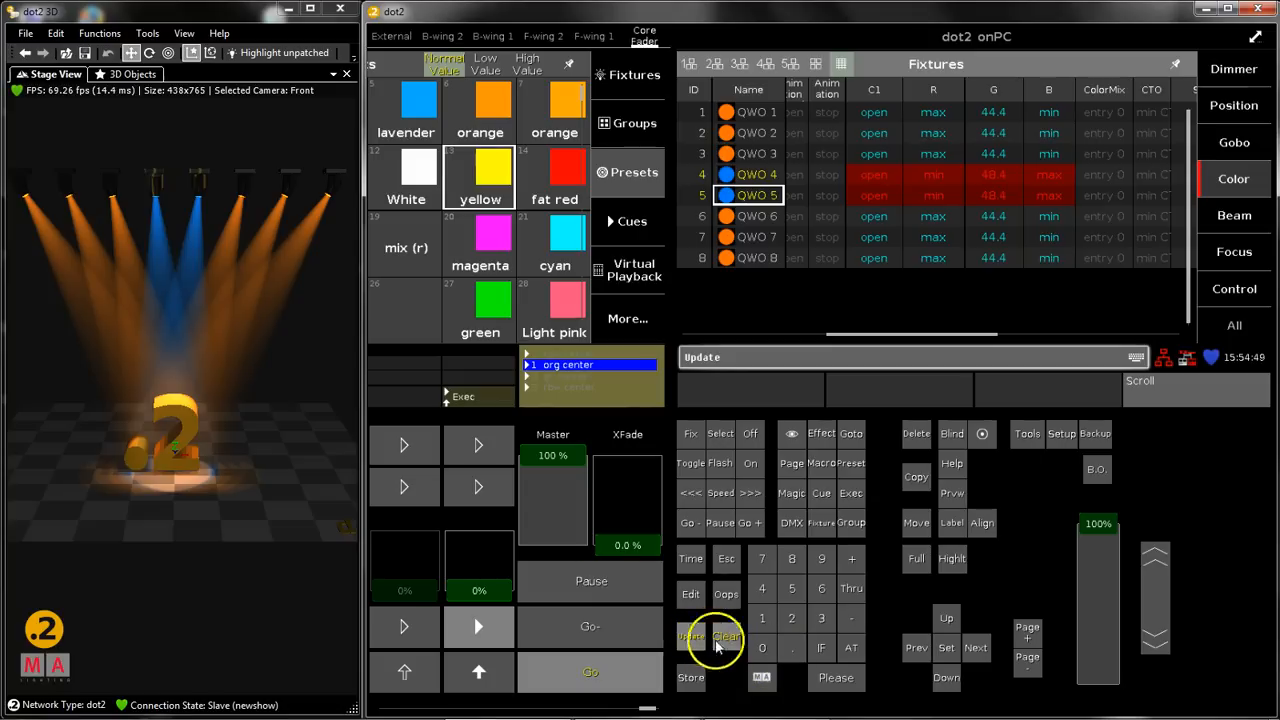
mouse_move(853, 698)
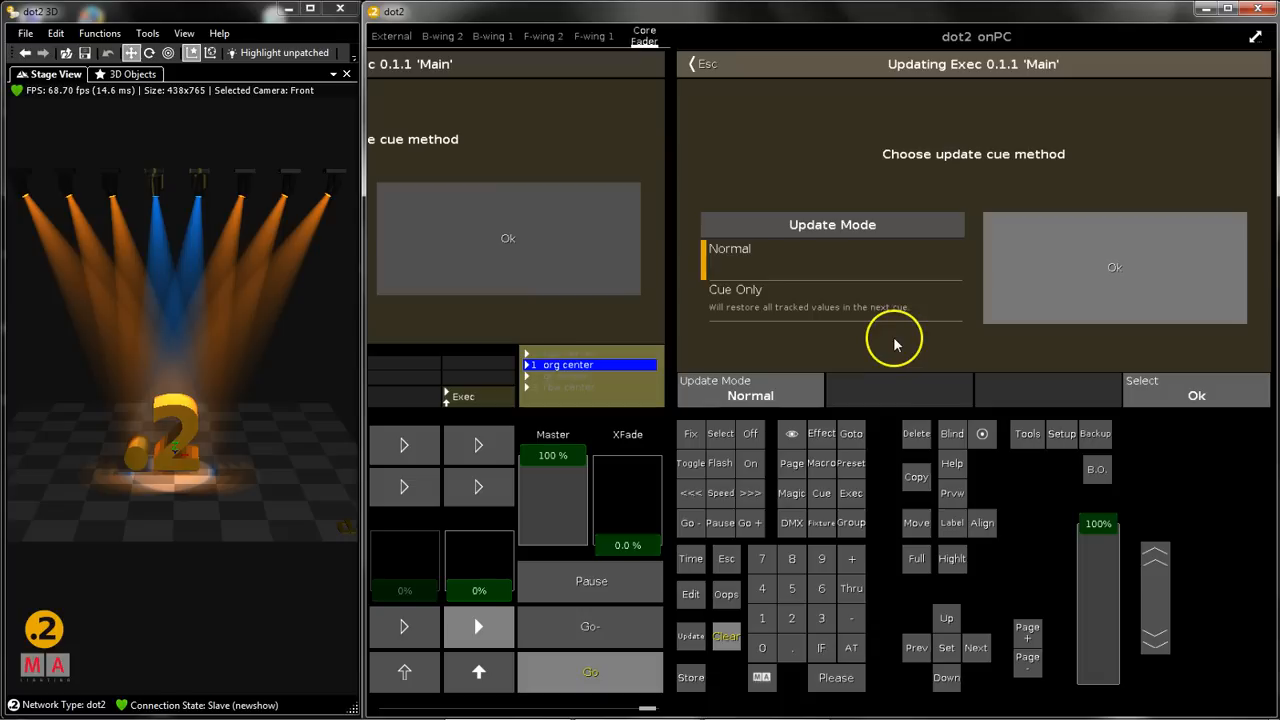
mouse_move(895, 337)
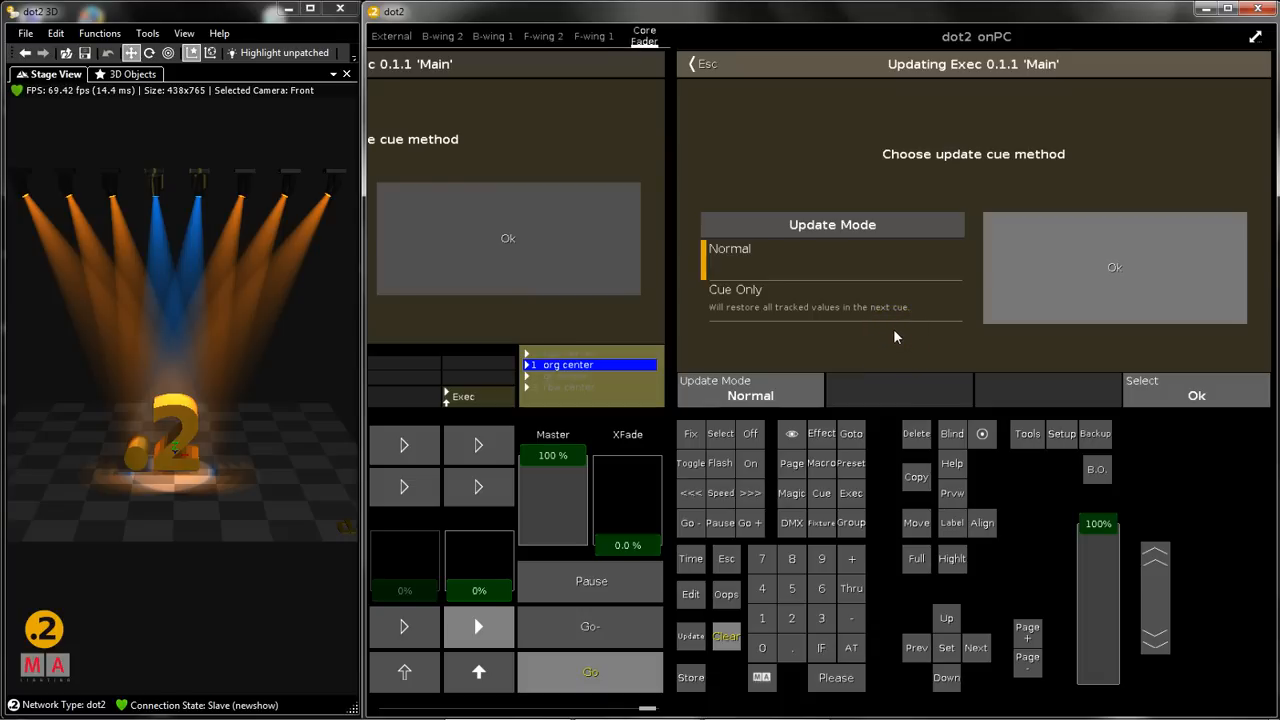
mouse_move(950, 328)
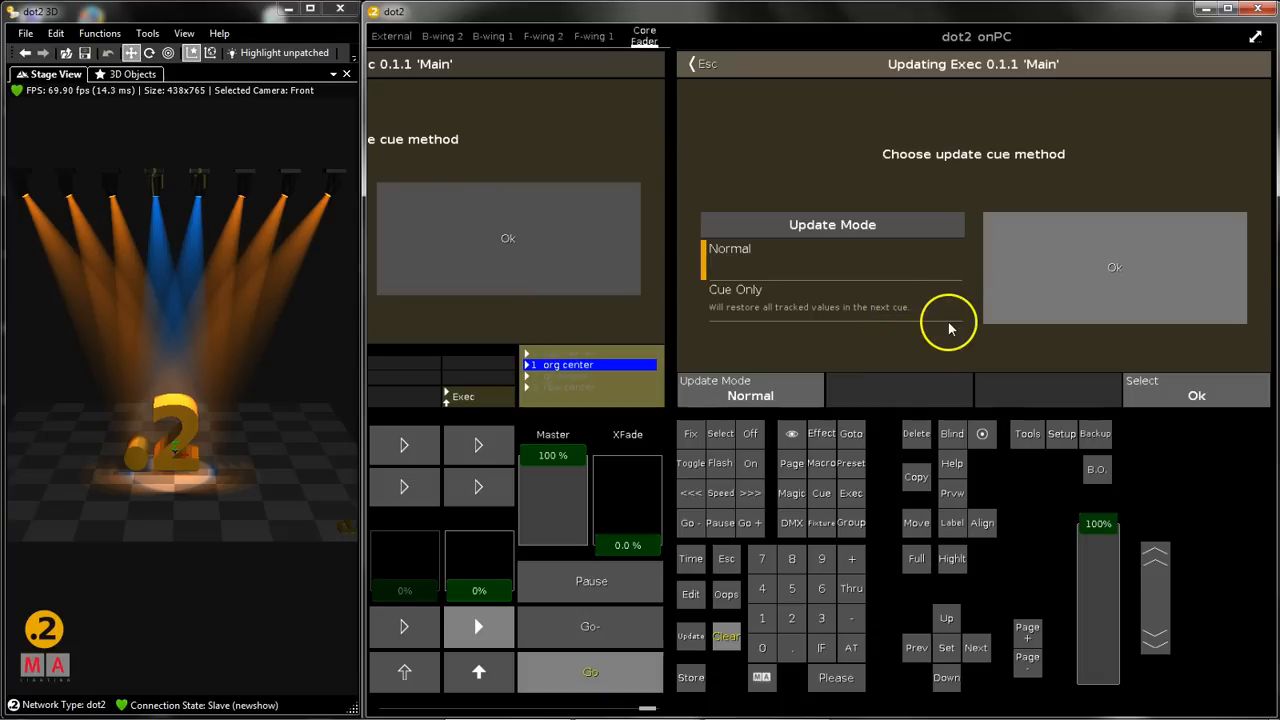
mouse_move(818, 240)
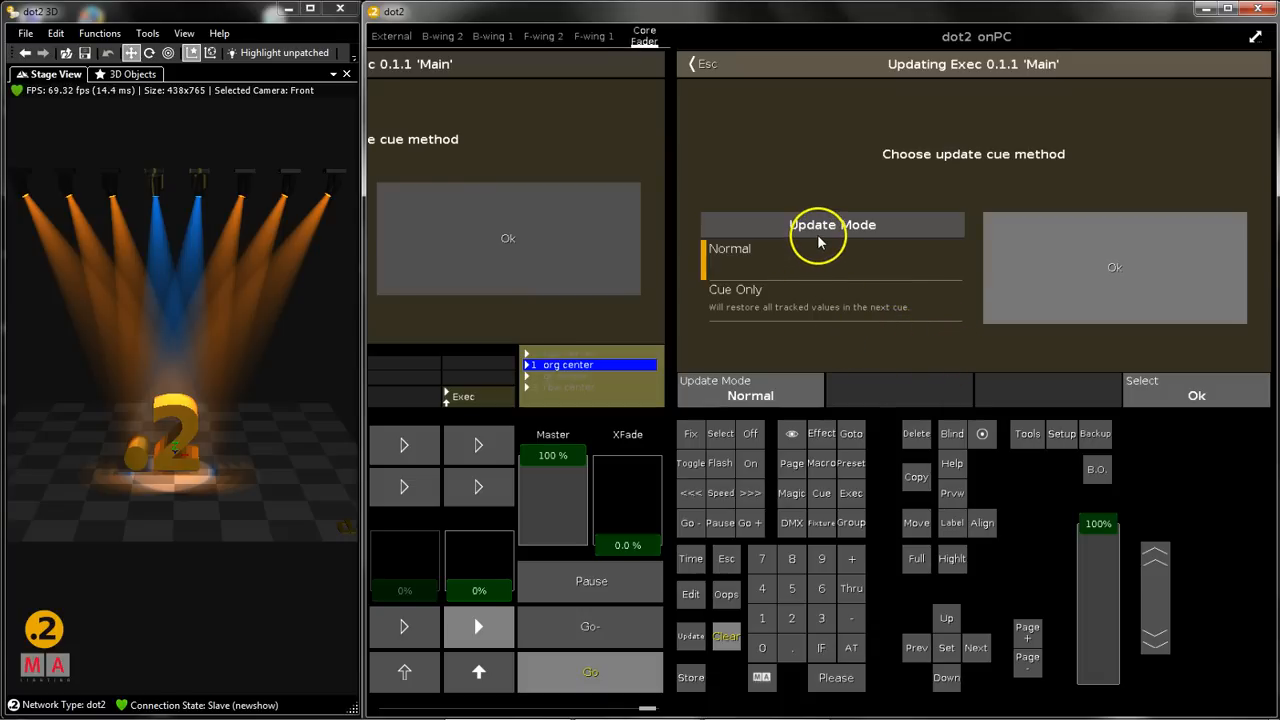
mouse_move(848, 318)
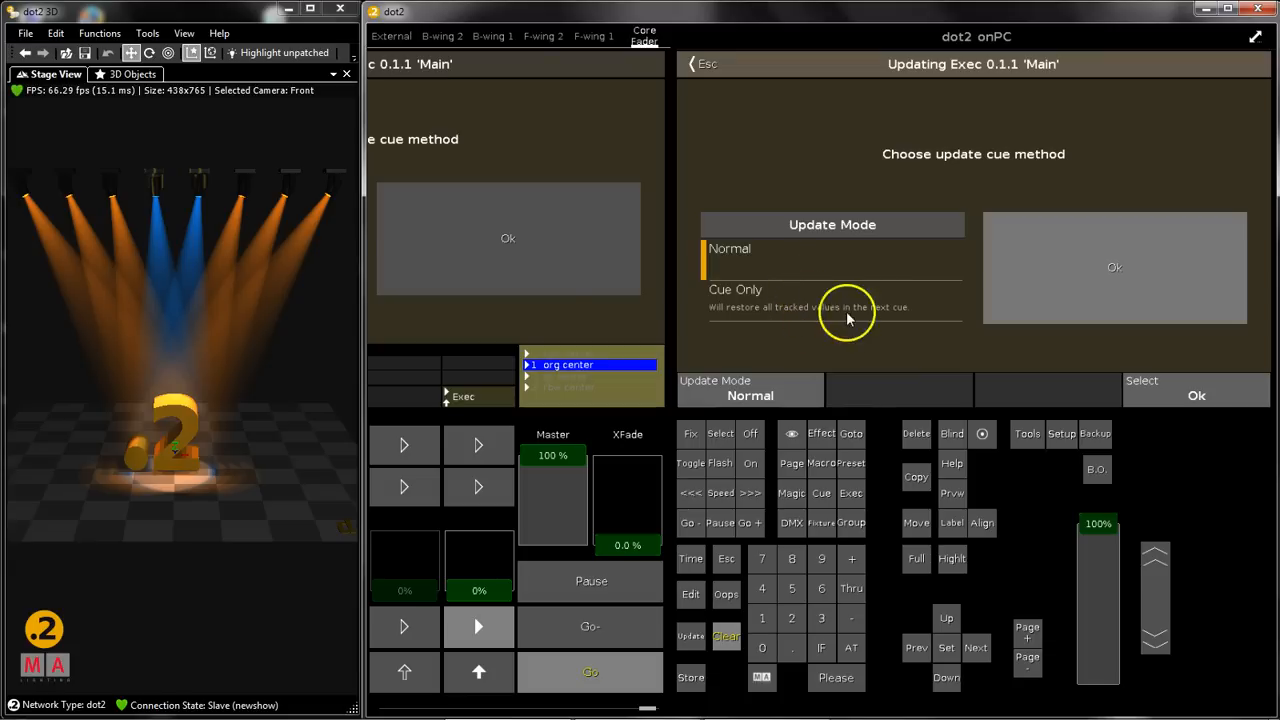
mouse_move(790, 308)
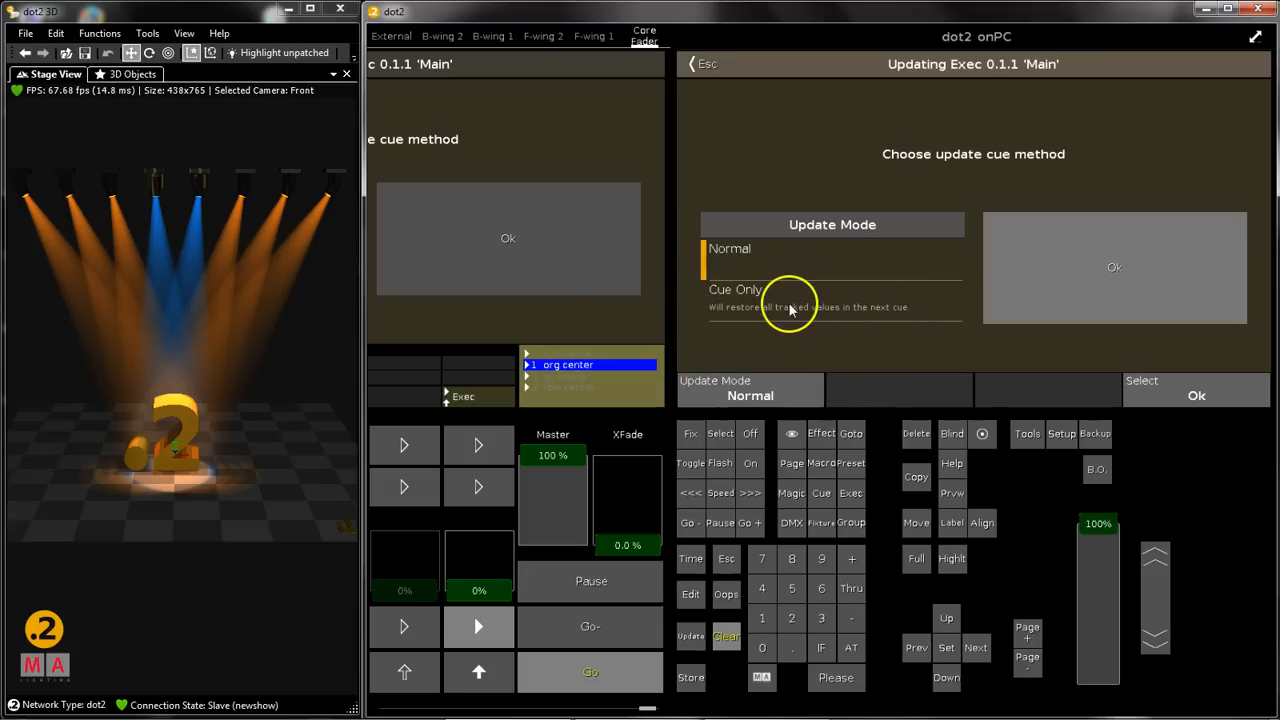
mouse_move(770, 250)
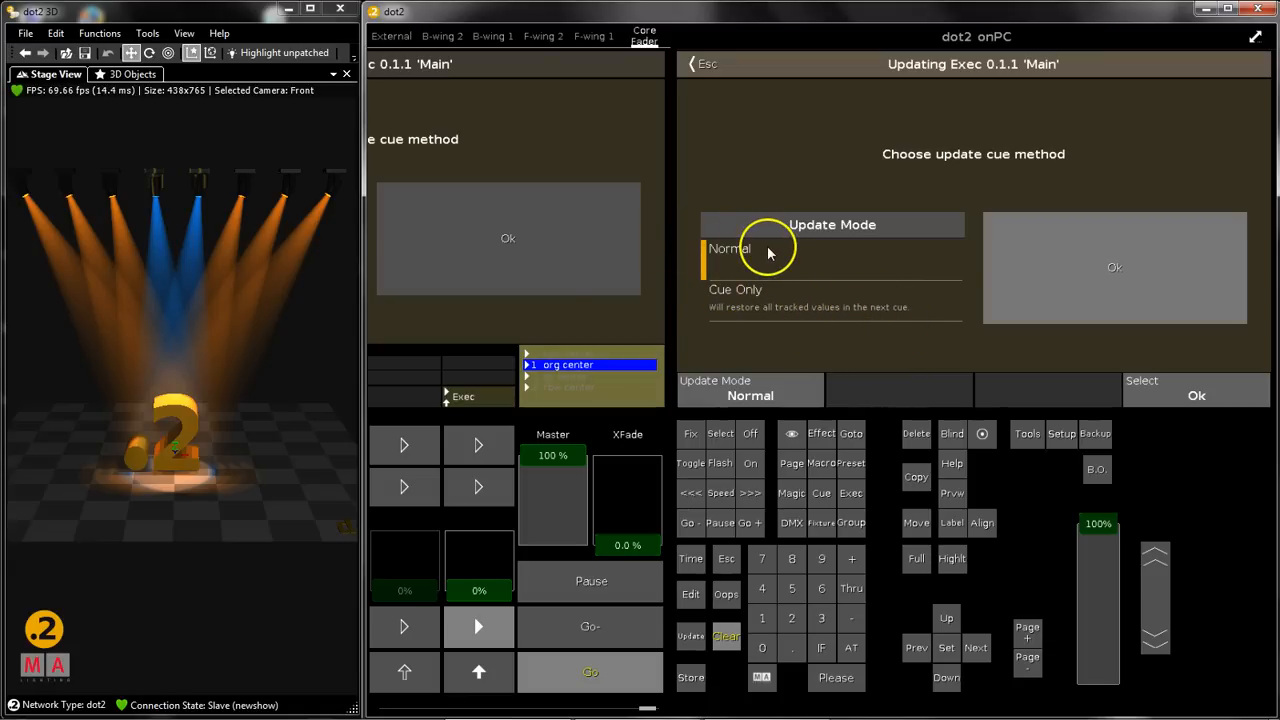
mouse_move(783, 254)
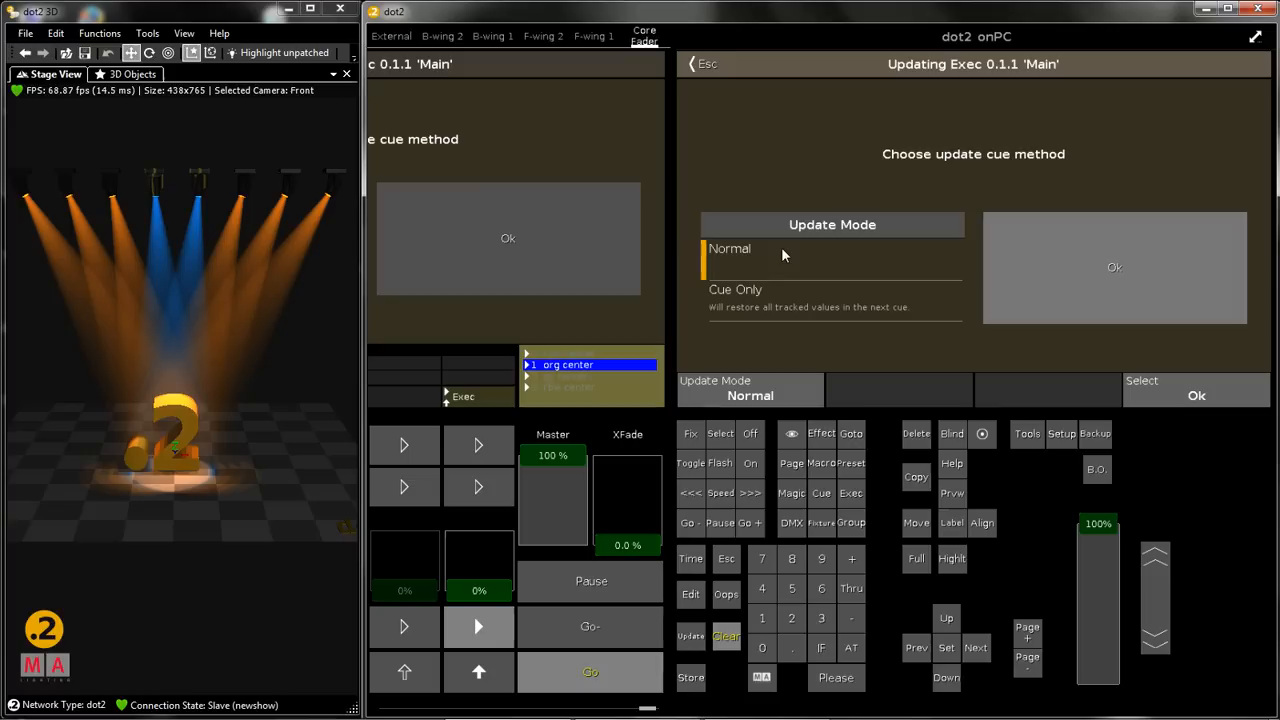
mouse_move(785, 265)
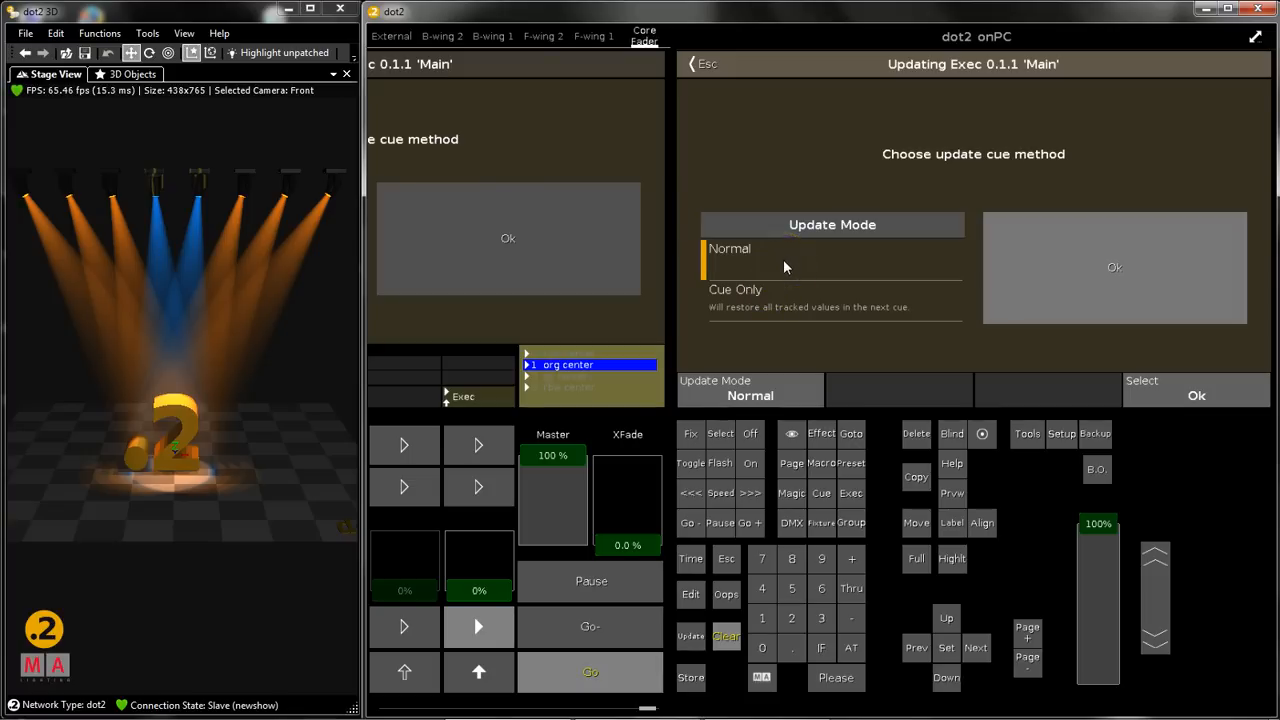
mouse_move(782, 250)
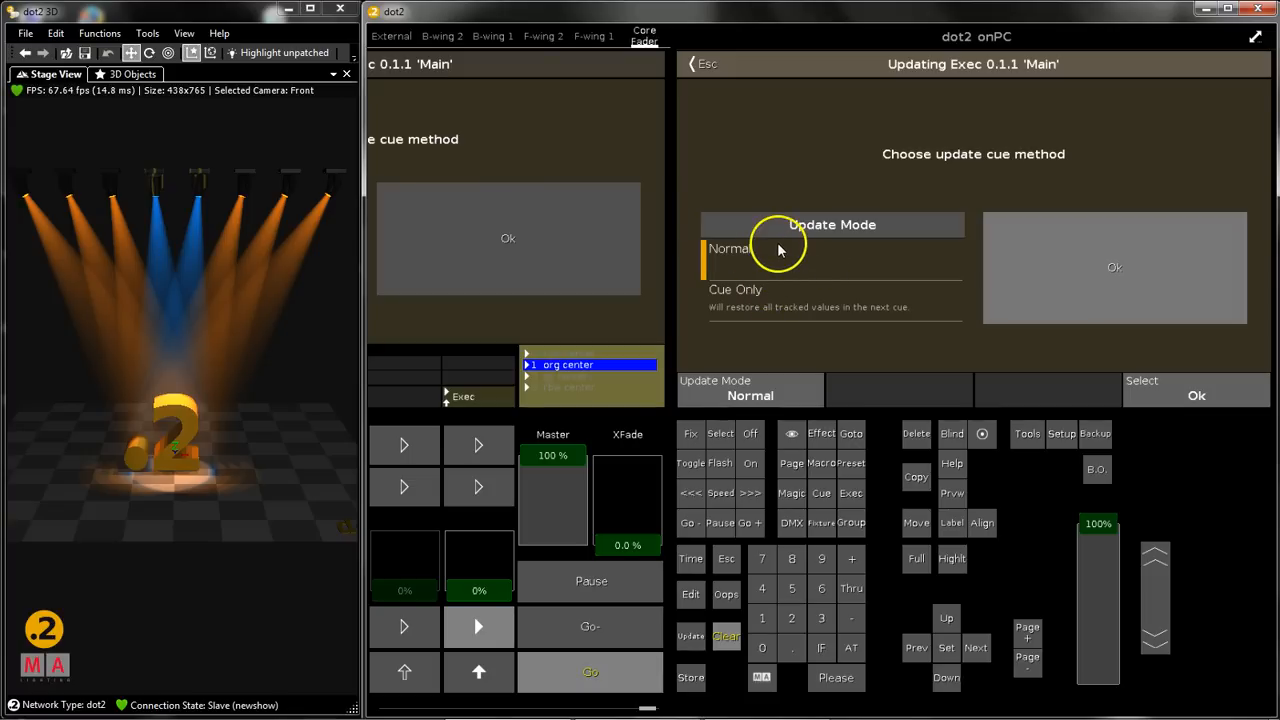
mouse_move(728, 290)
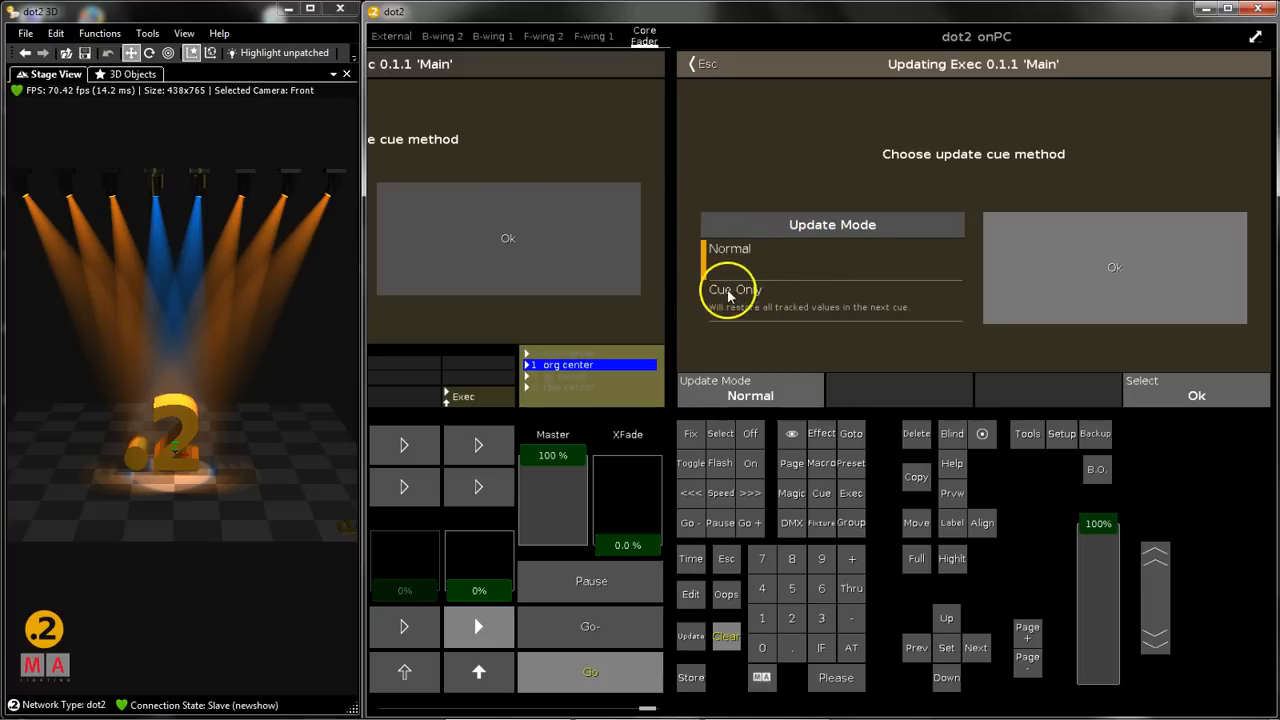
mouse_move(715, 320)
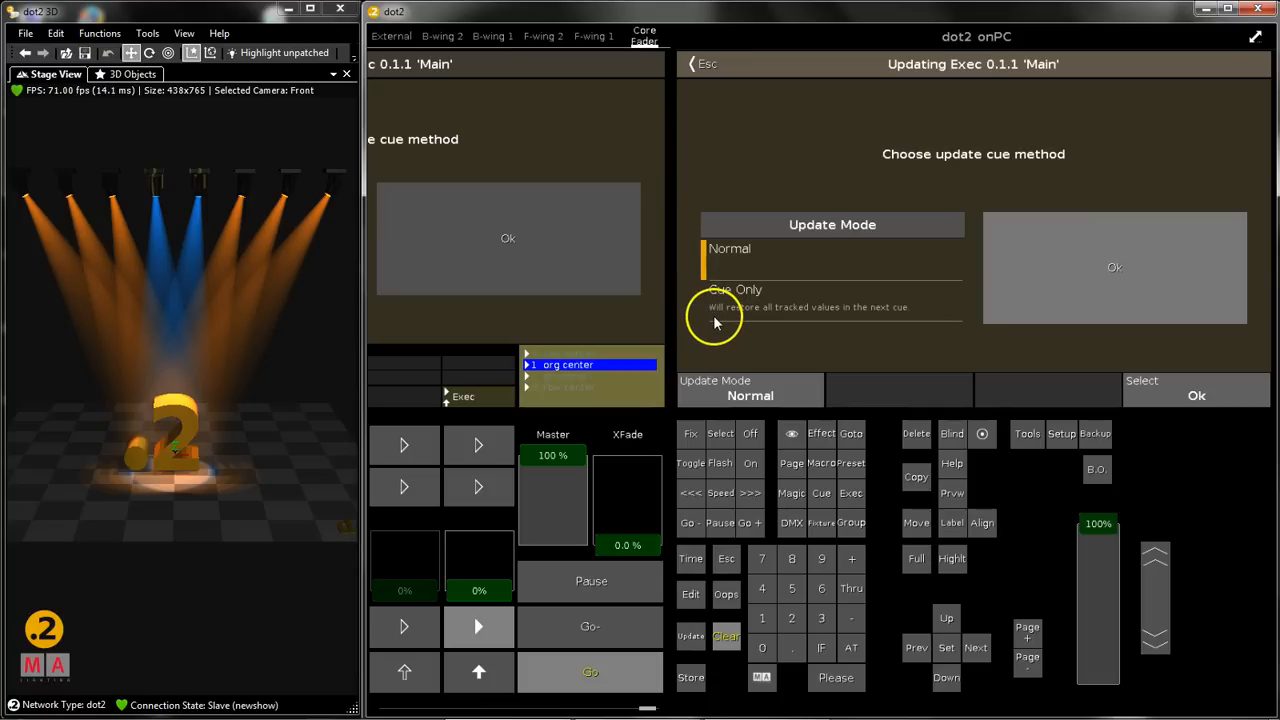
mouse_move(717, 343)
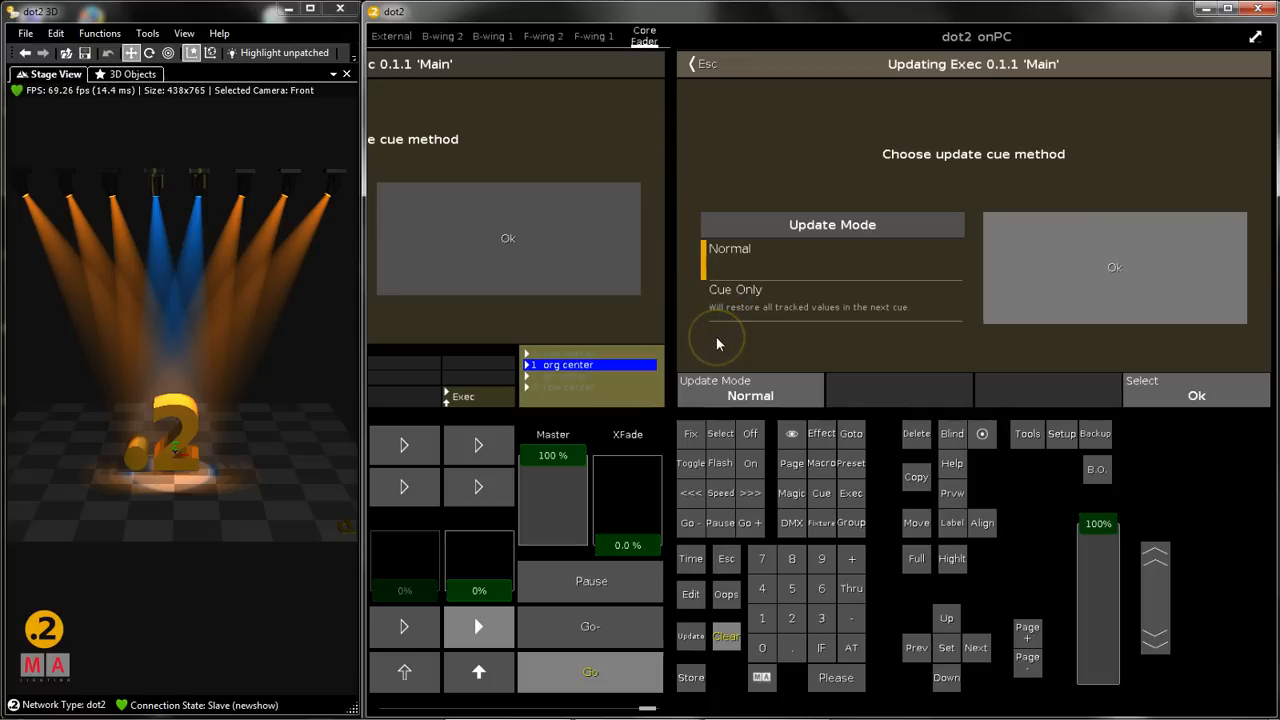
mouse_move(533, 388)
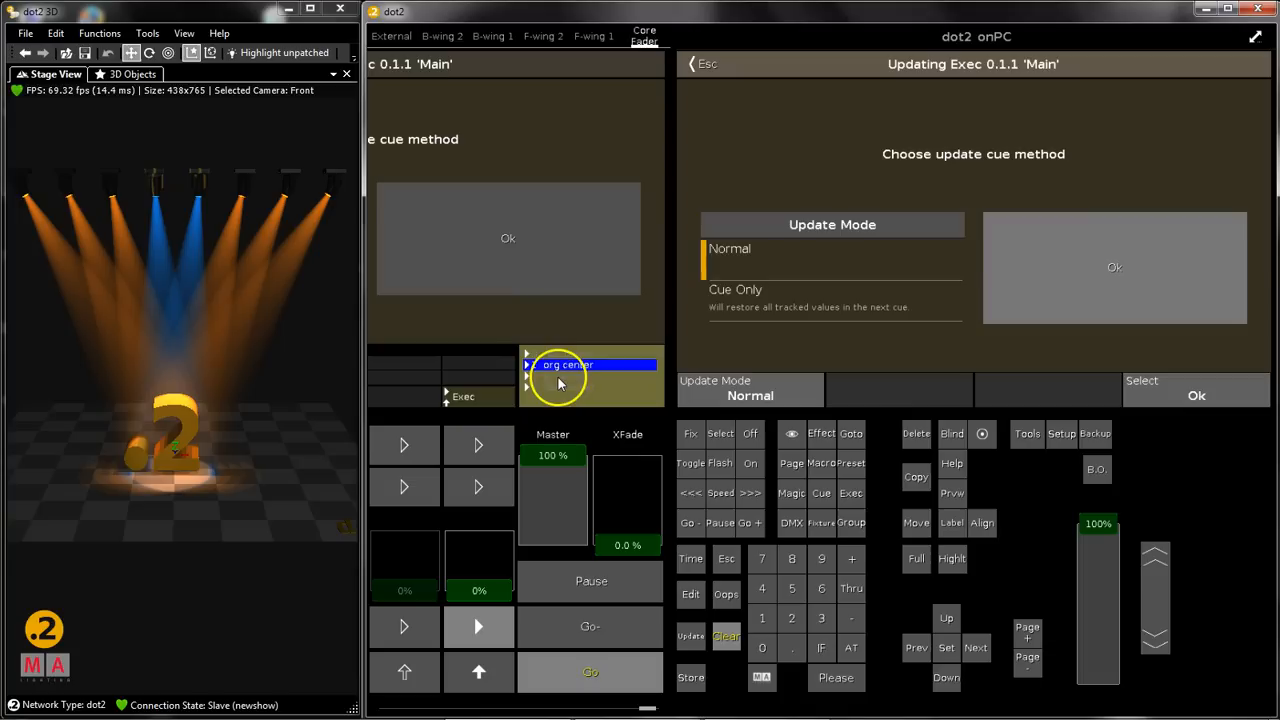
mouse_move(800, 325)
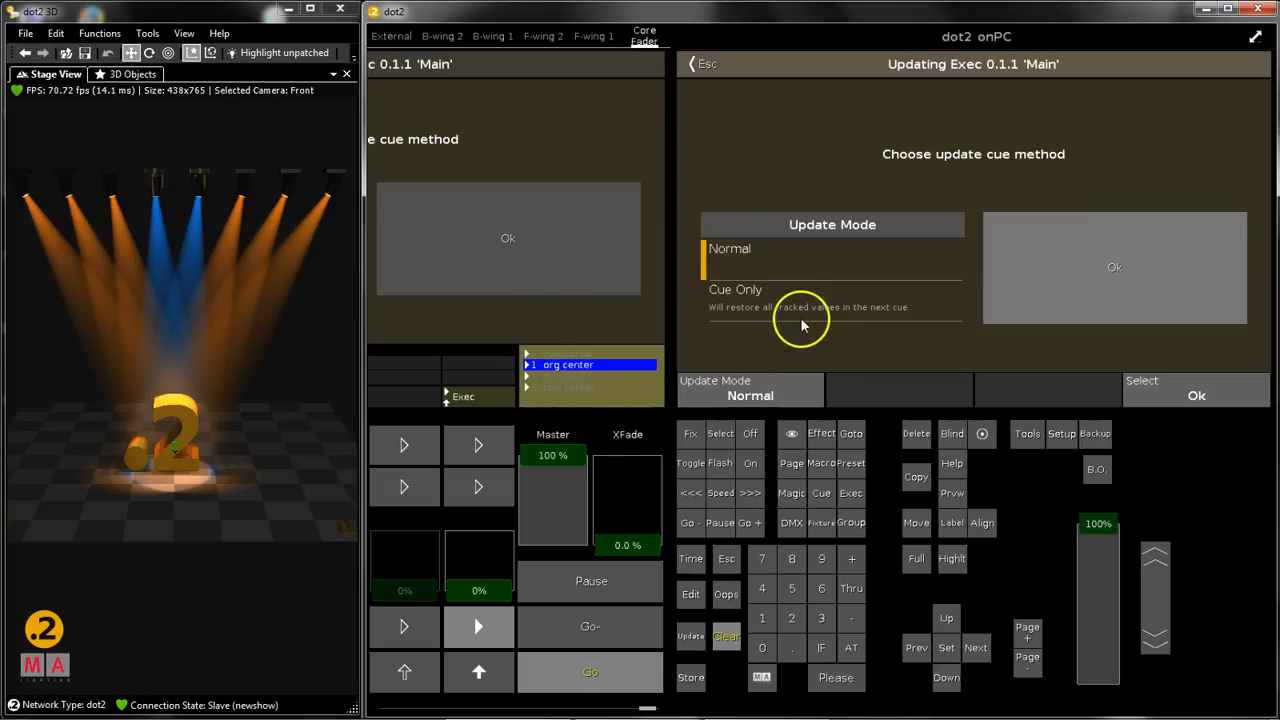
mouse_move(900, 350)
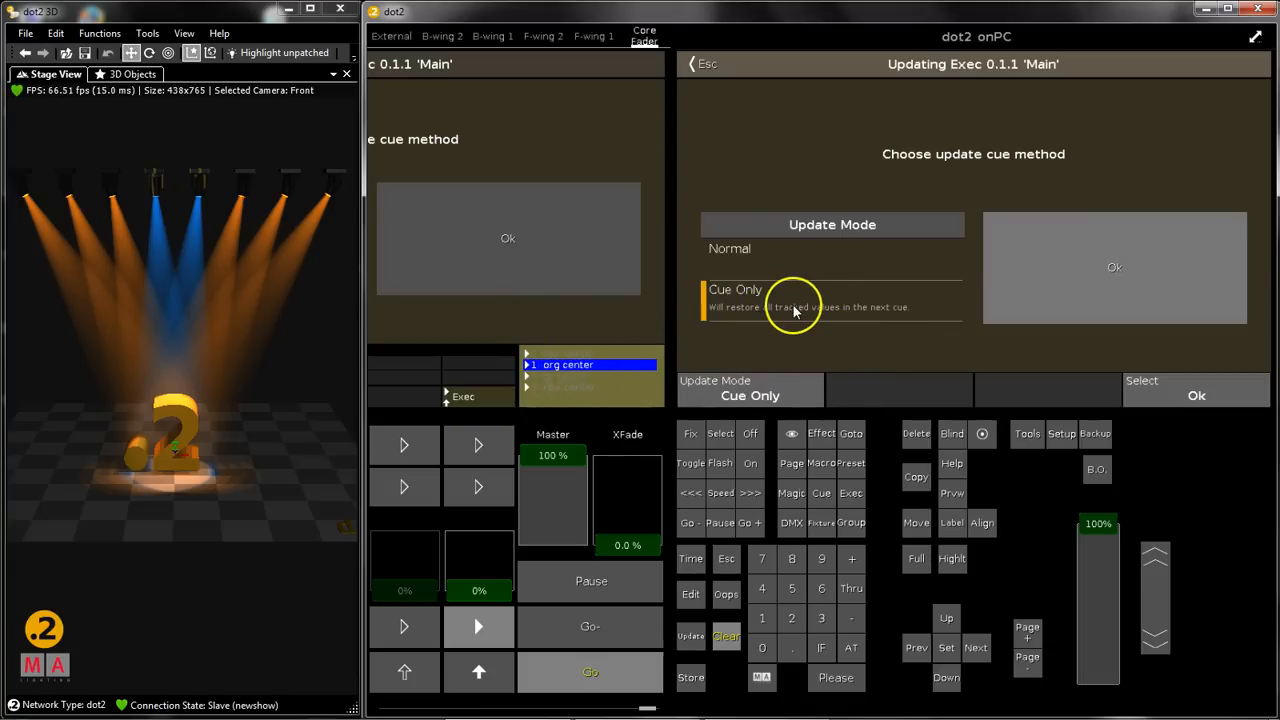
mouse_move(1120, 270)
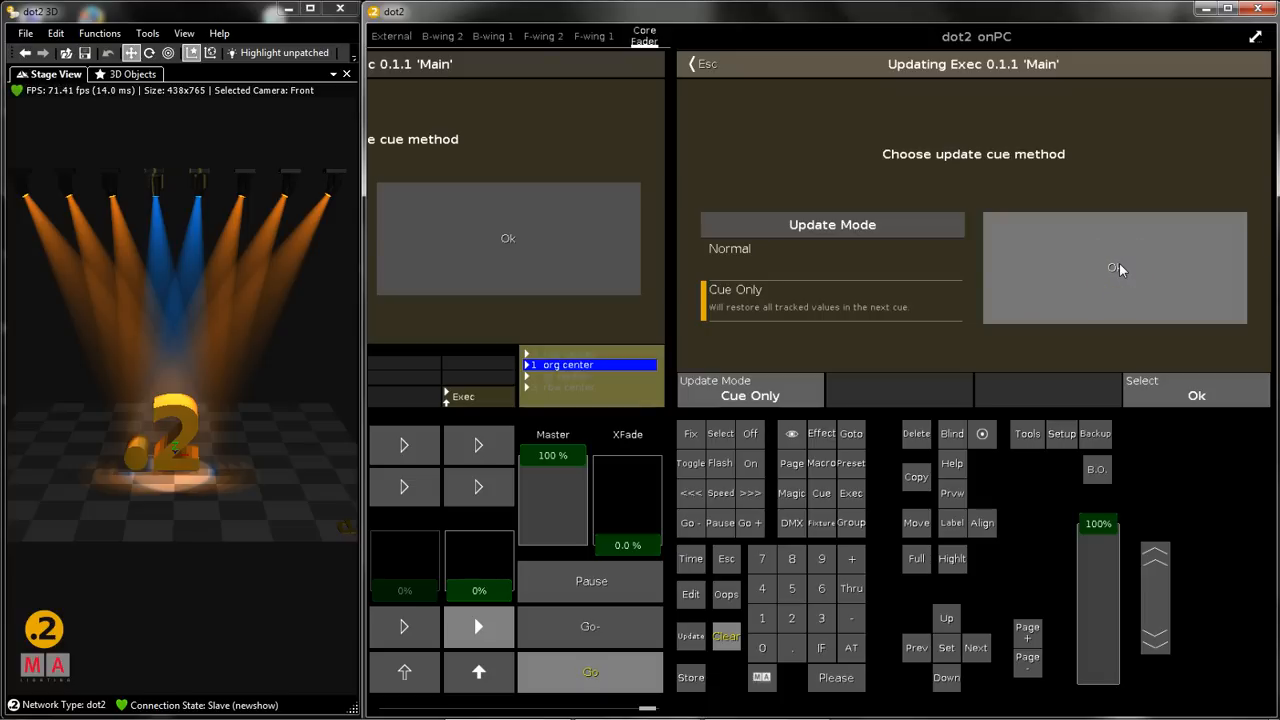
Confirm updating cue 1 on the Main executor with Cue Only mode
click(1195, 395)
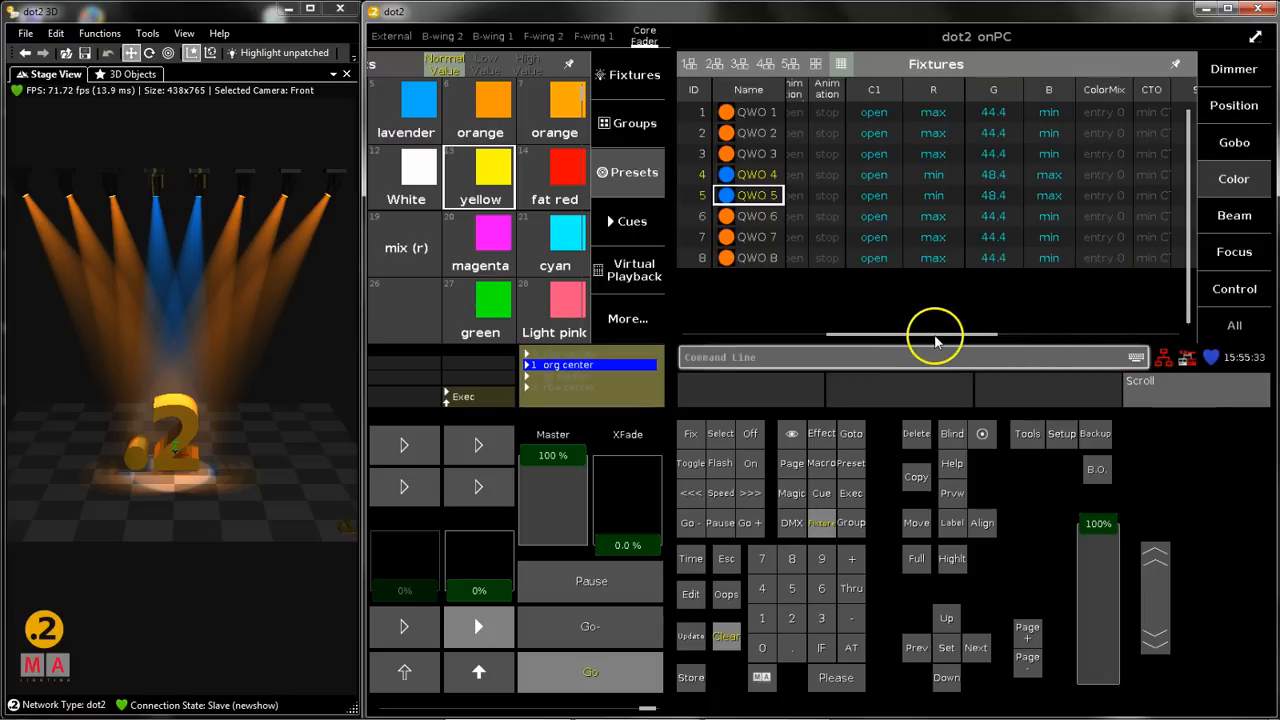
drag(935, 335, 1085, 335)
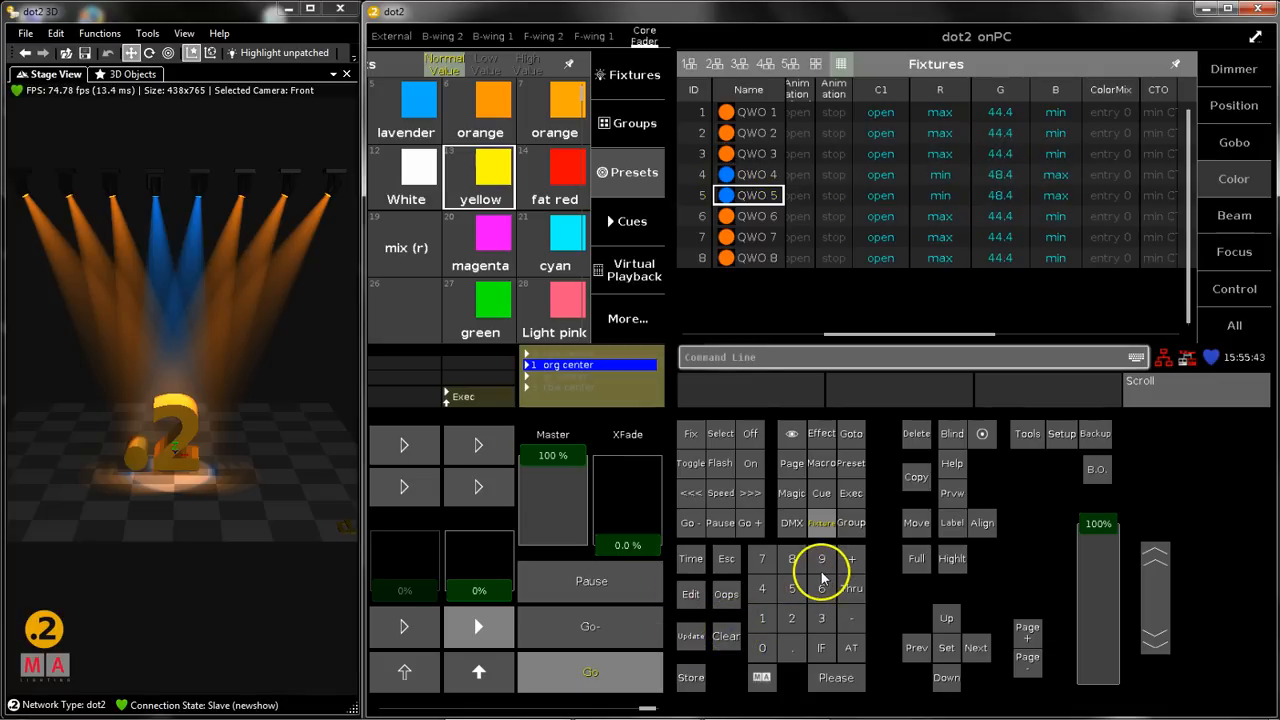
mouse_move(695, 625)
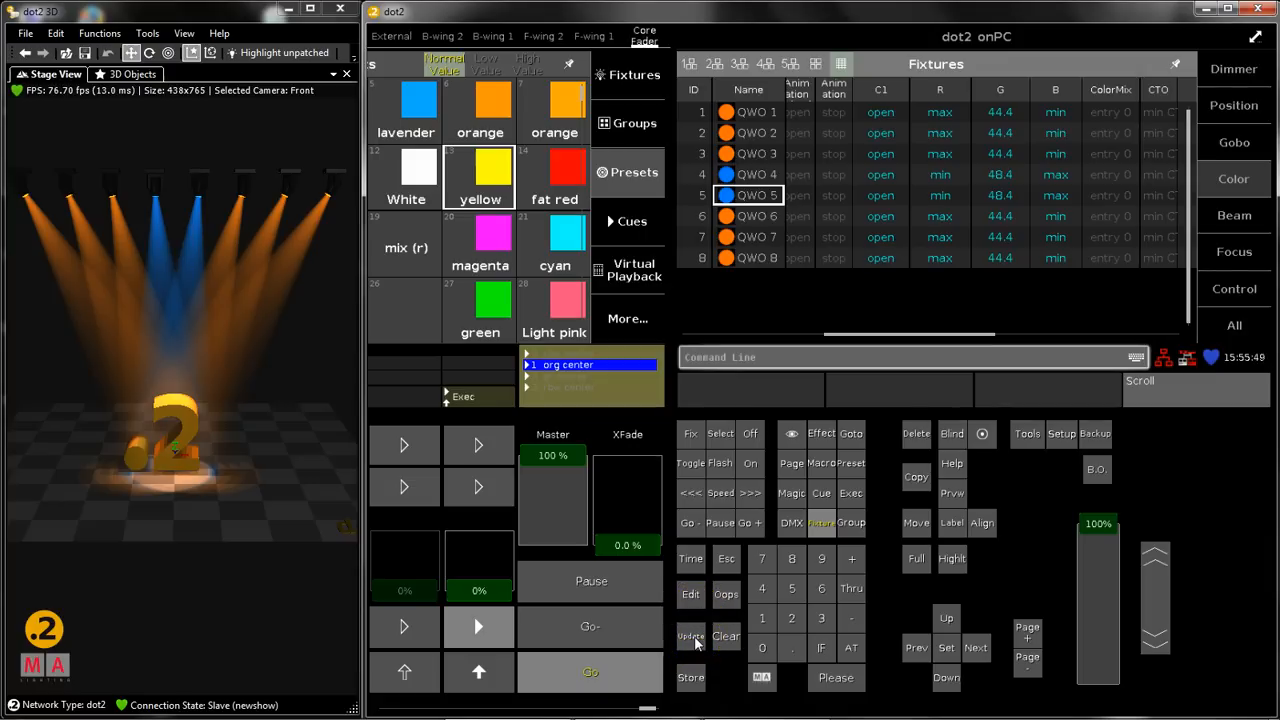
mouse_move(755, 434)
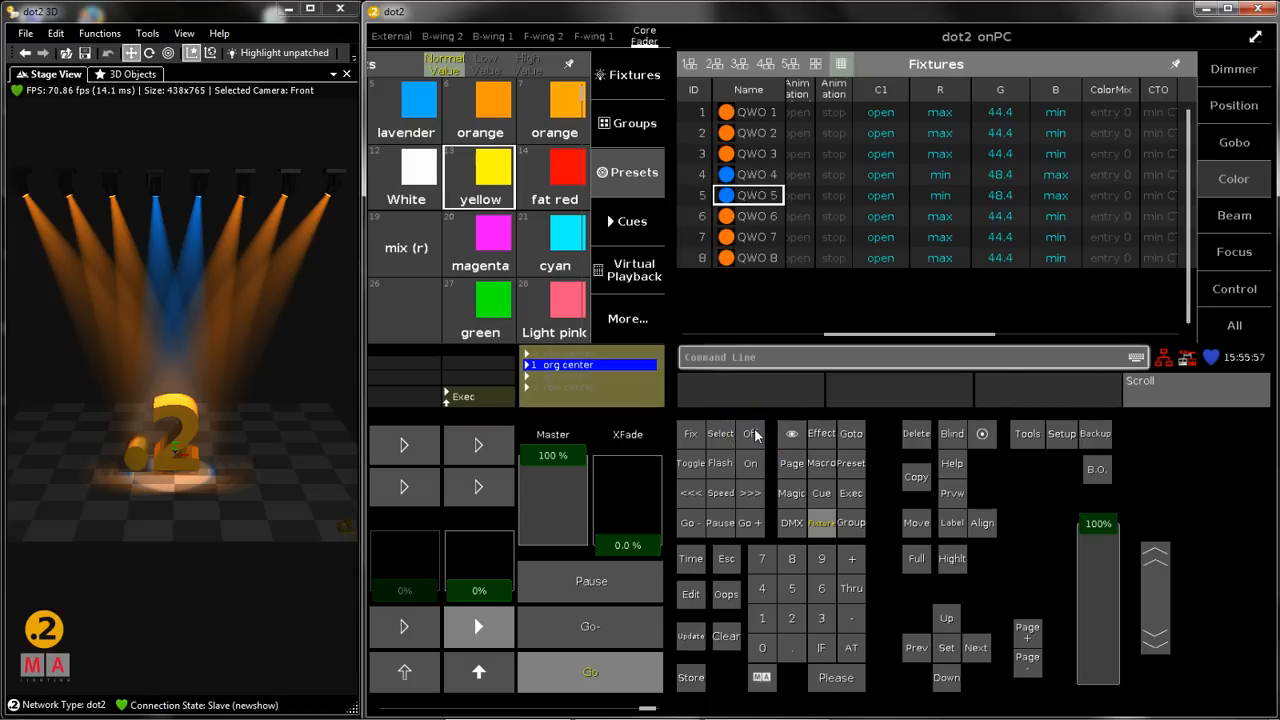
click(836, 677)
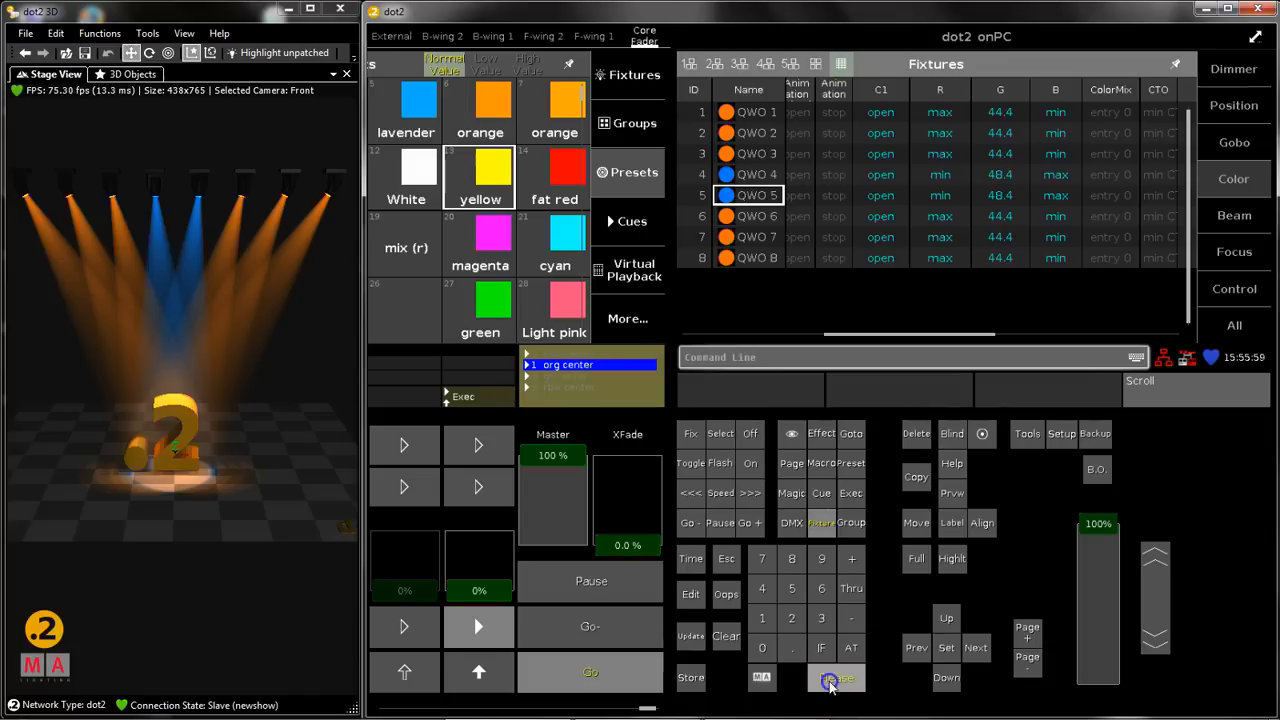
click(836, 678)
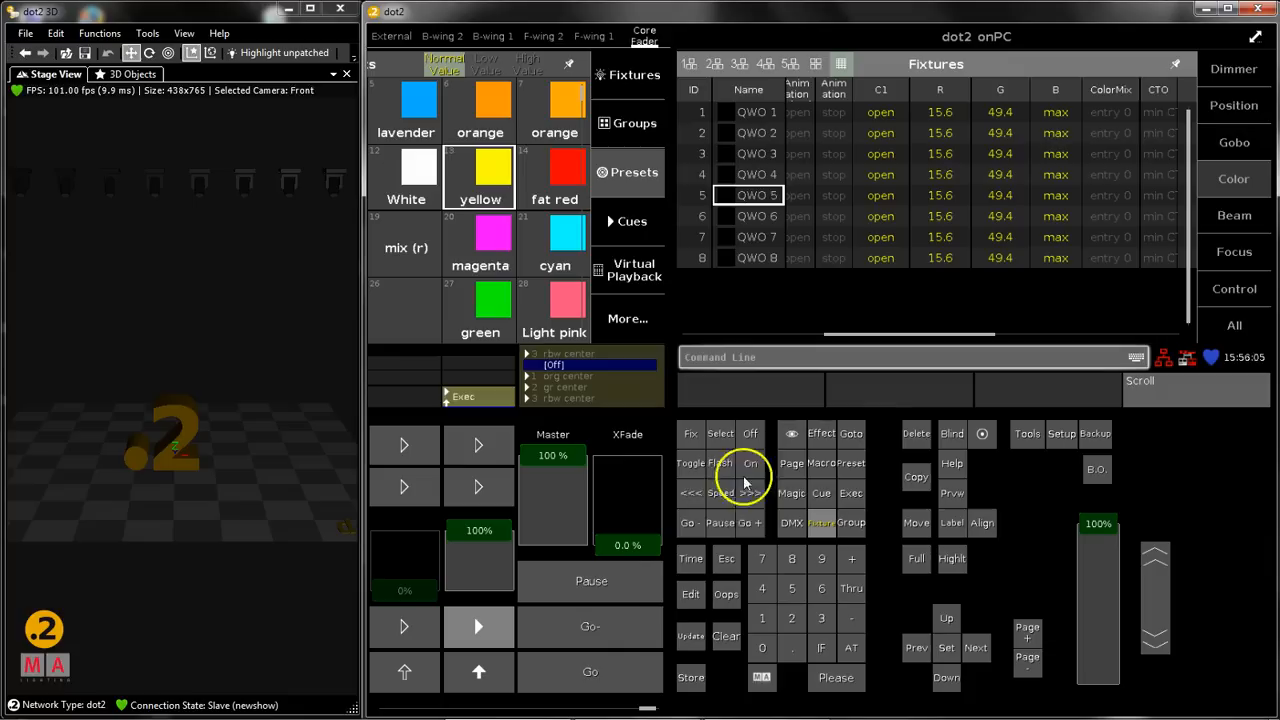
click(478, 625)
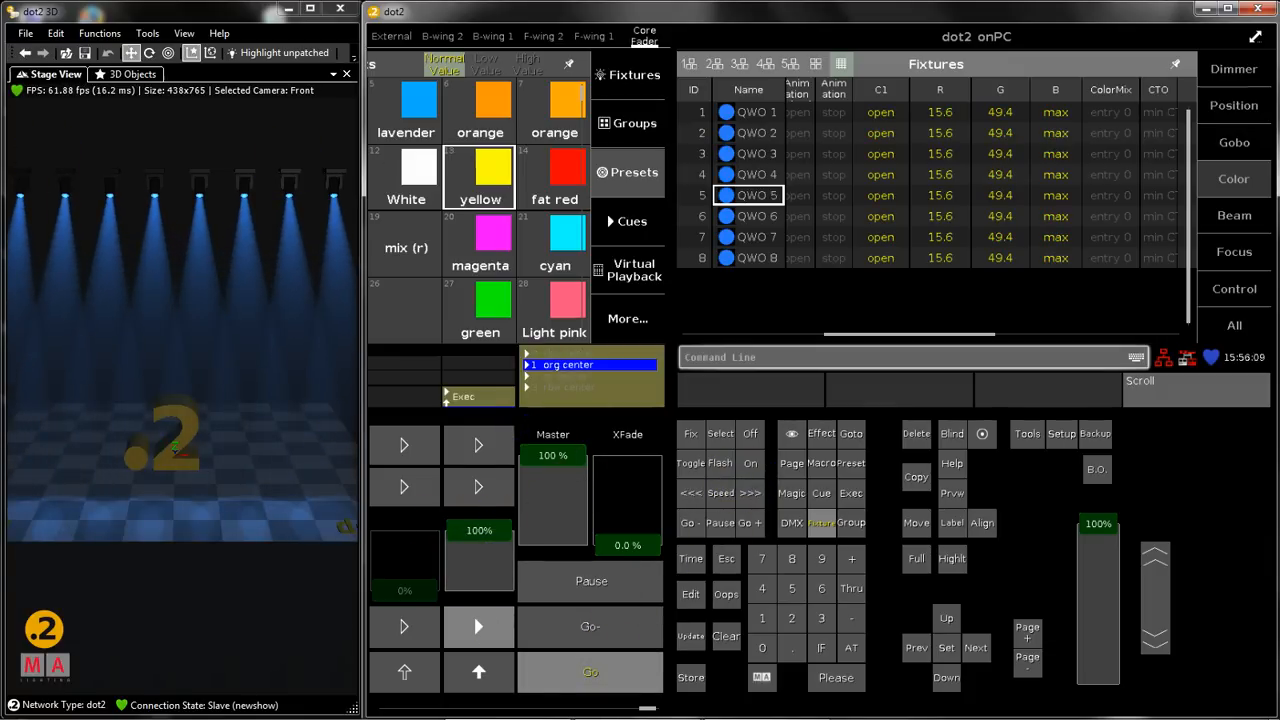
mouse_move(481, 580)
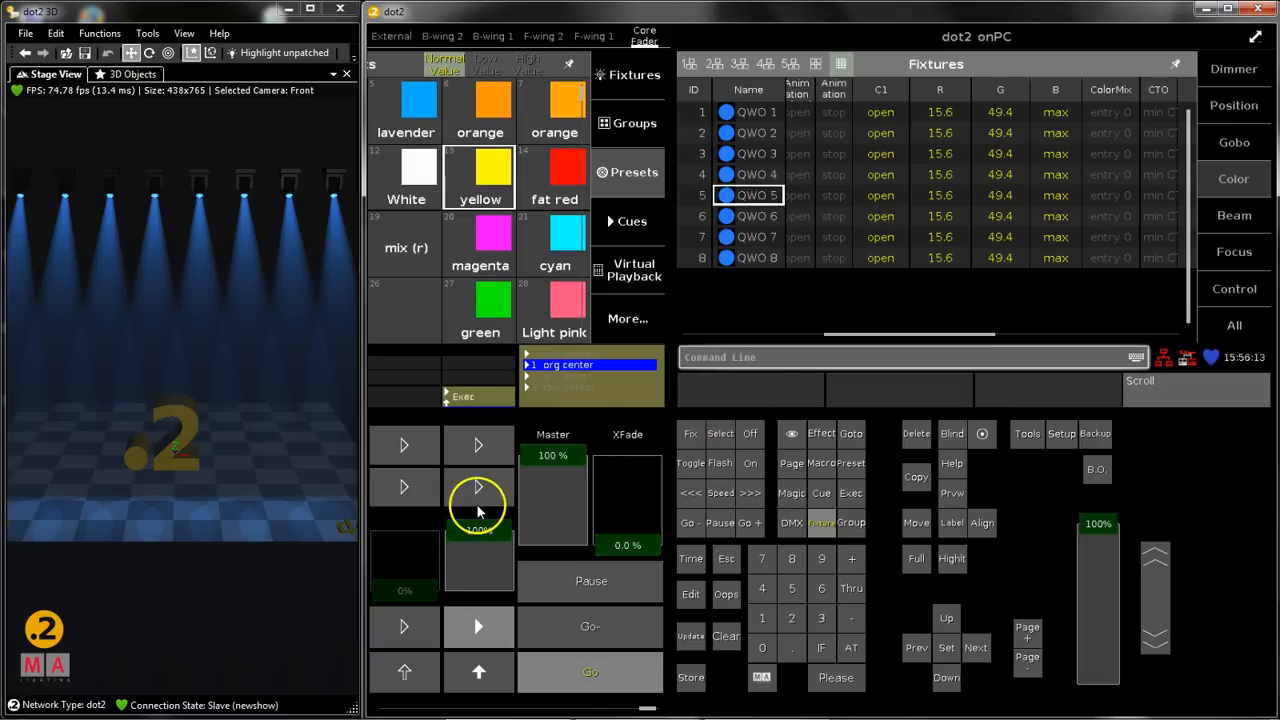
click(478, 626)
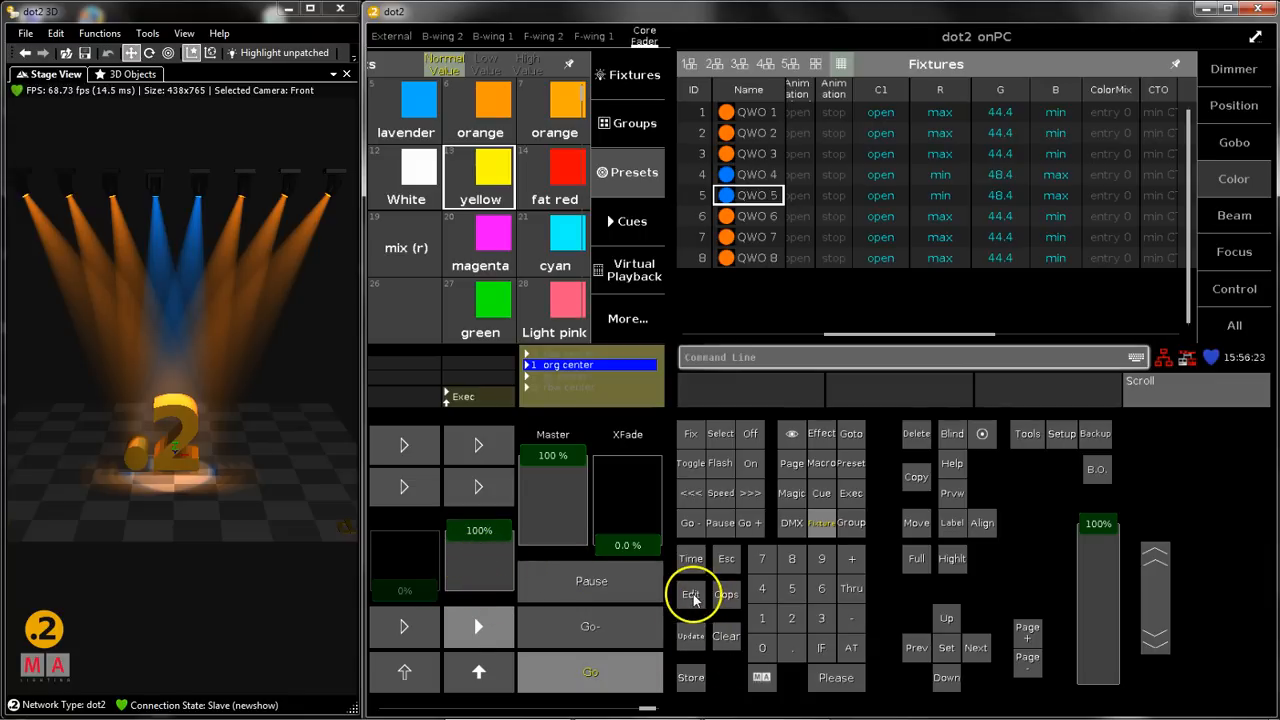
Load cue 1 of executor 1 for editing and scroll the Fixtures sheet
click(690, 594)
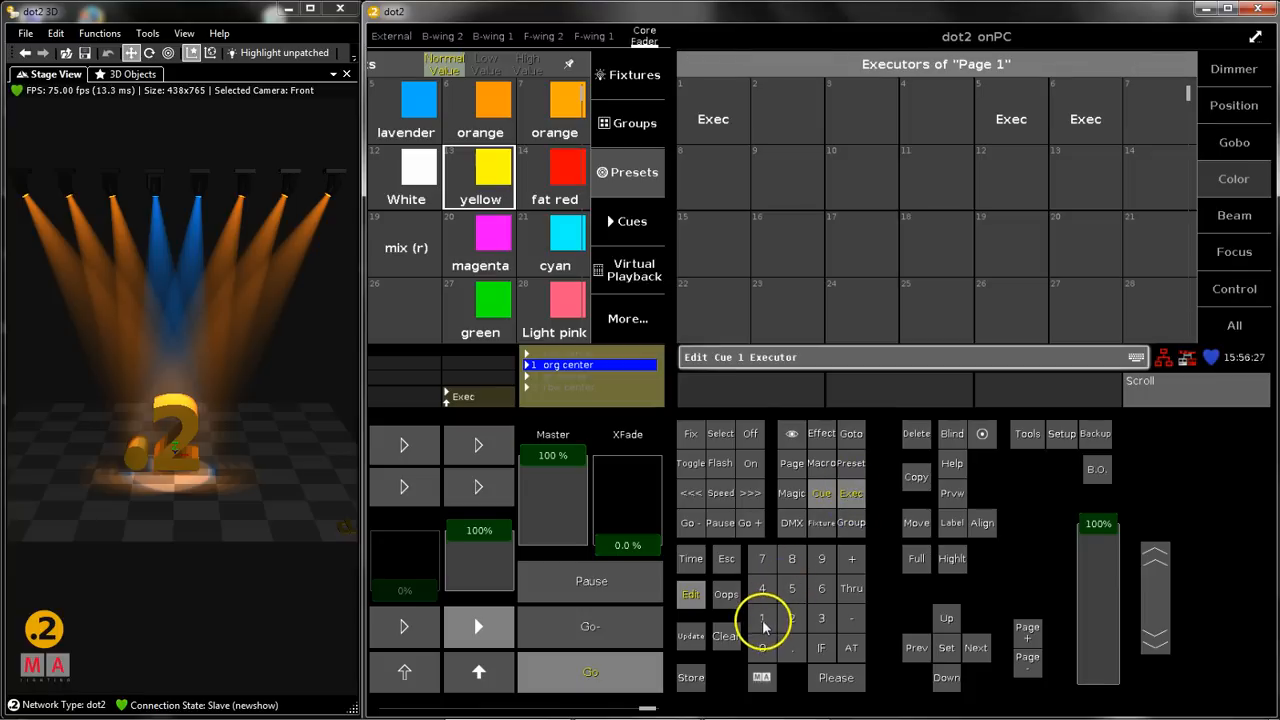
click(761, 618)
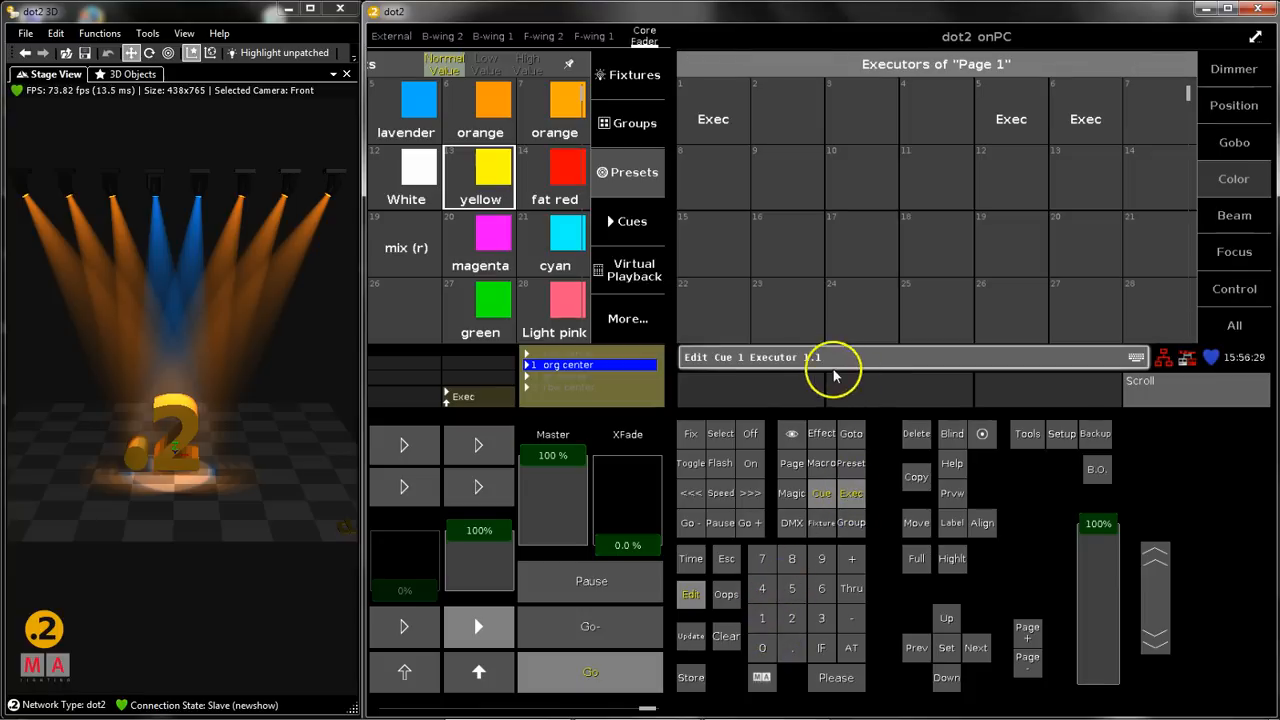
mouse_move(810, 373)
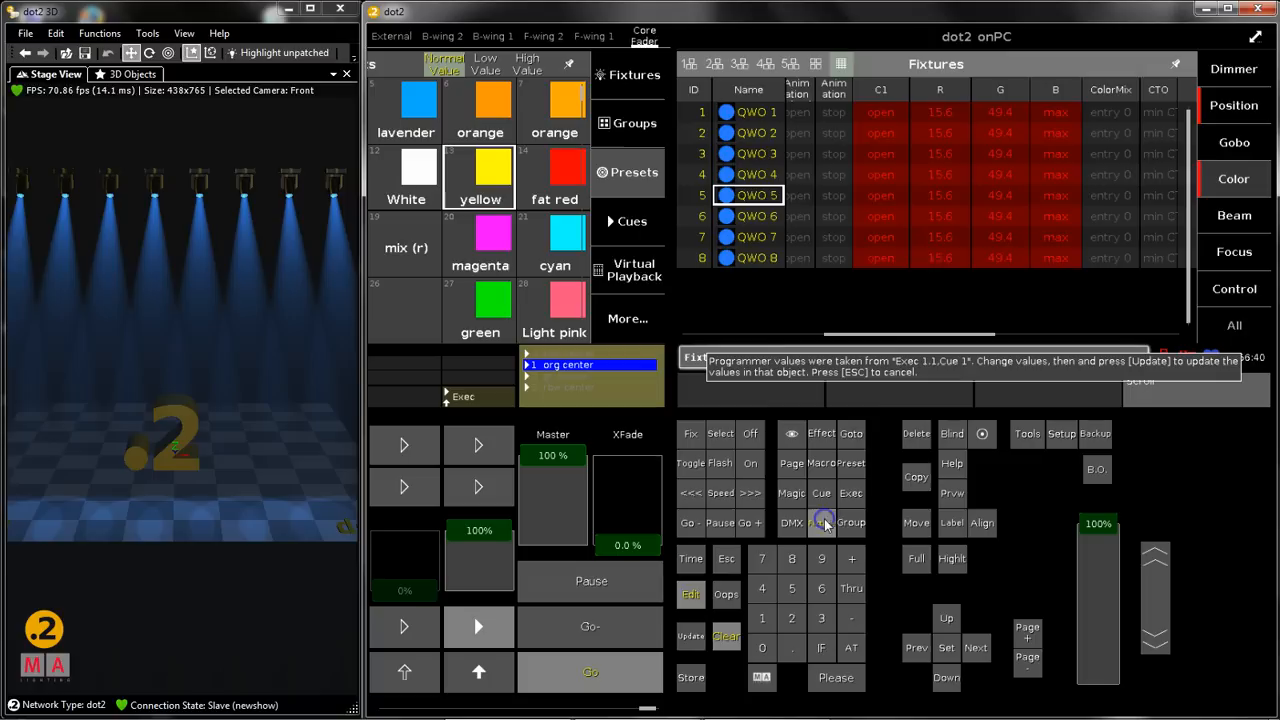
mouse_move(600, 500)
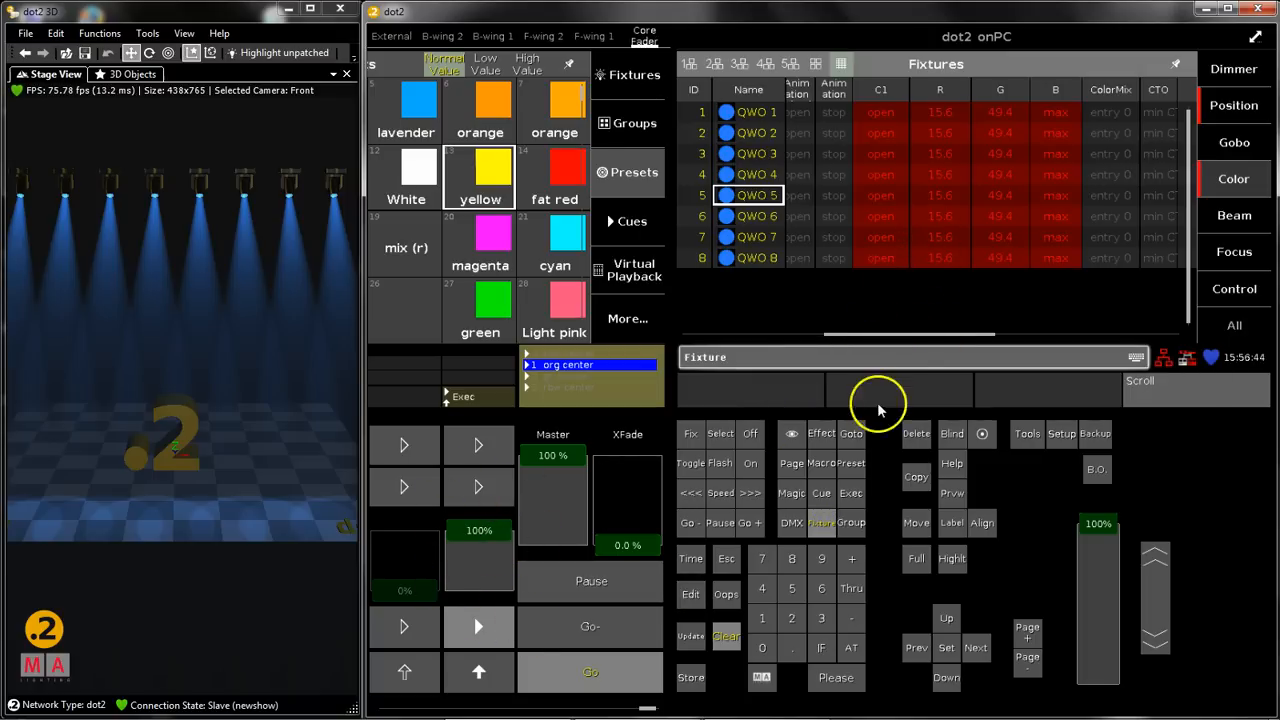
drag(850, 334, 937, 334)
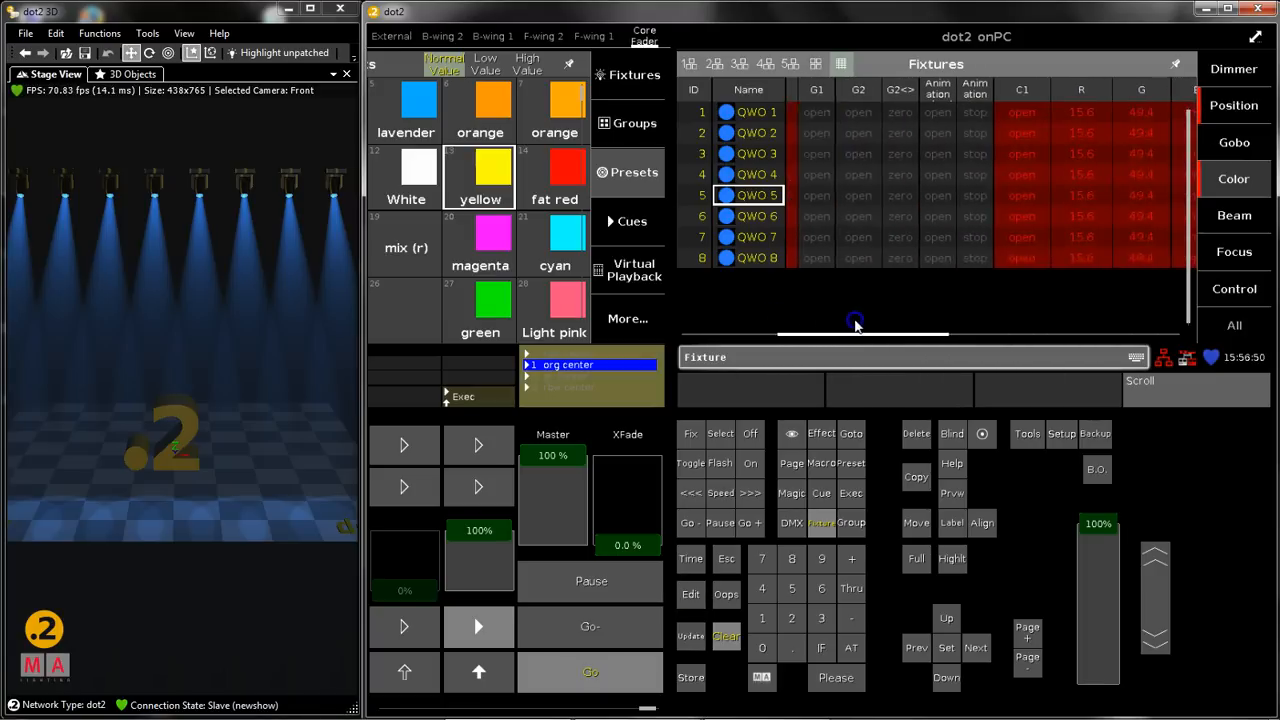
scroll(right, 3)
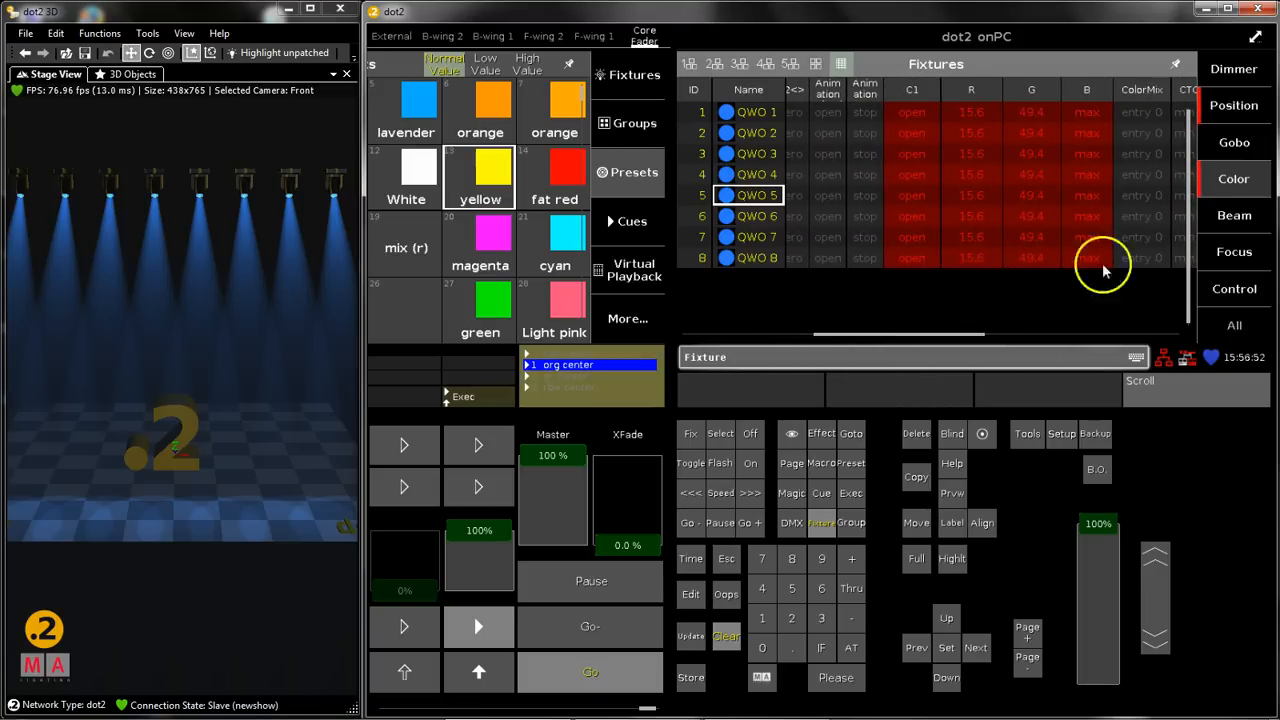
Turn all eight beams yellow and begin an Update of the edited cue
click(1234, 178)
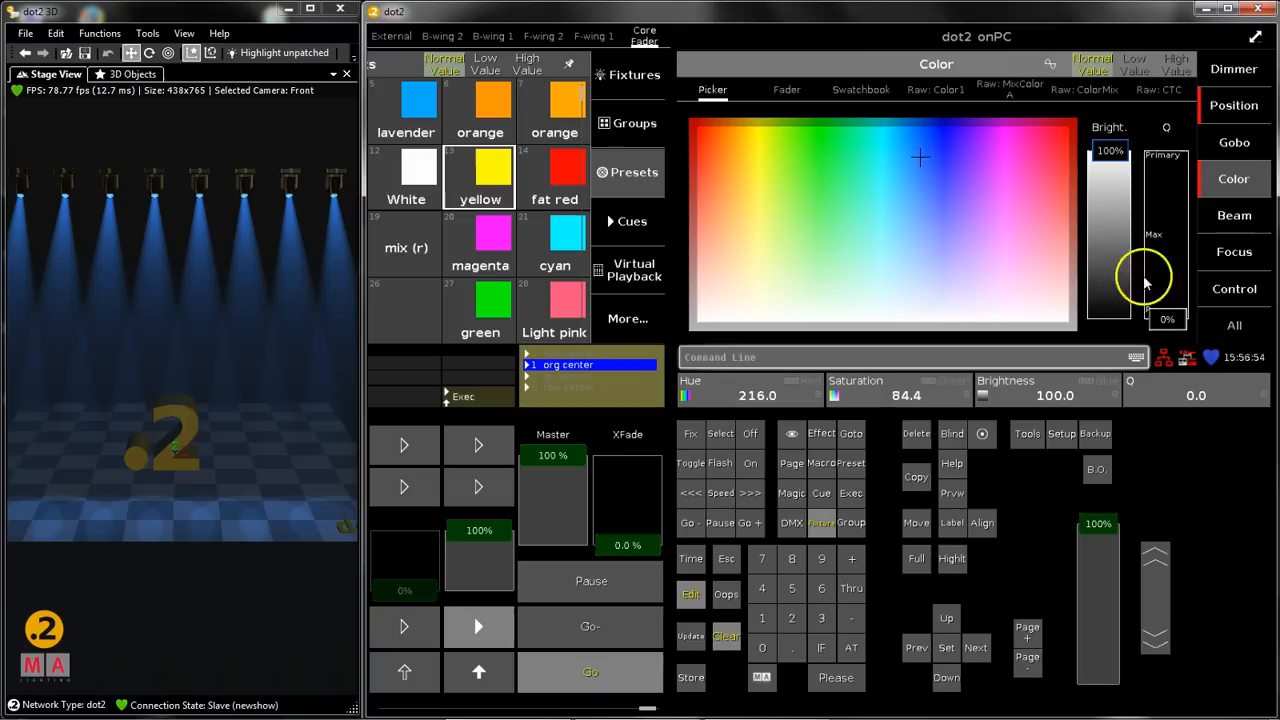
click(771, 112)
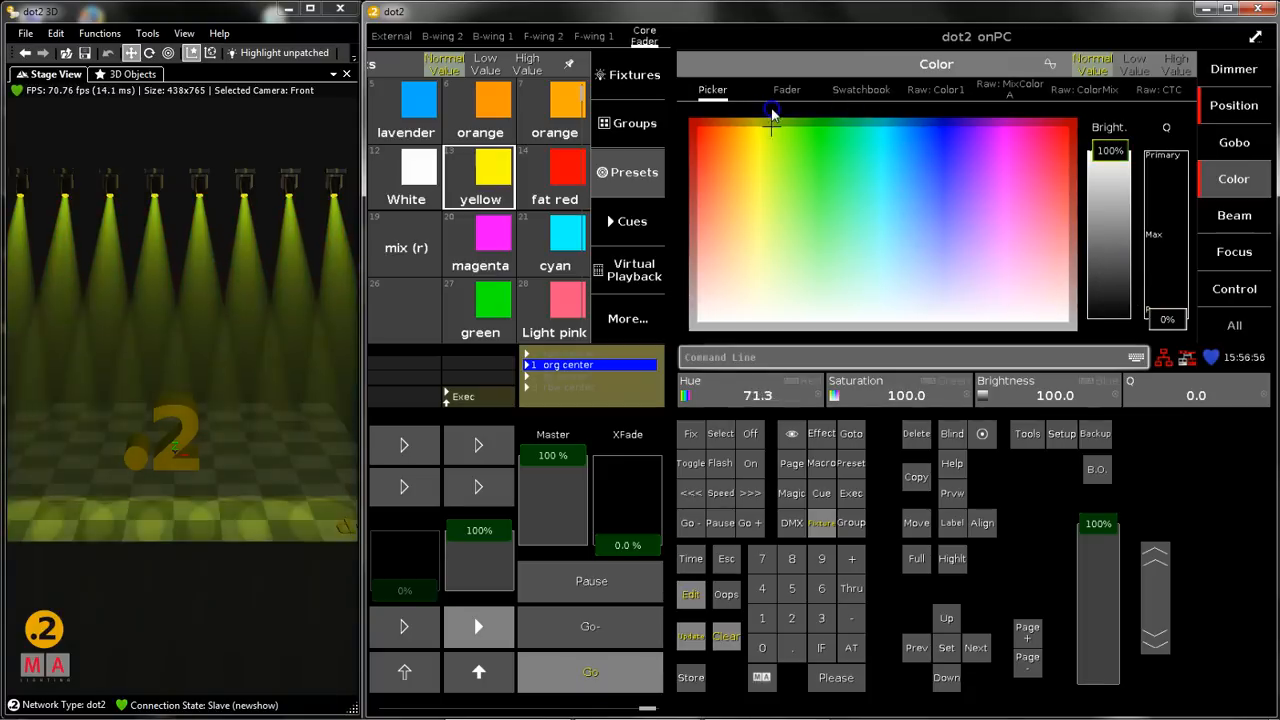
click(758, 112)
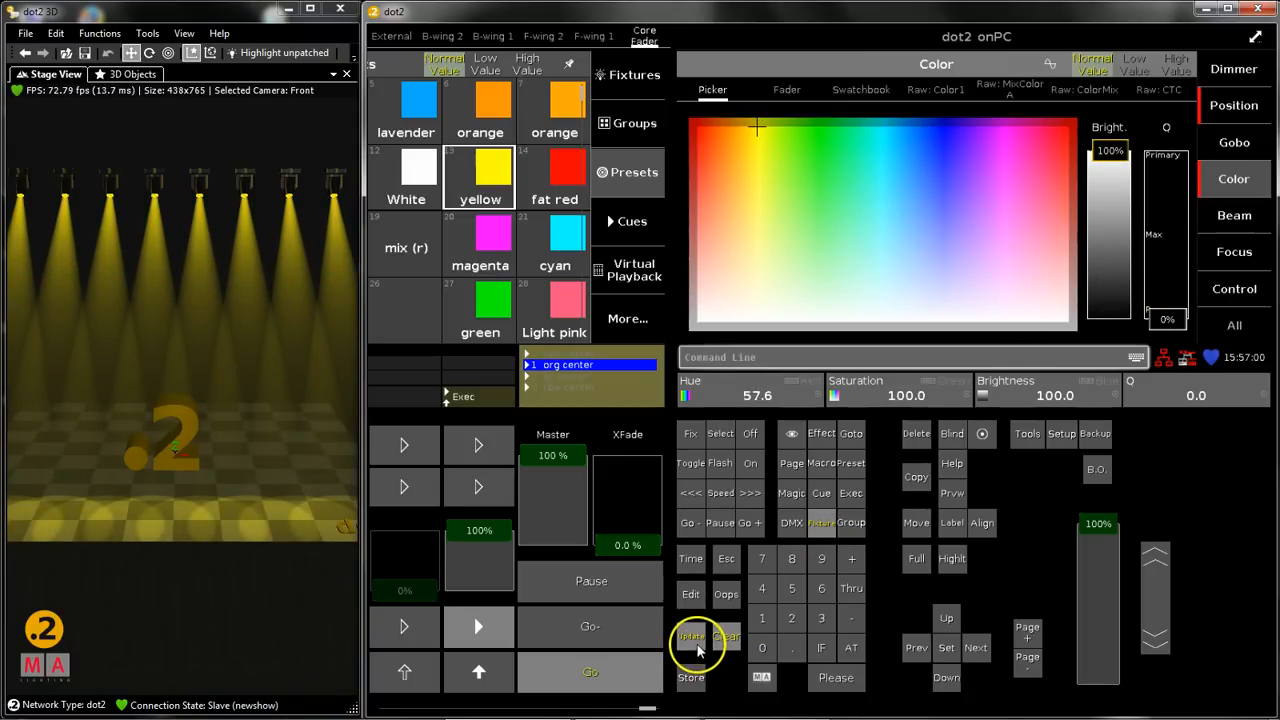
click(690, 594)
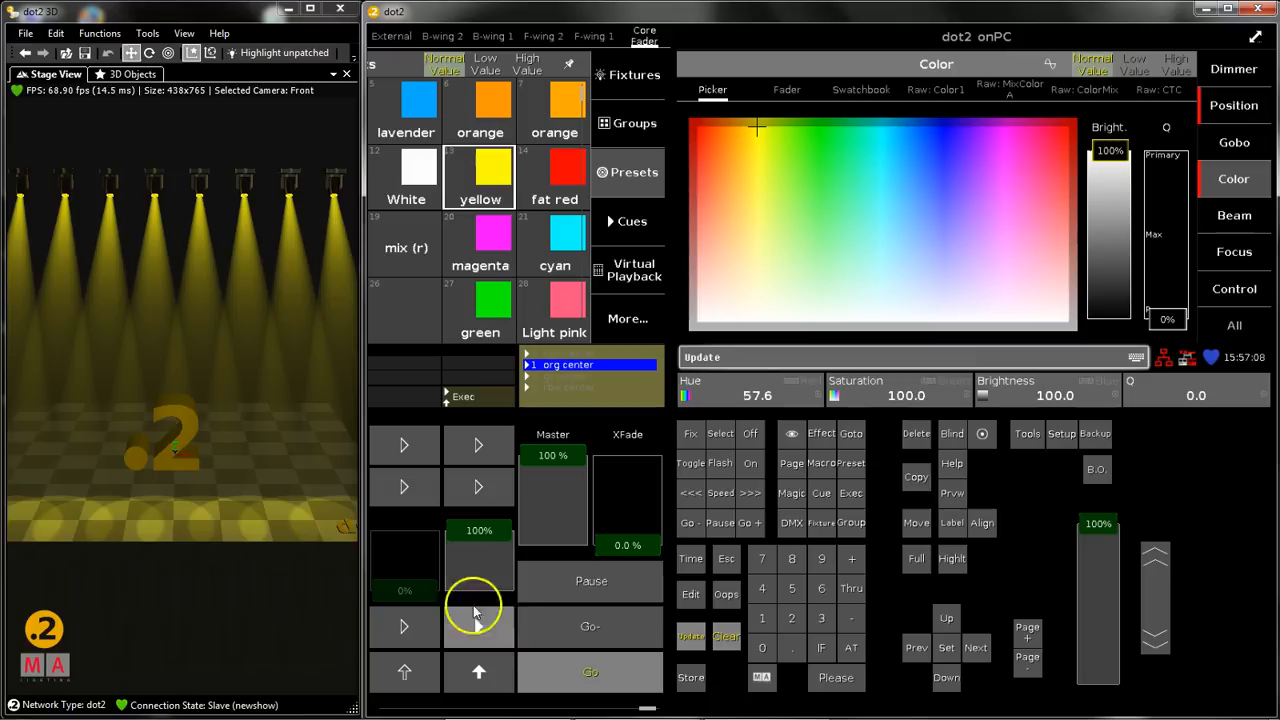
mouse_move(467, 650)
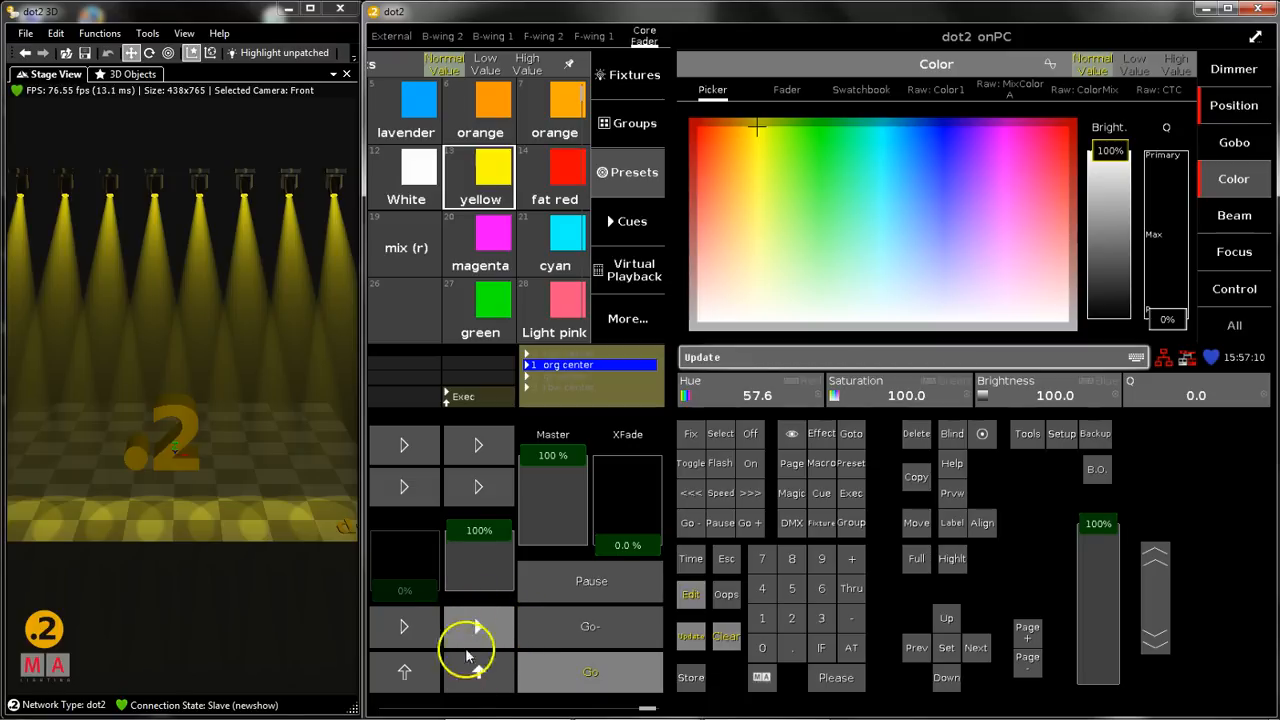
mouse_move(480, 625)
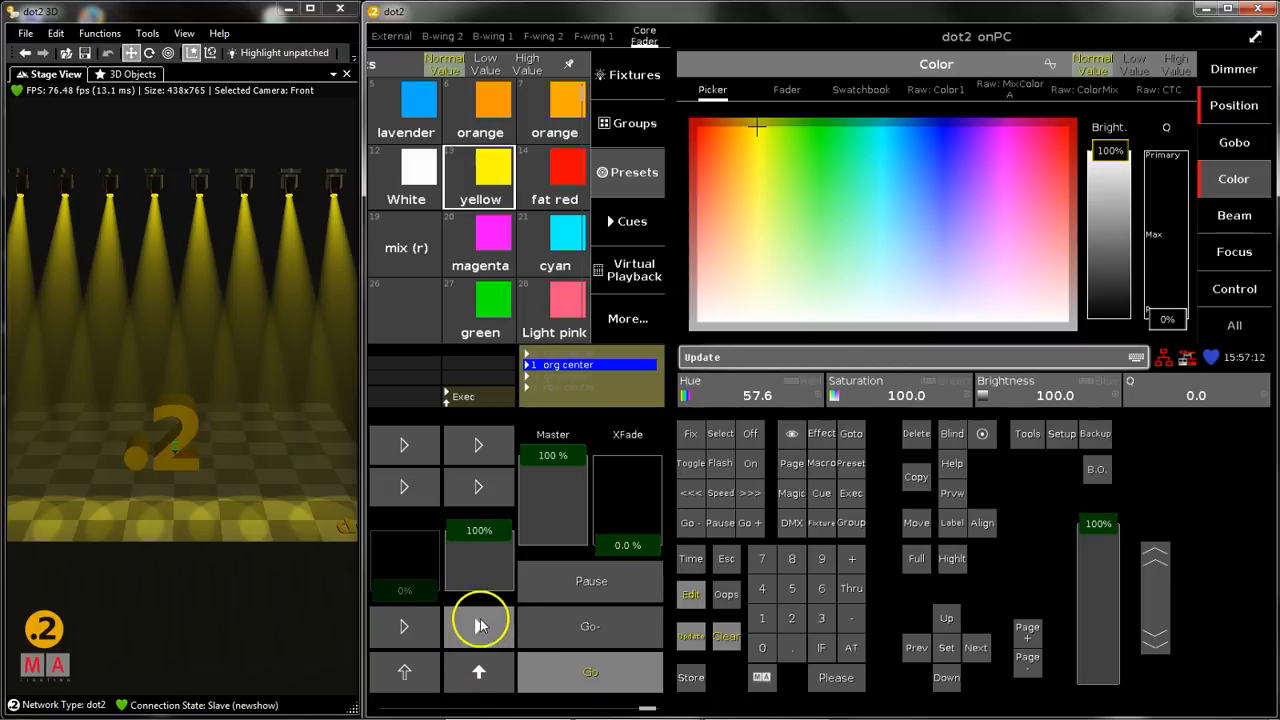
mouse_move(550, 425)
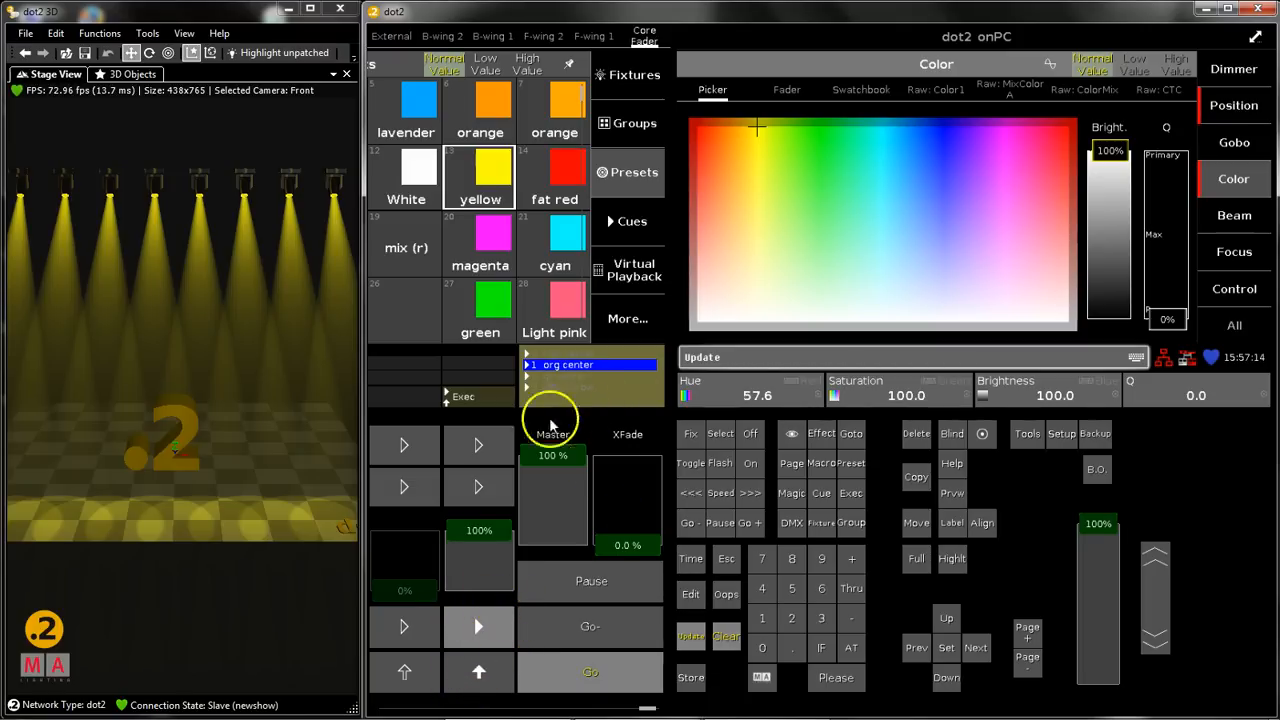
mouse_move(477, 627)
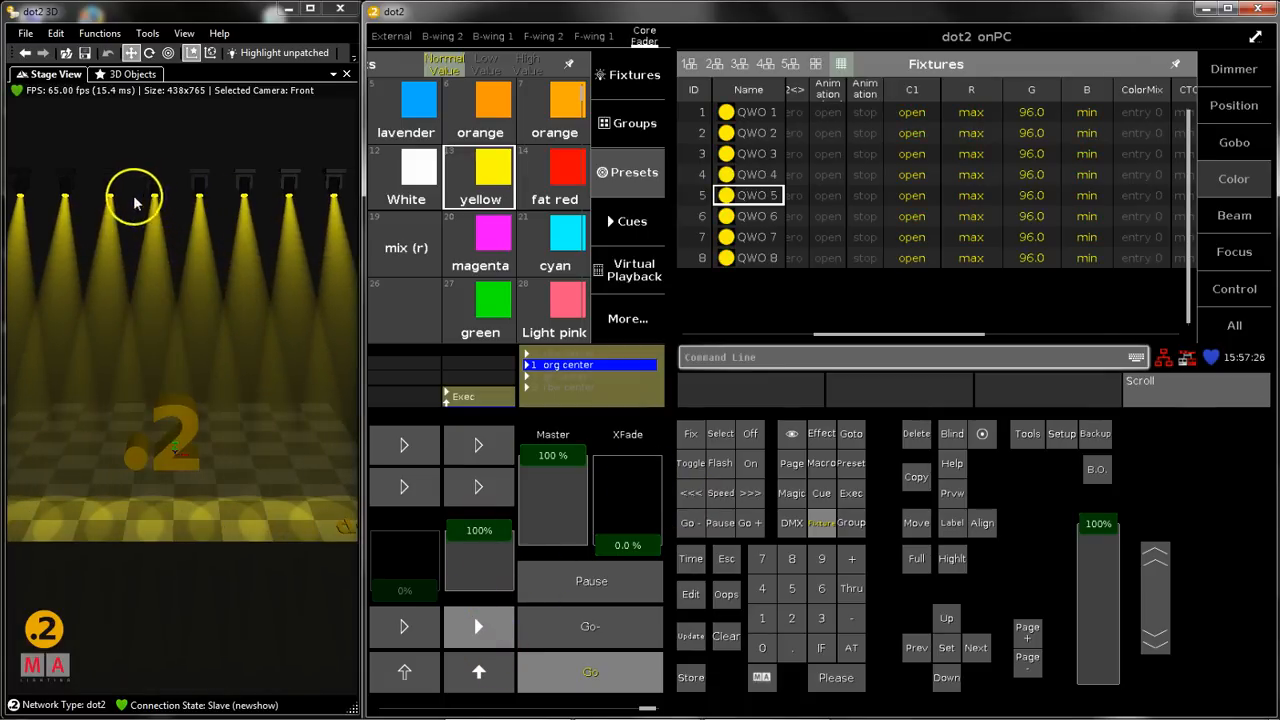
mouse_move(691, 677)
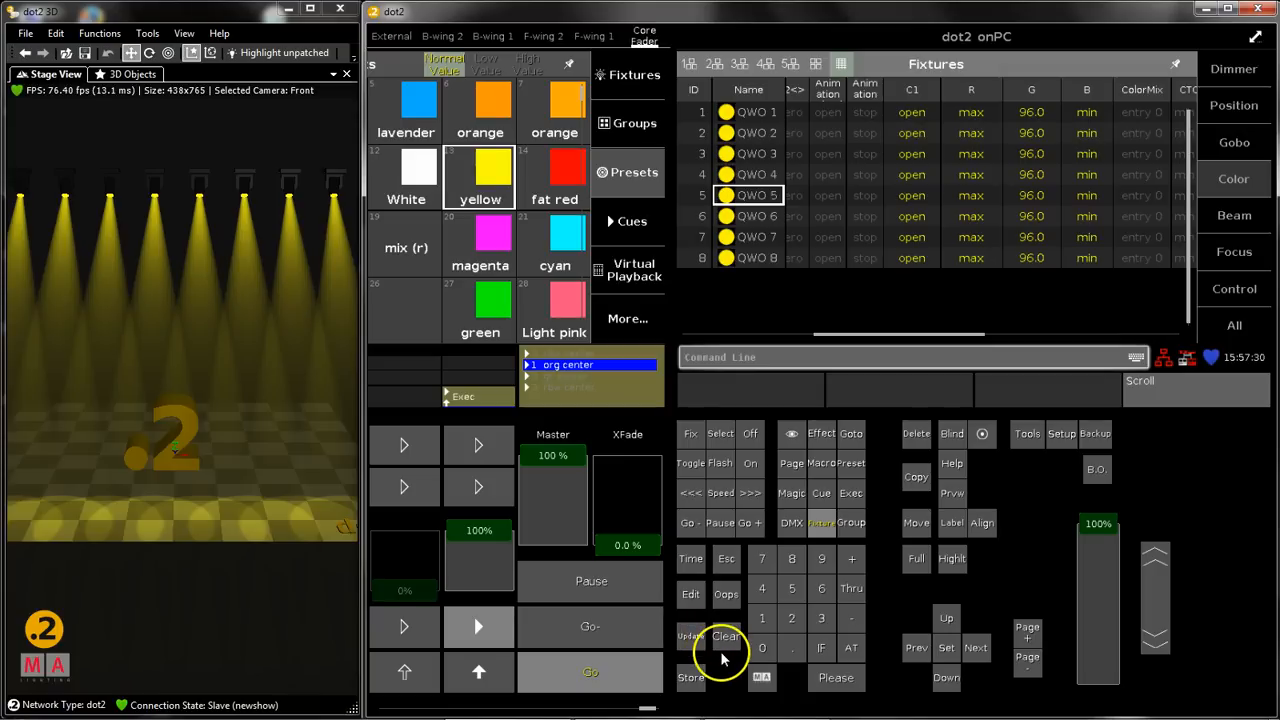
mouse_move(760, 435)
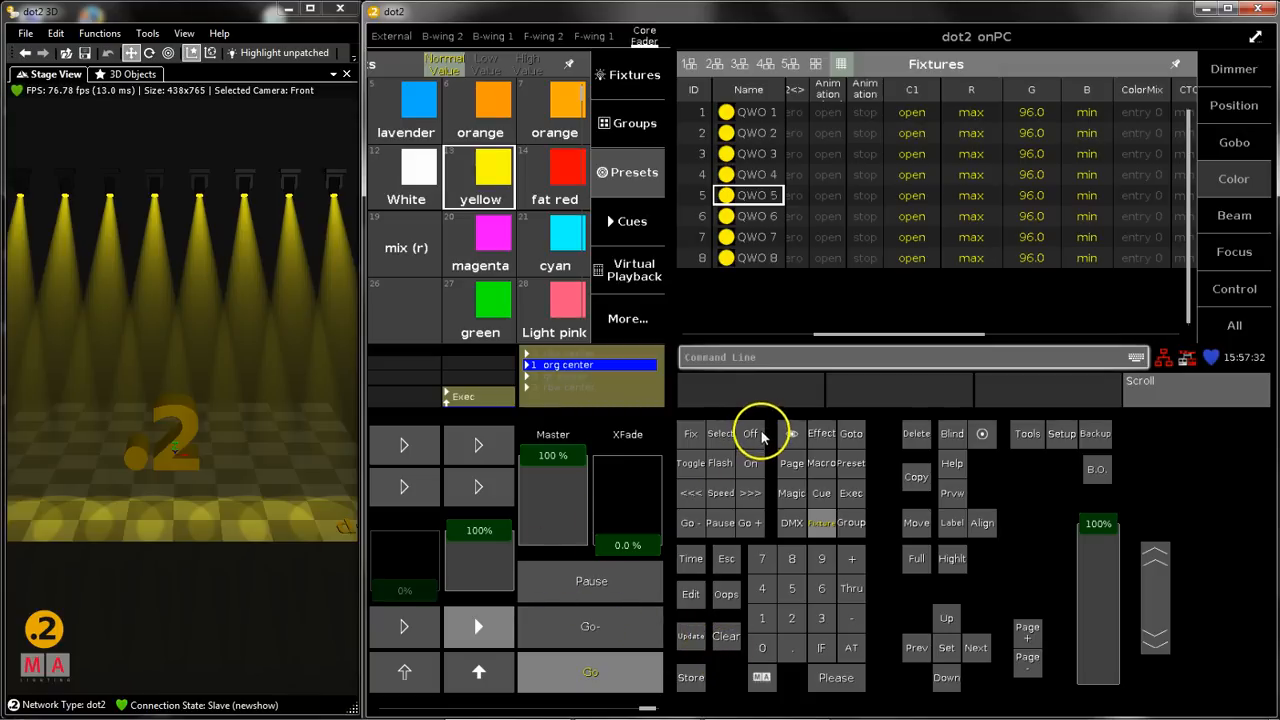
mouse_move(770, 620)
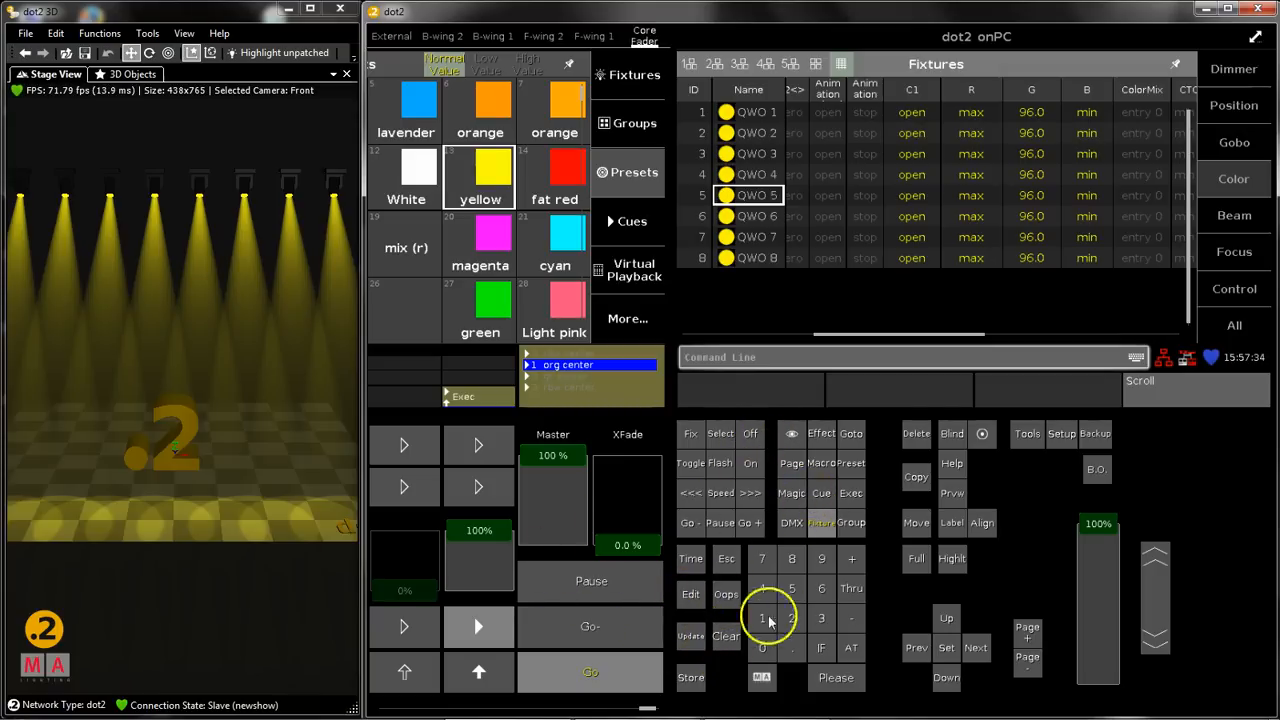
mouse_move(515, 585)
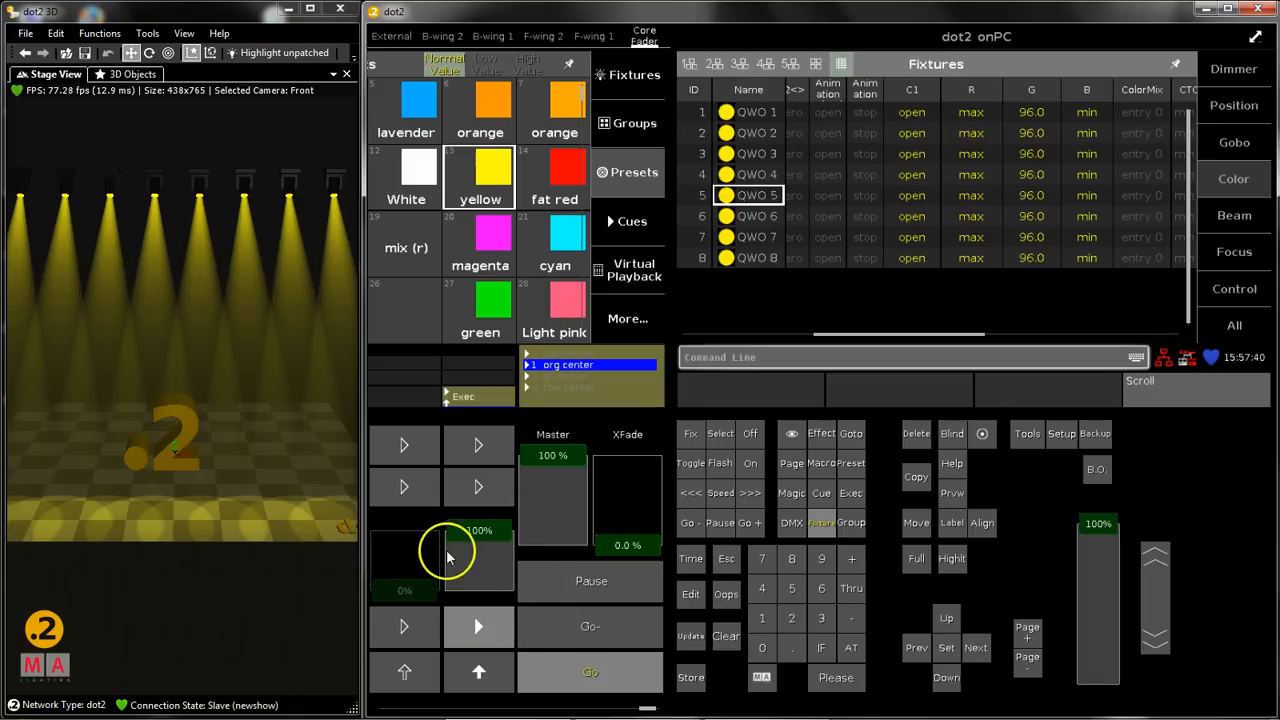
mouse_move(967, 307)
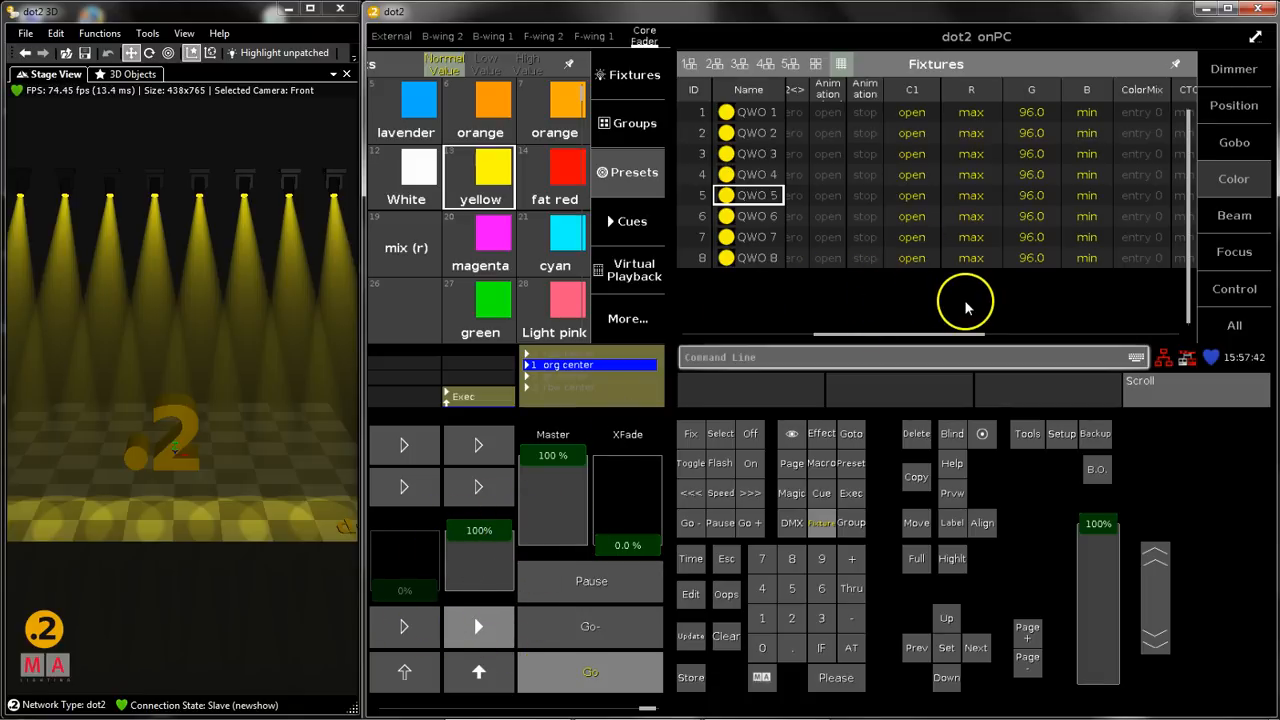
mouse_move(700, 665)
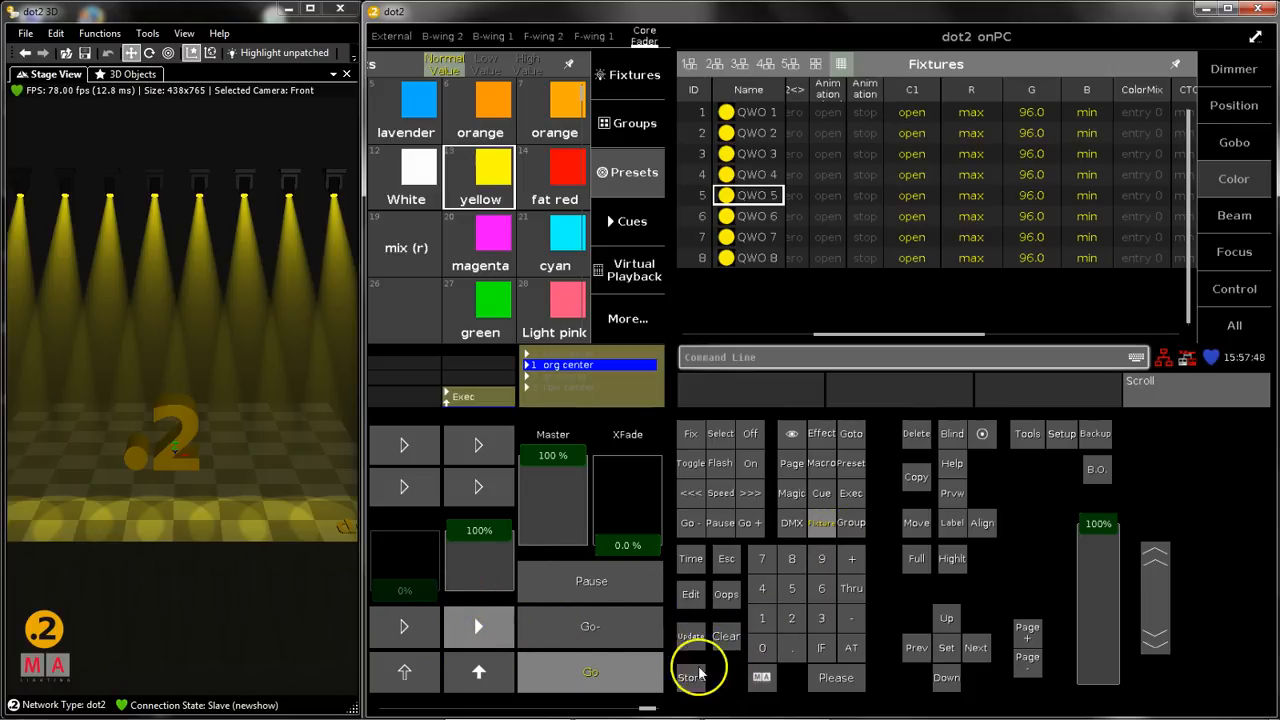
Restore the orange-and-blue stage, enable Blind, edit cue 1 and pick green
click(750, 433)
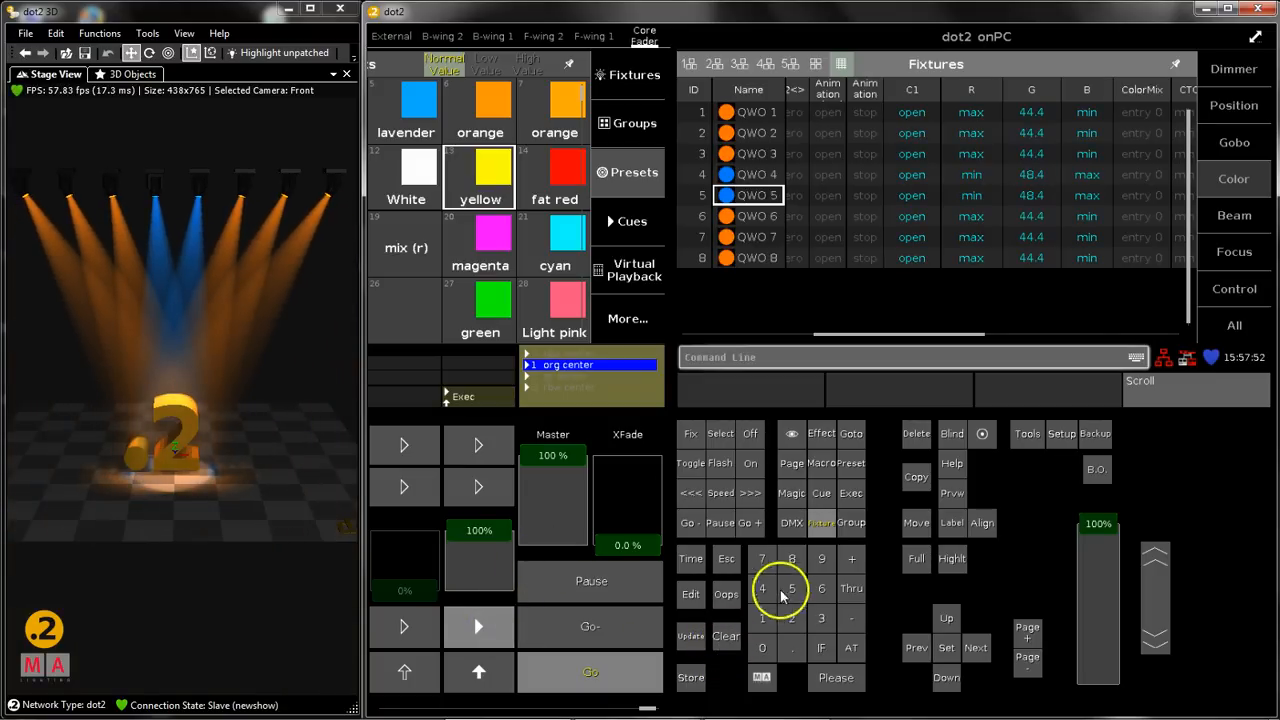
mouse_move(955, 440)
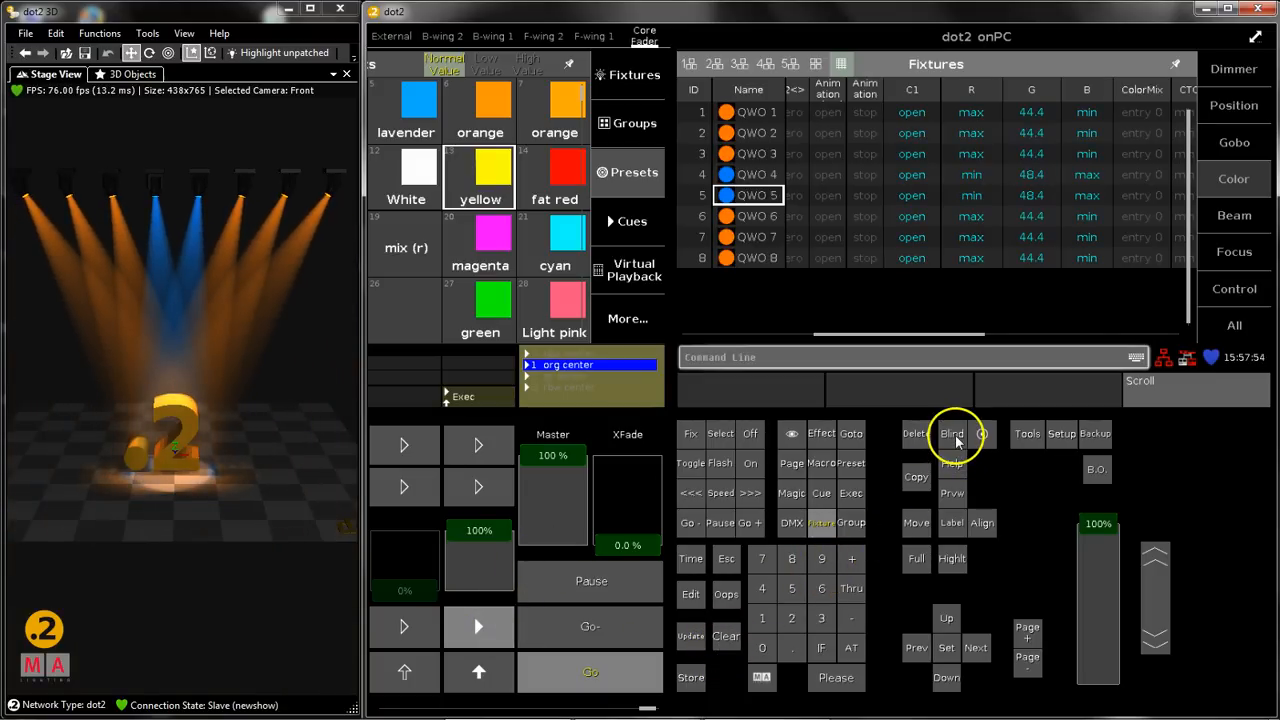
click(951, 433)
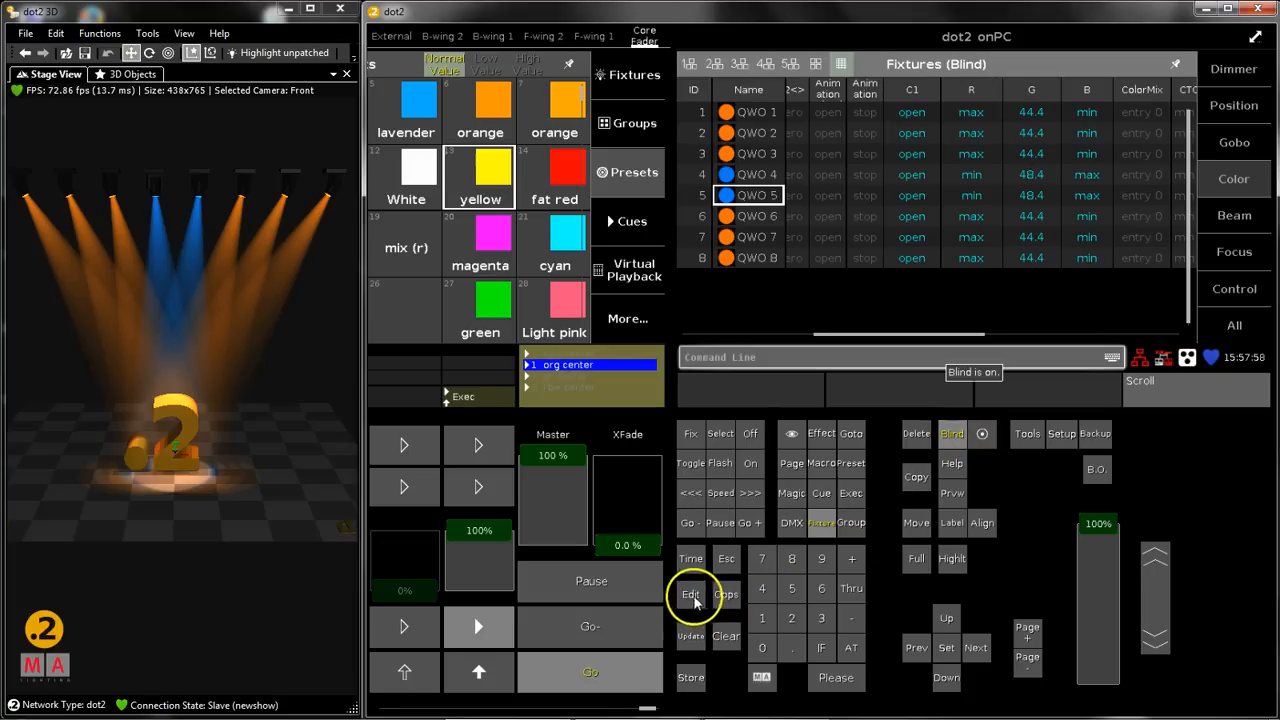
click(690, 594)
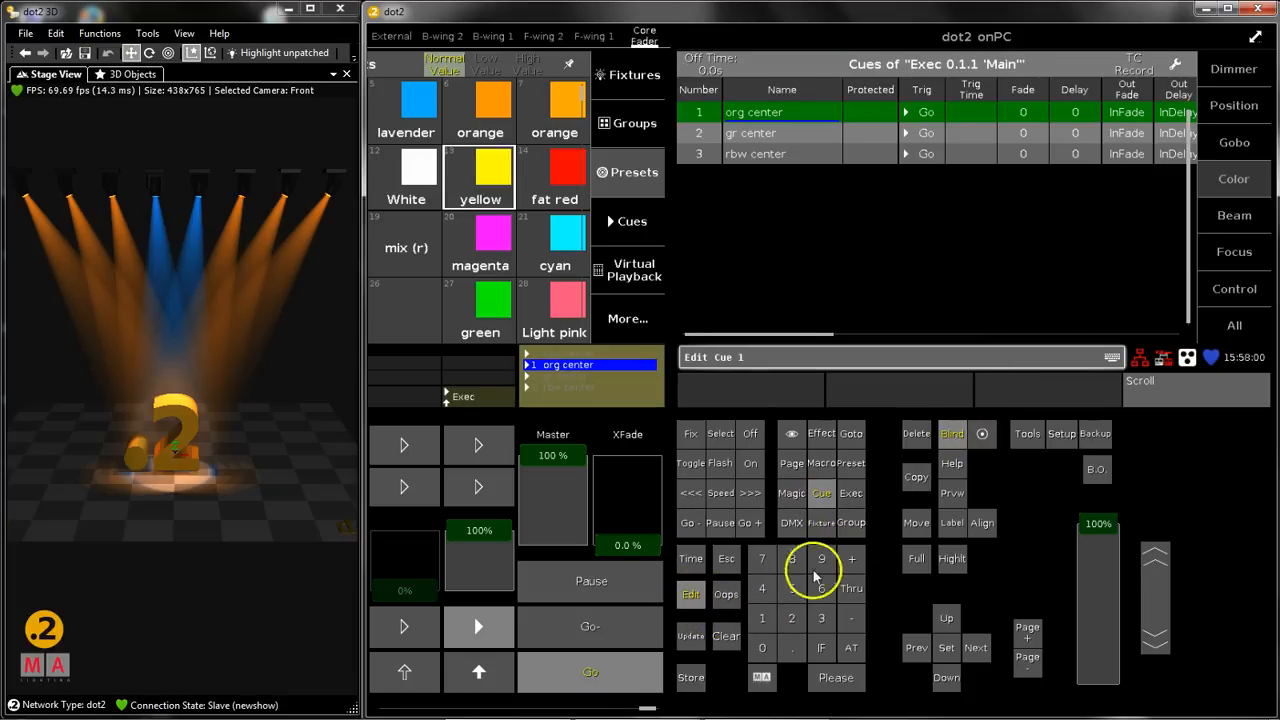
click(851, 493)
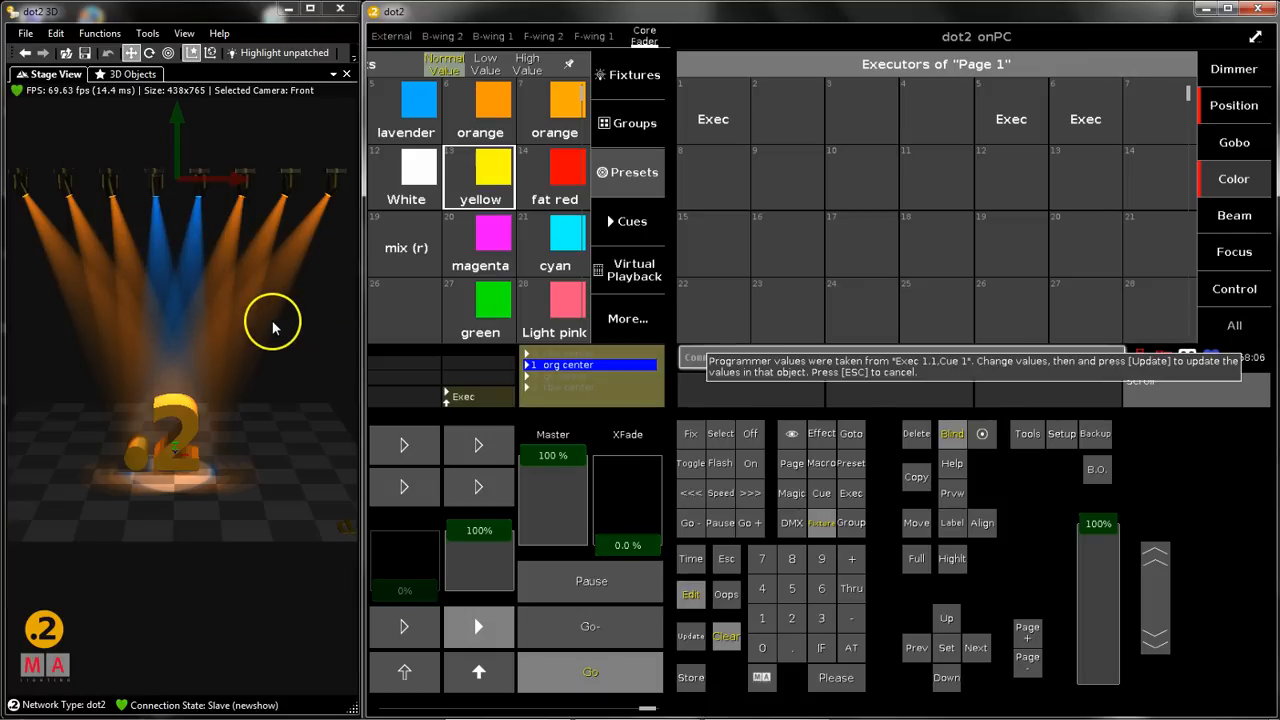
mouse_move(210, 448)
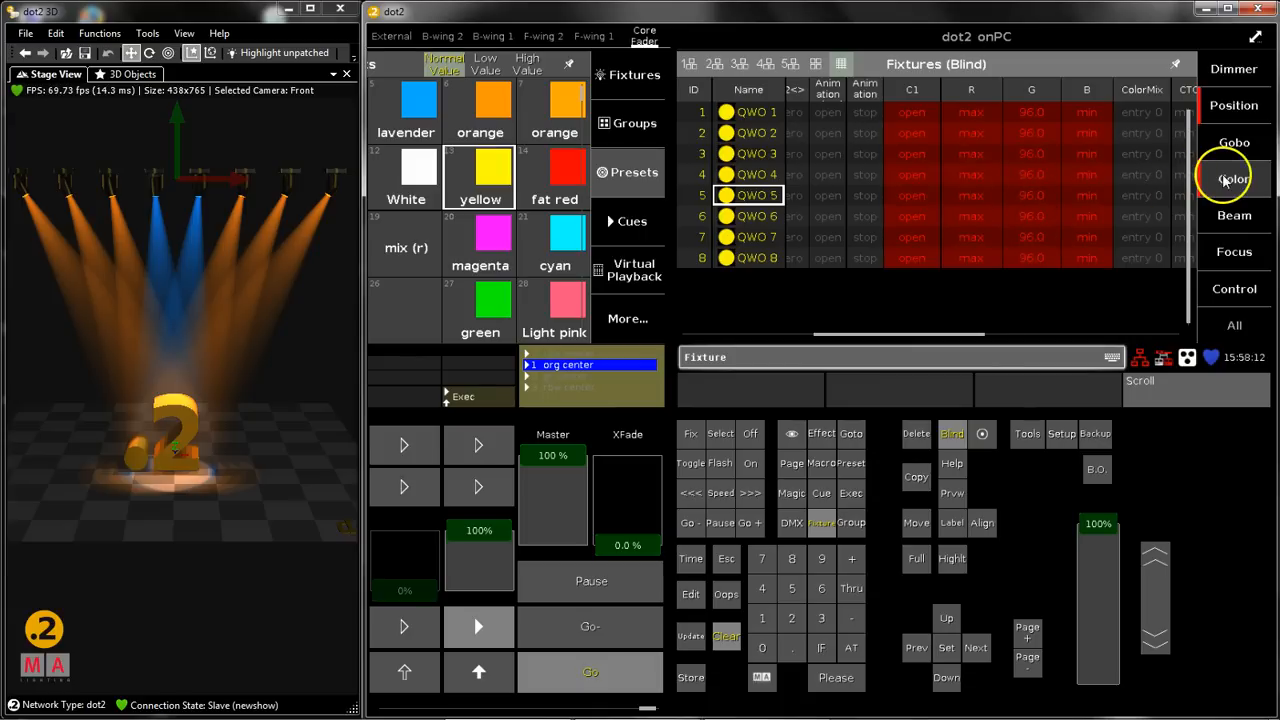
click(1234, 178)
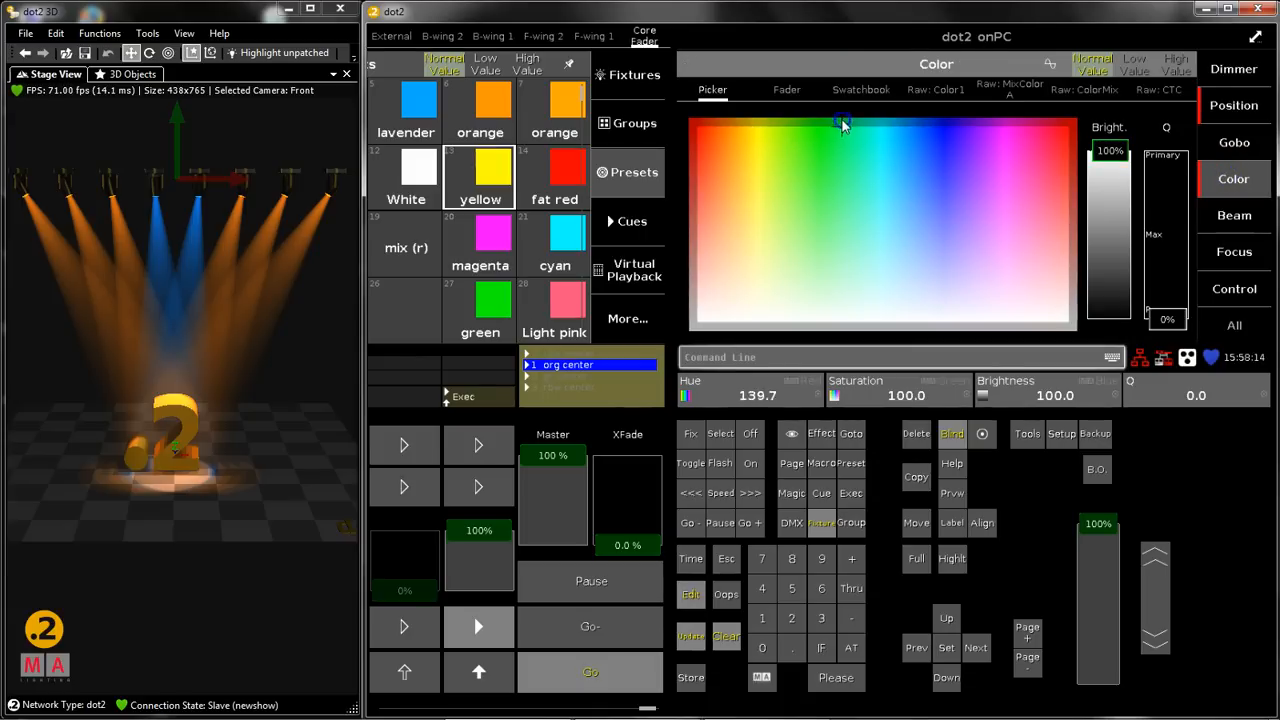
click(825, 123)
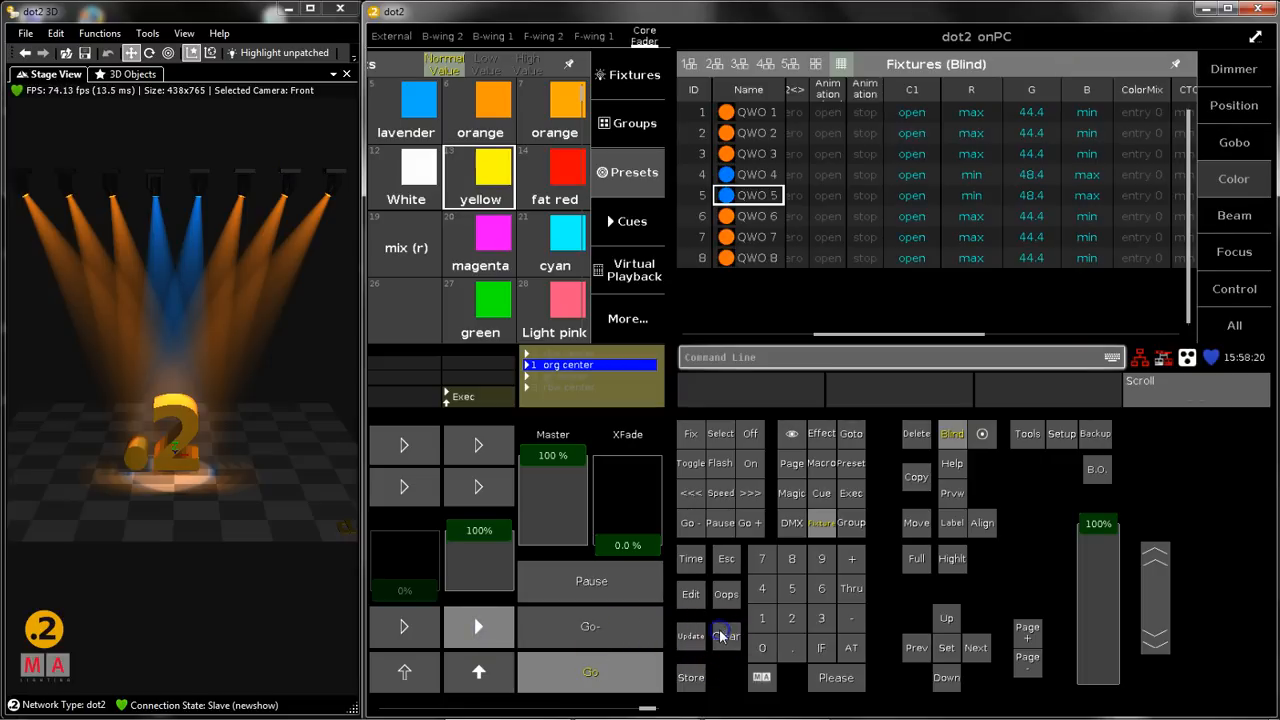
Turn Blind off and Go on executor 1 to show green beams
click(951, 433)
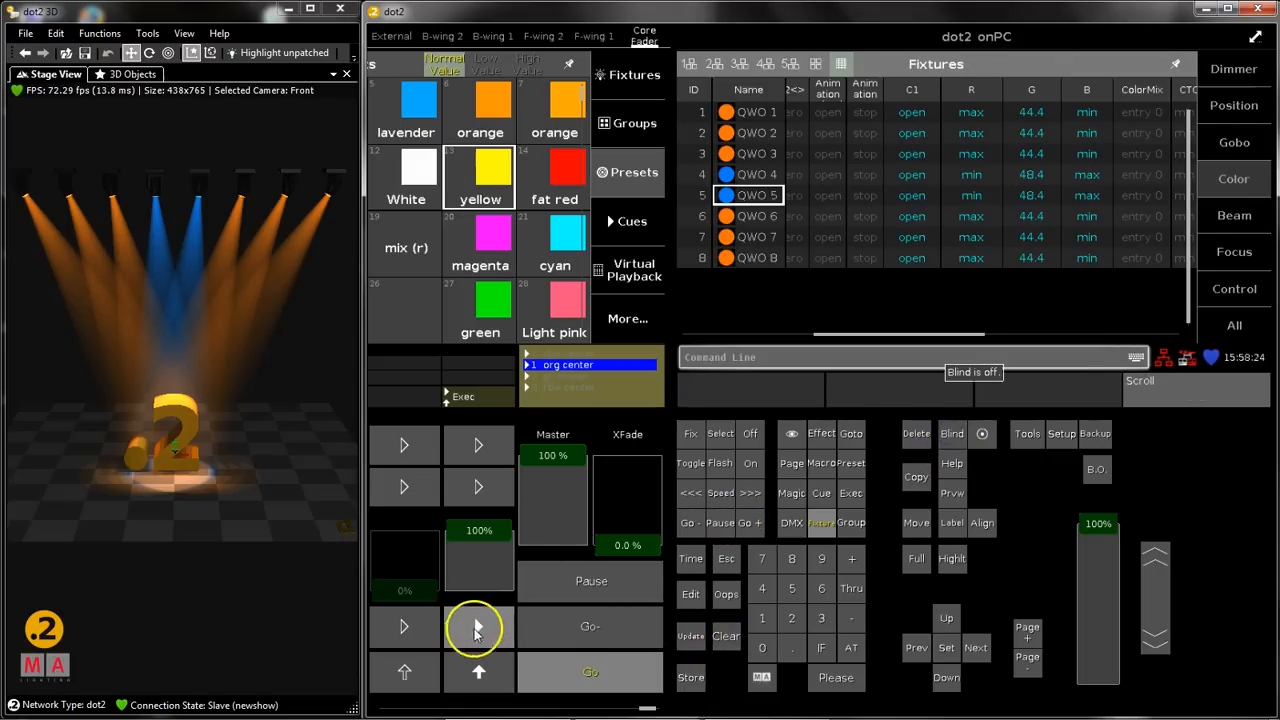
click(478, 626)
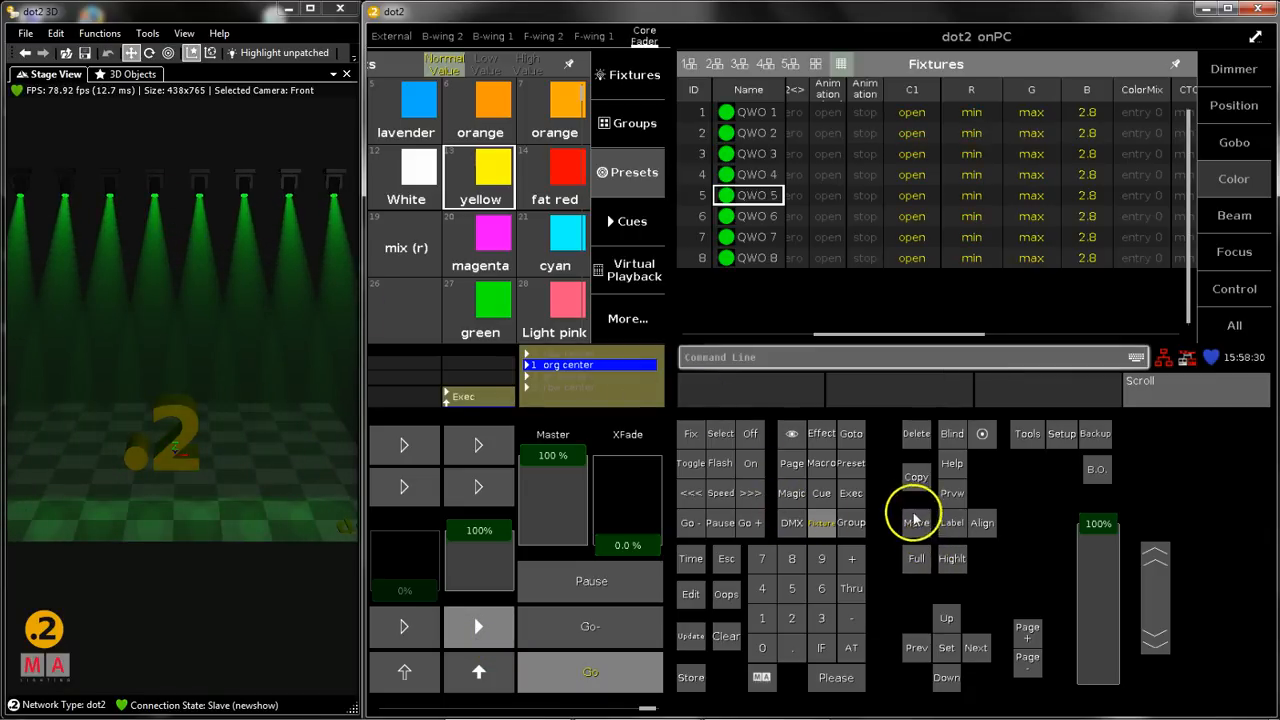
mouse_move(915, 505)
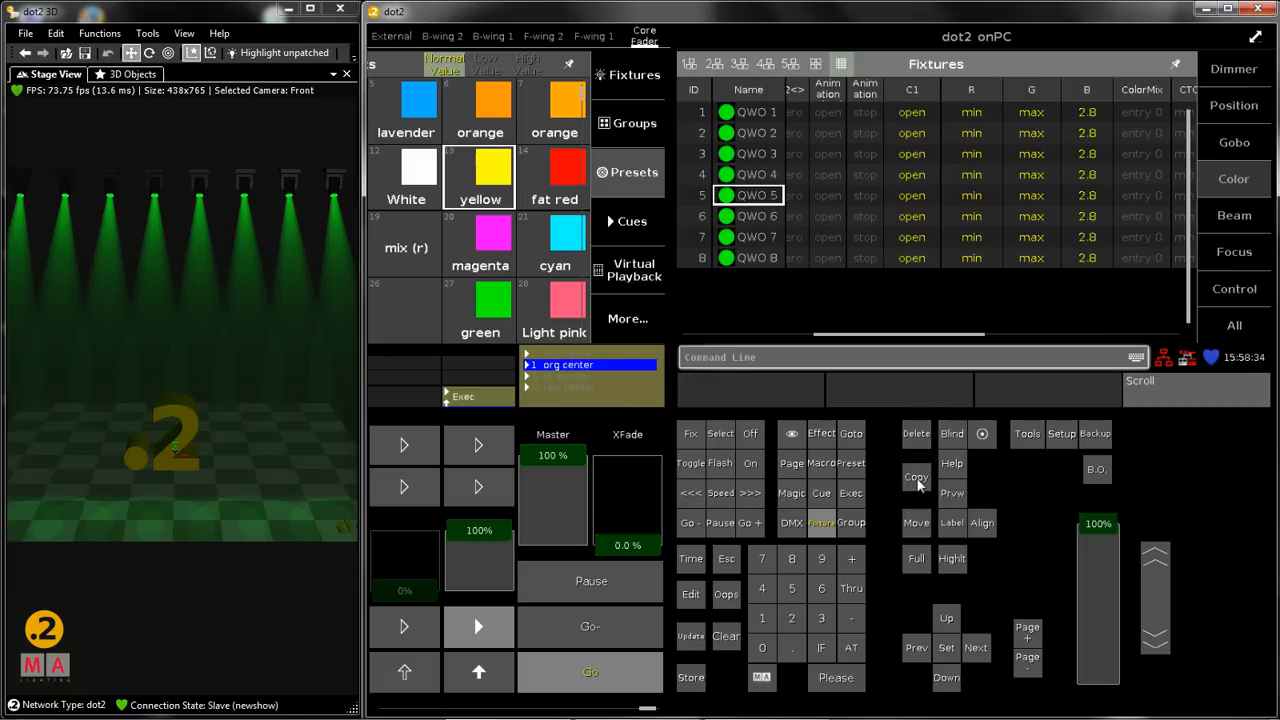
mouse_move(883, 552)
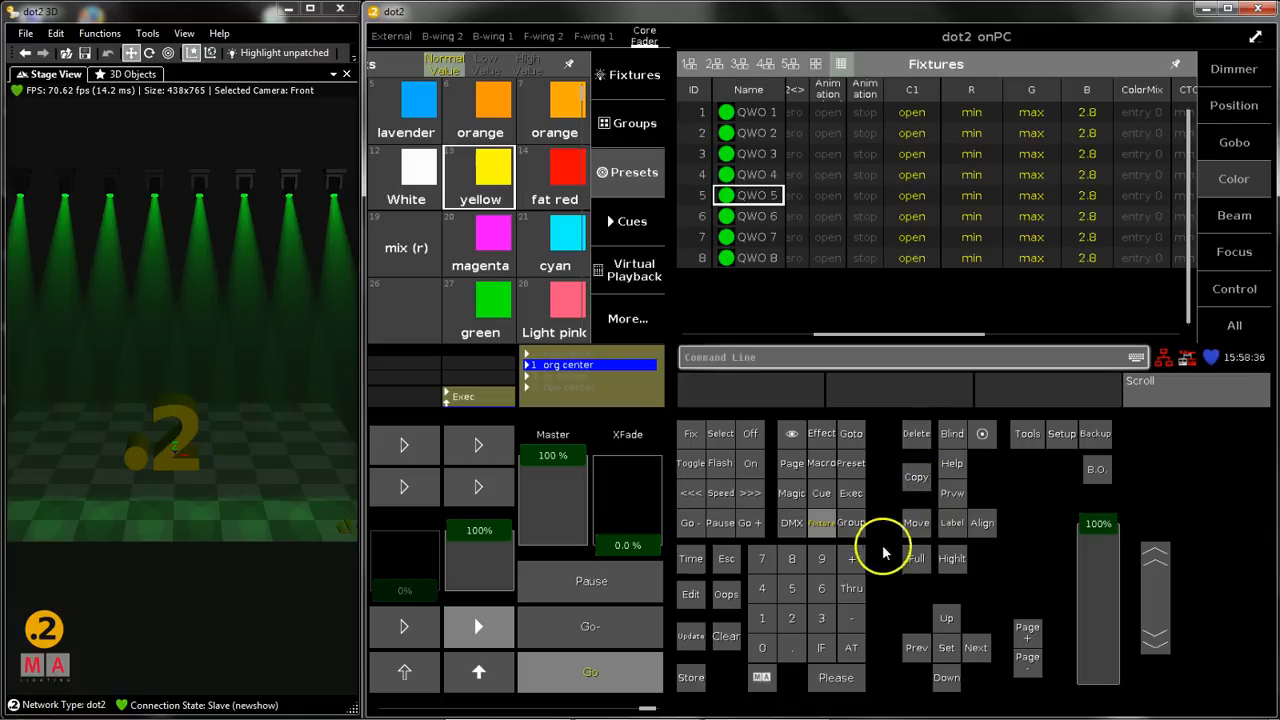
mouse_move(878, 648)
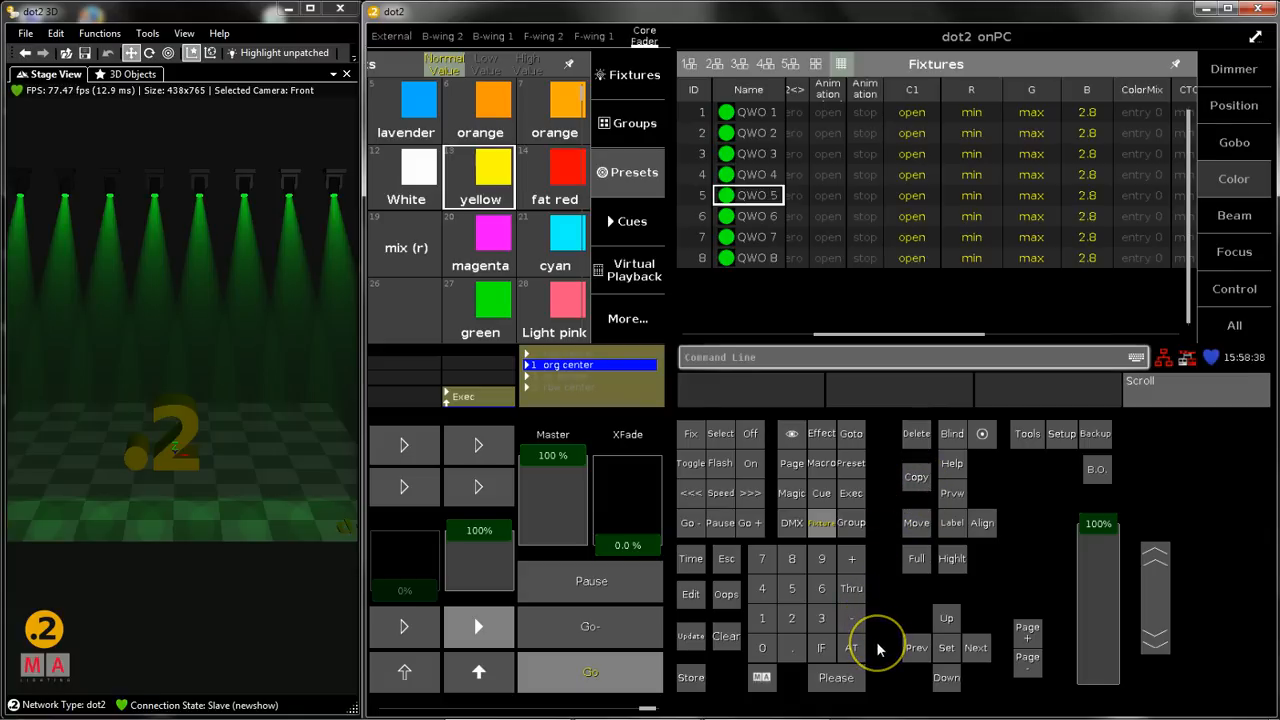
mouse_move(705, 660)
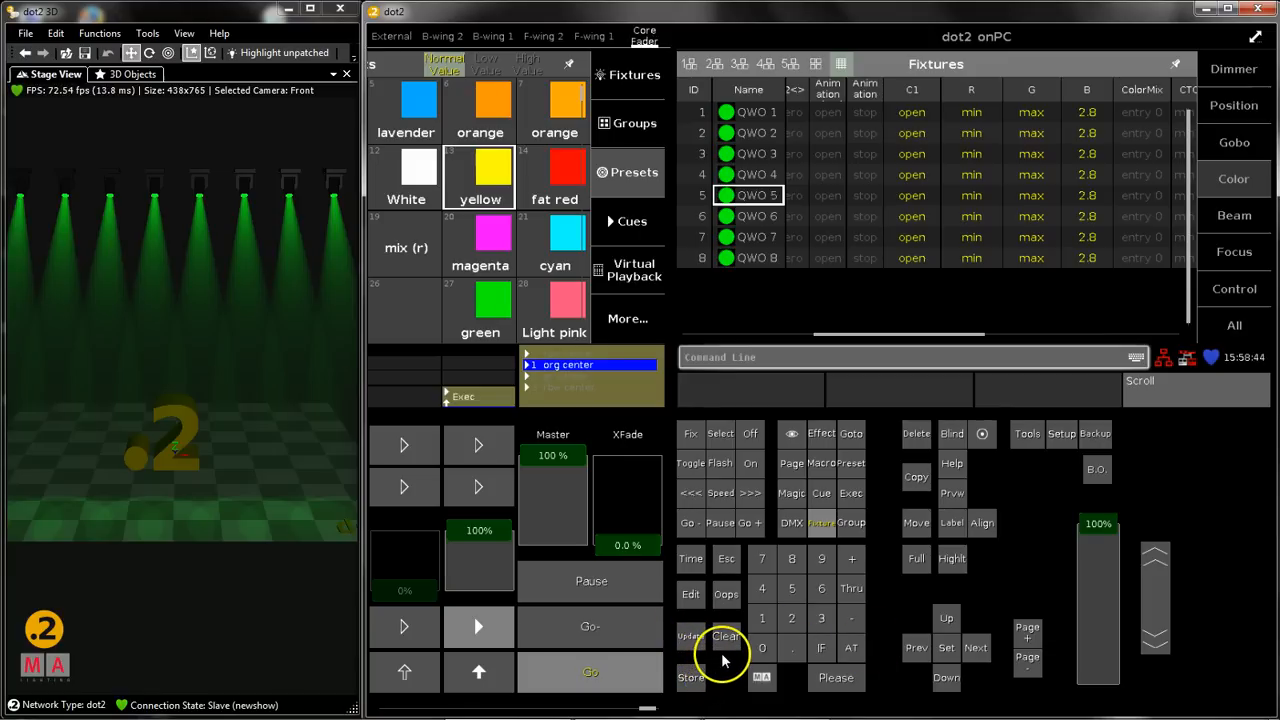
mouse_move(722, 665)
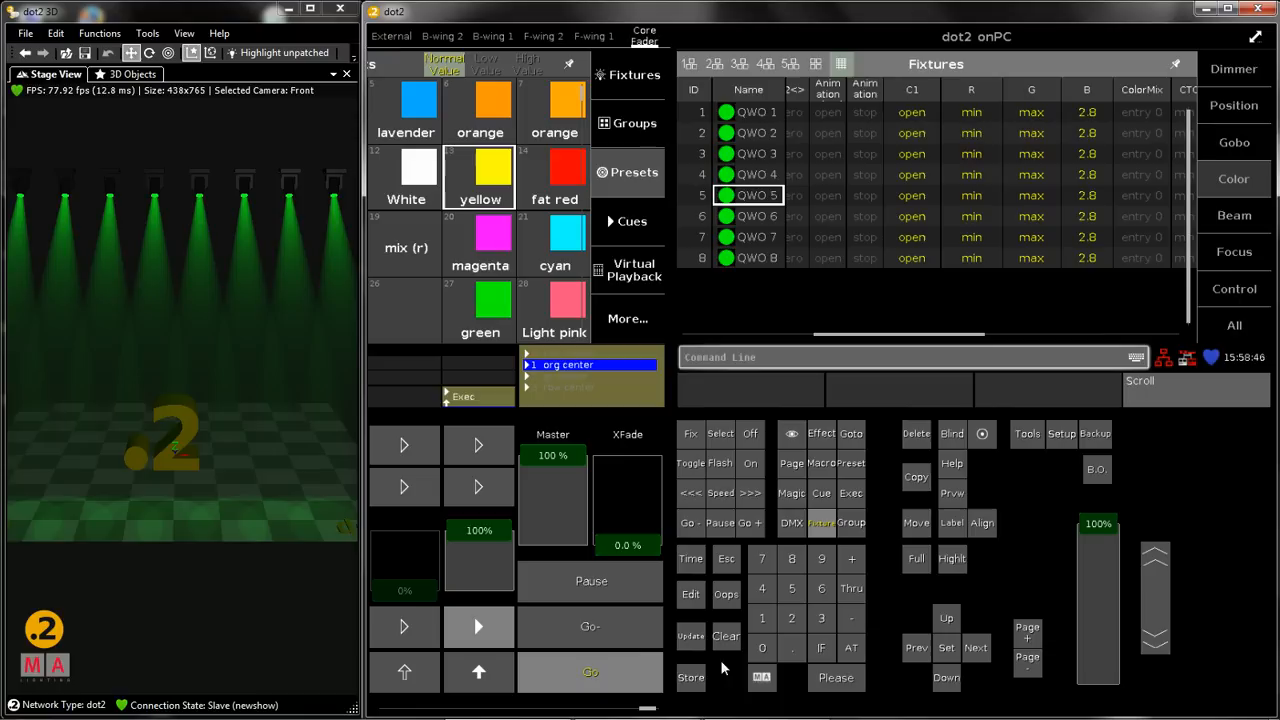